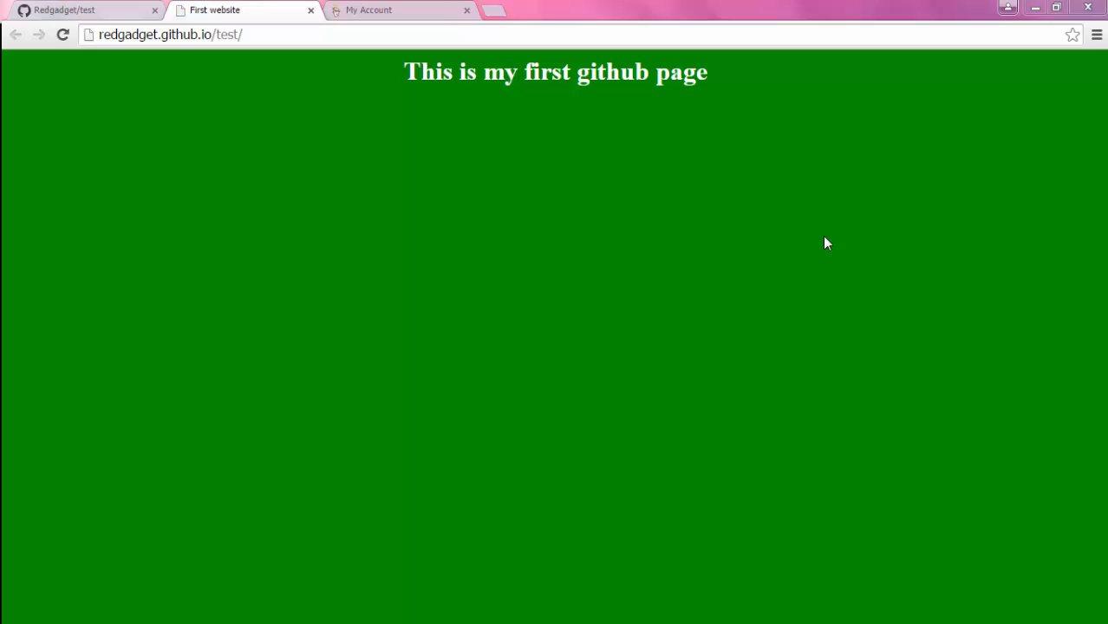
{"action": "mouse_move", "coordinate": [112, 11]}
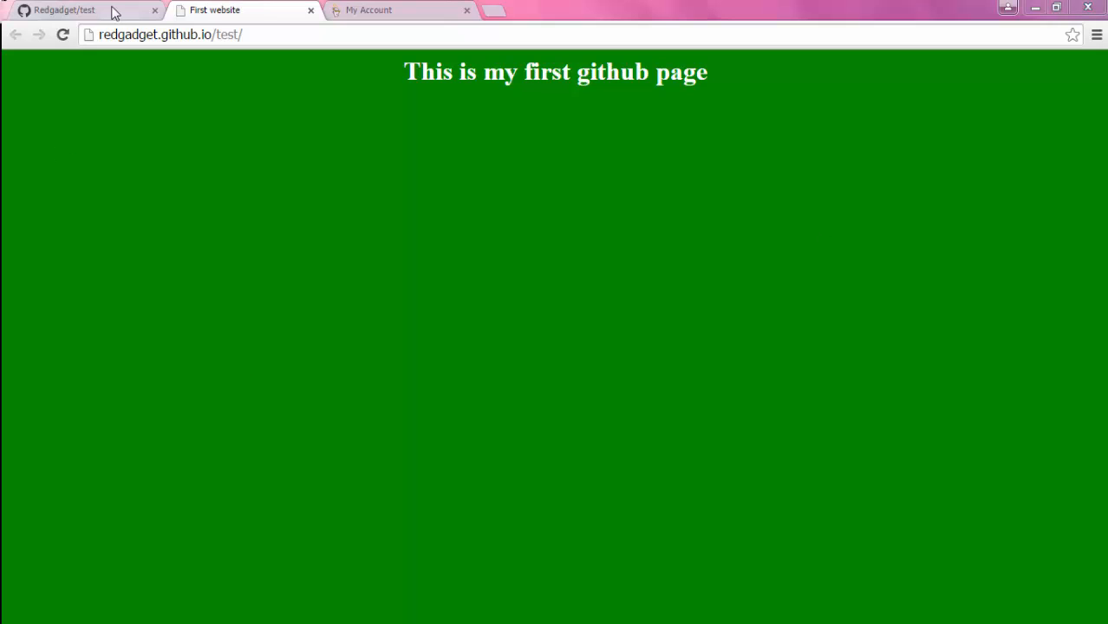
{"action": "mouse_move", "coordinate": [264, 38]}
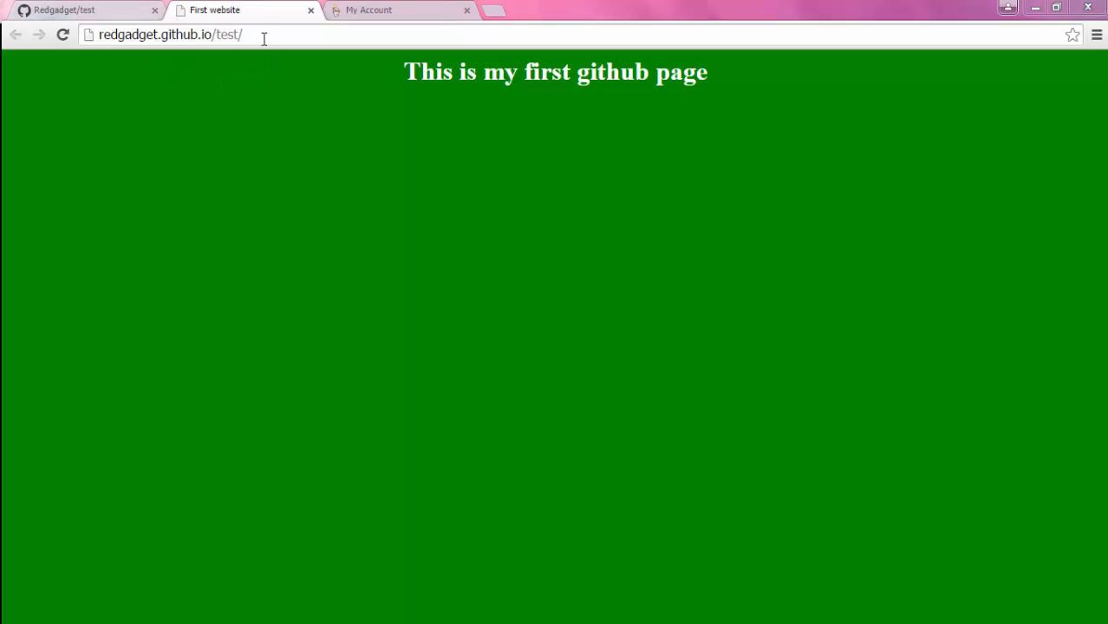
Select the site address and scroll down the Redgadget/test repository page
{"action": "left_click", "coordinate": [173, 34]}
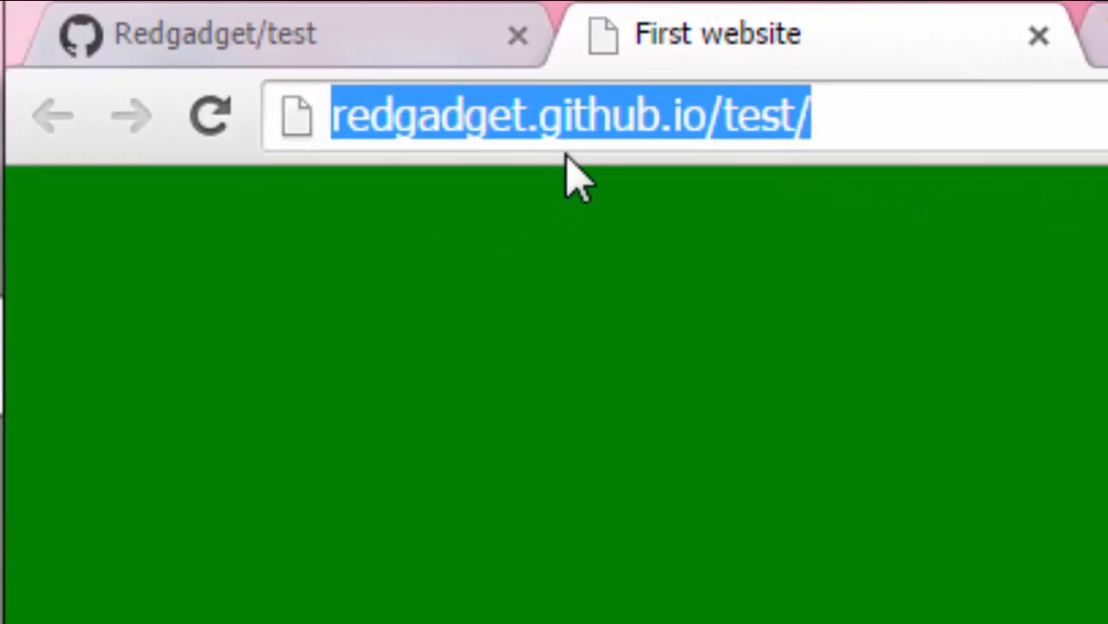
{"action": "mouse_move", "coordinate": [758, 160]}
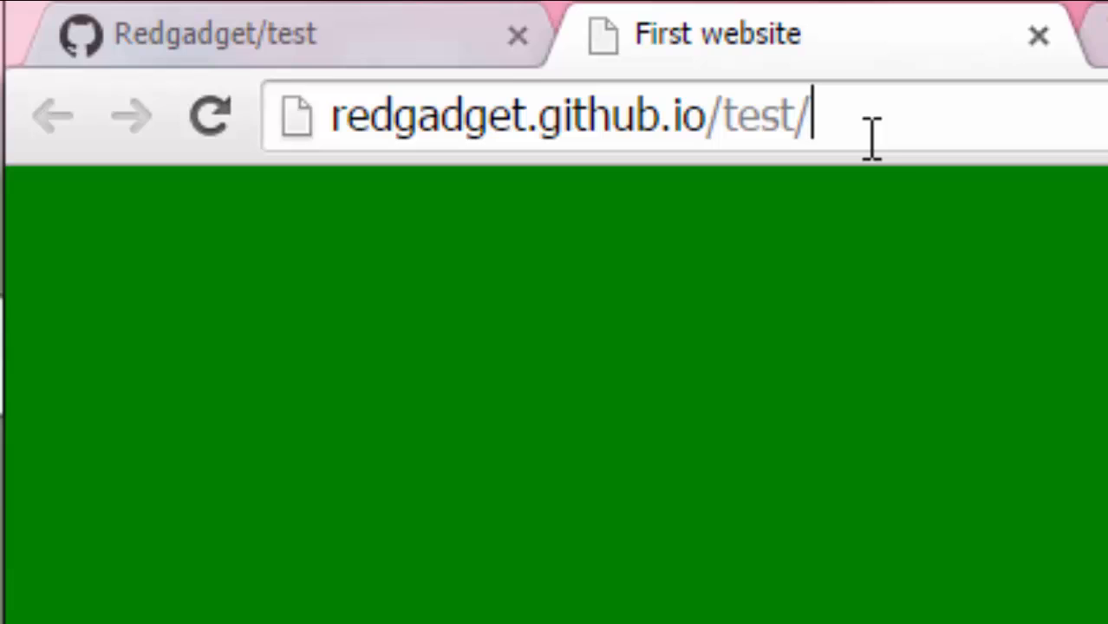
{"action": "mouse_move", "coordinate": [927, 78]}
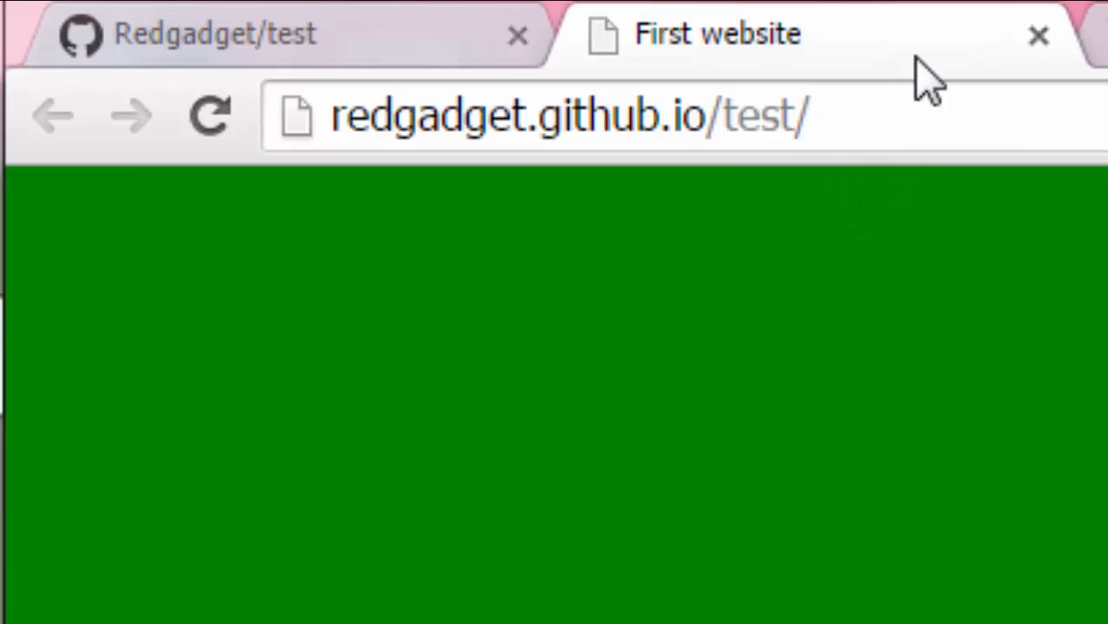
{"action": "left_click", "coordinate": [572, 115]}
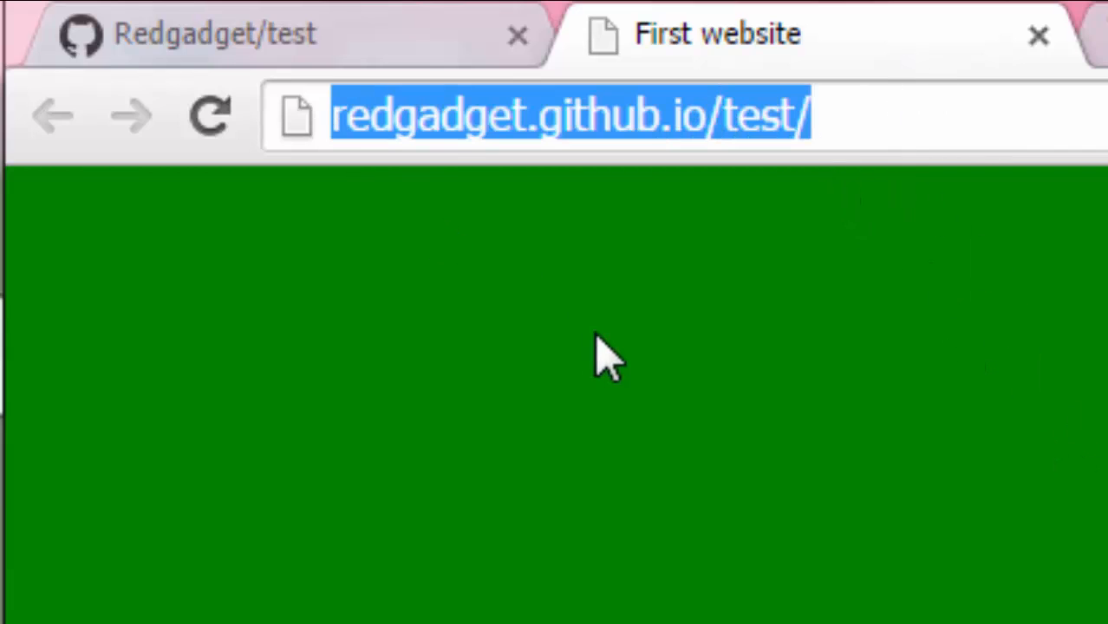
{"action": "mouse_move", "coordinate": [655, 359]}
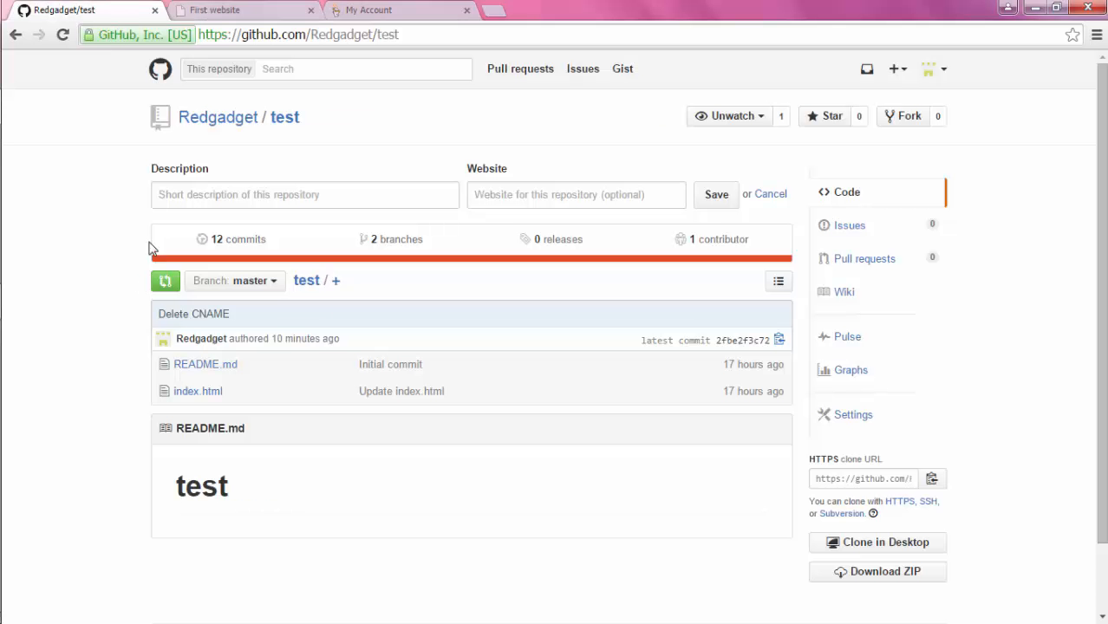
{"action": "mouse_move", "coordinate": [308, 335]}
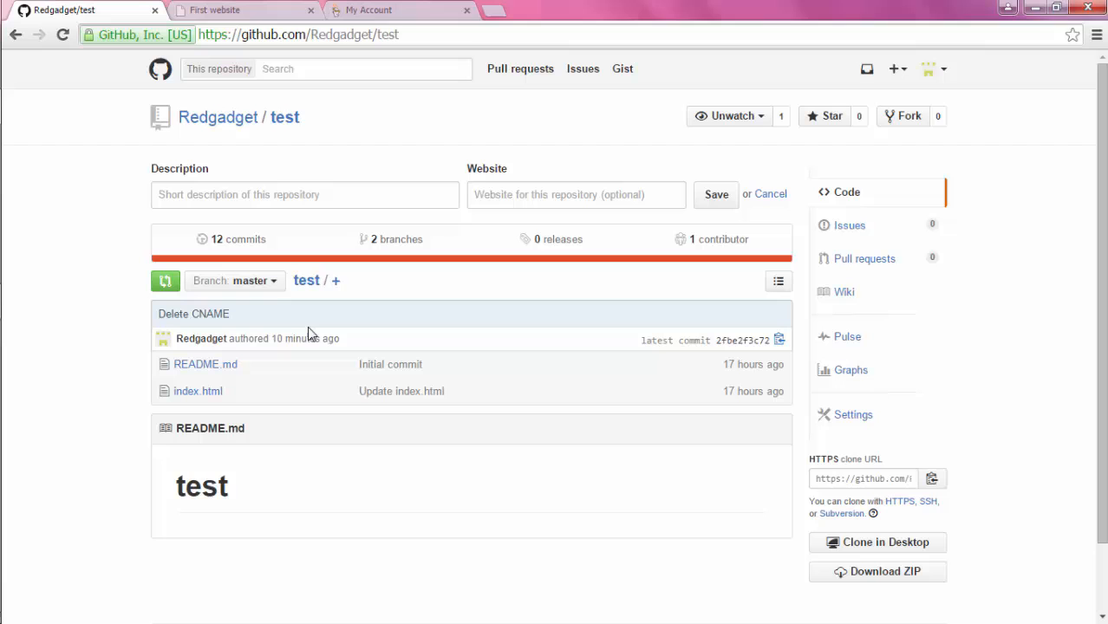
{"action": "scroll", "scroll_direction": "down", "scroll_amount": 3}
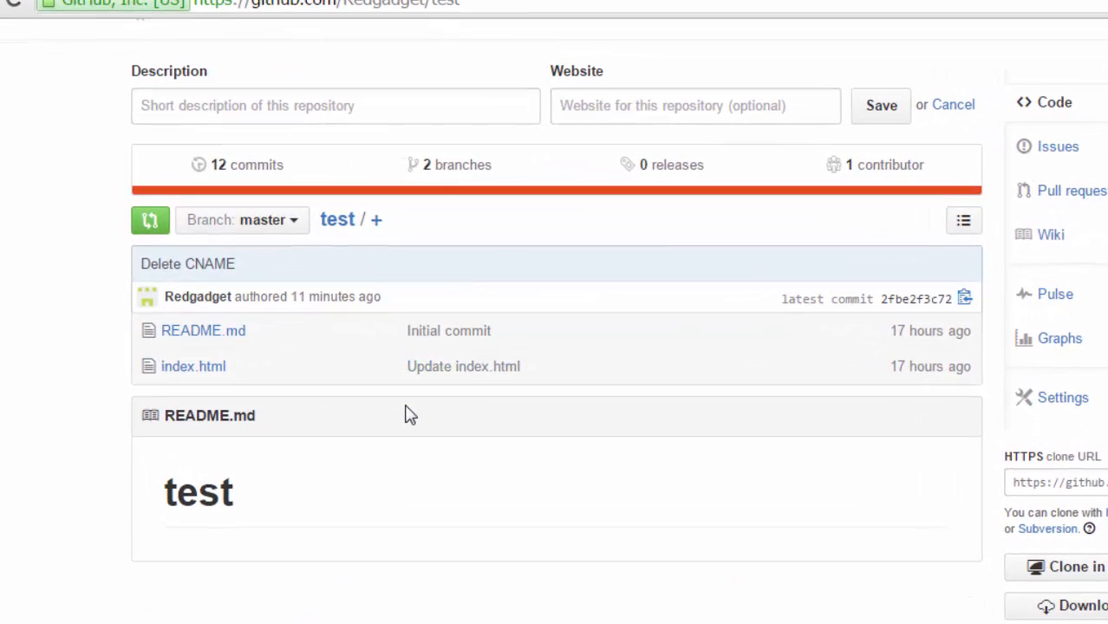
{"action": "mouse_move", "coordinate": [482, 405]}
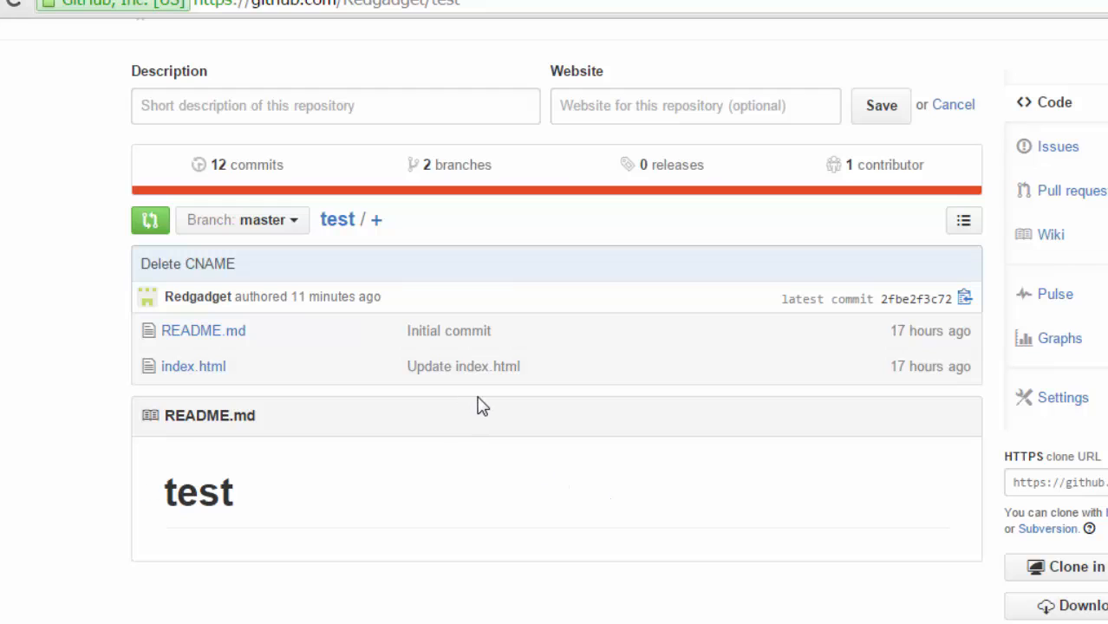
{"action": "mouse_move", "coordinate": [378, 219]}
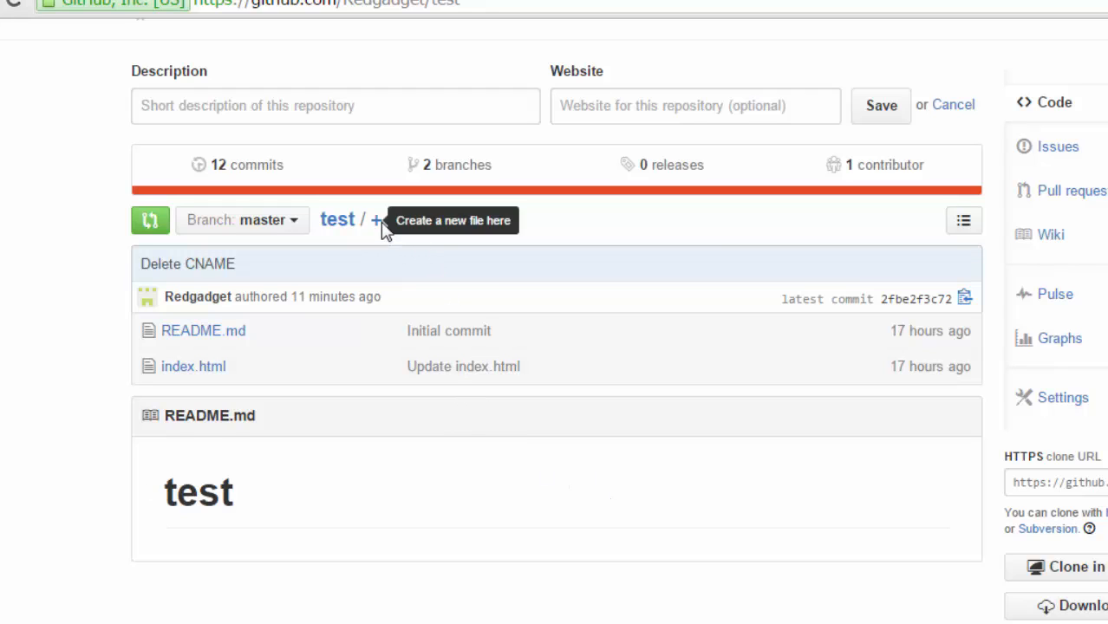
{"action": "mouse_move", "coordinate": [493, 403]}
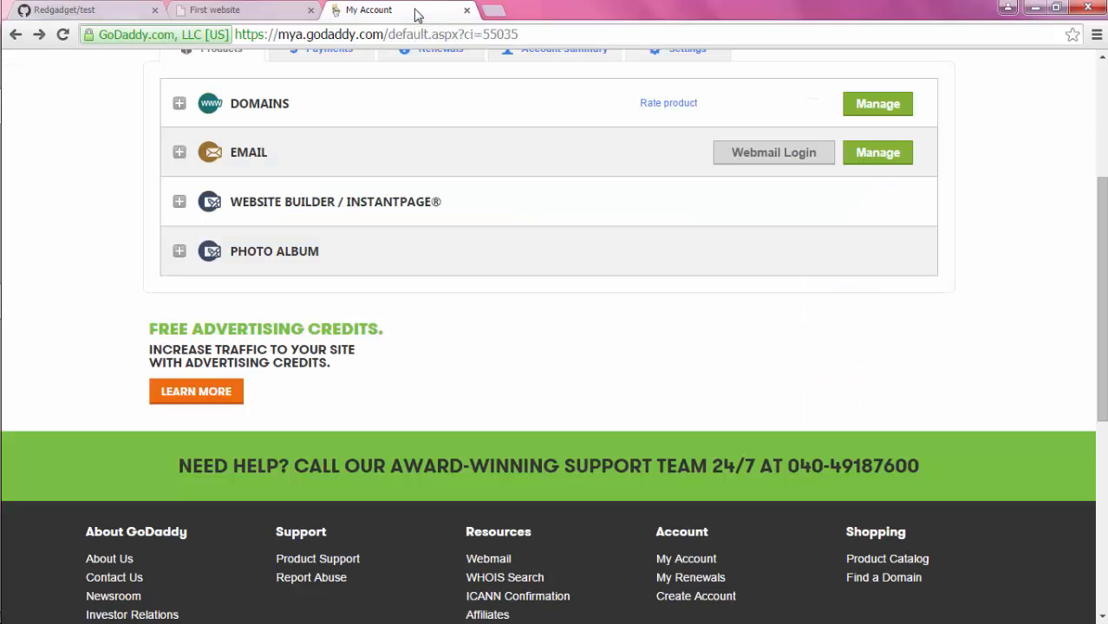
Expand DOMAINS, search for truejewels.in, and select the matching domain name
{"action": "left_click", "coordinate": [180, 104]}
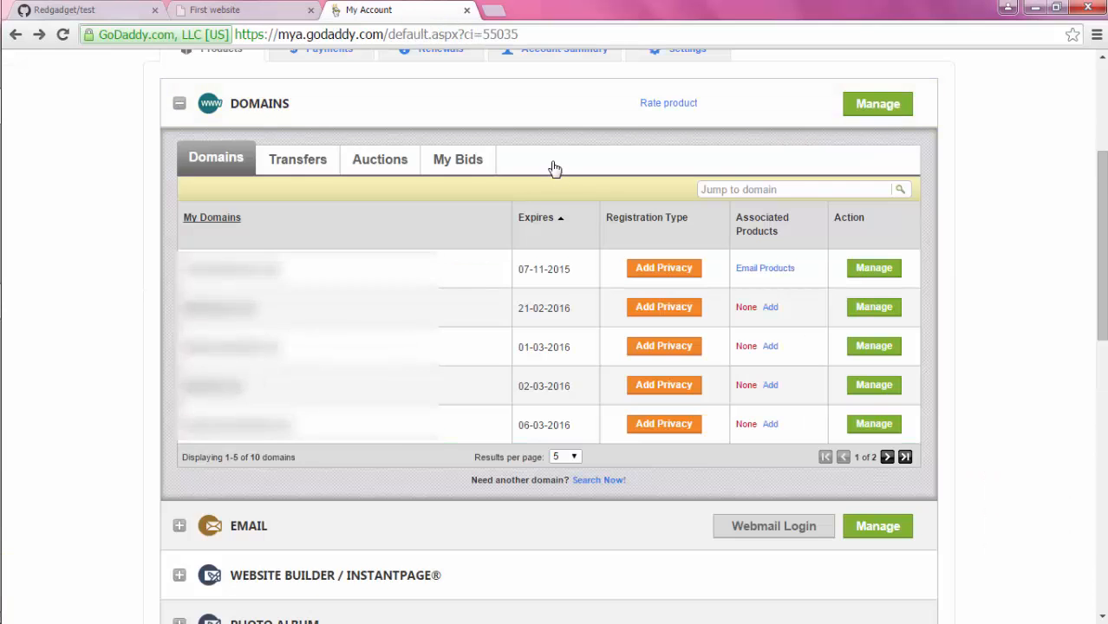
{"action": "scroll", "scroll_direction": "up", "scroll_amount": 3}
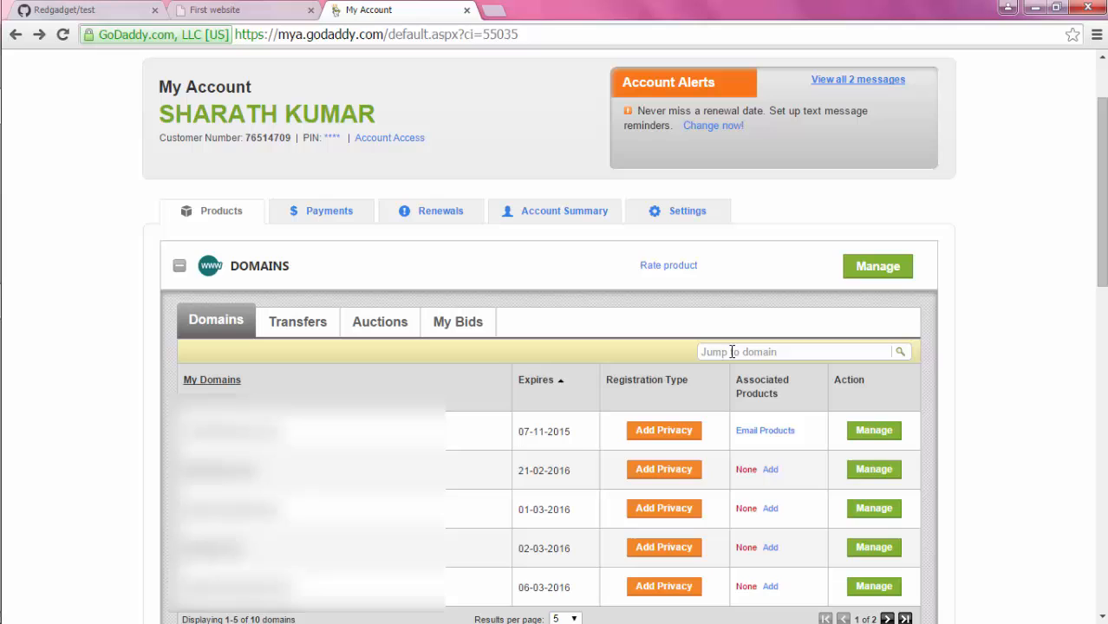
{"action": "left_click", "coordinate": [791, 351]}
{"action": "type", "text": "truejewels"}
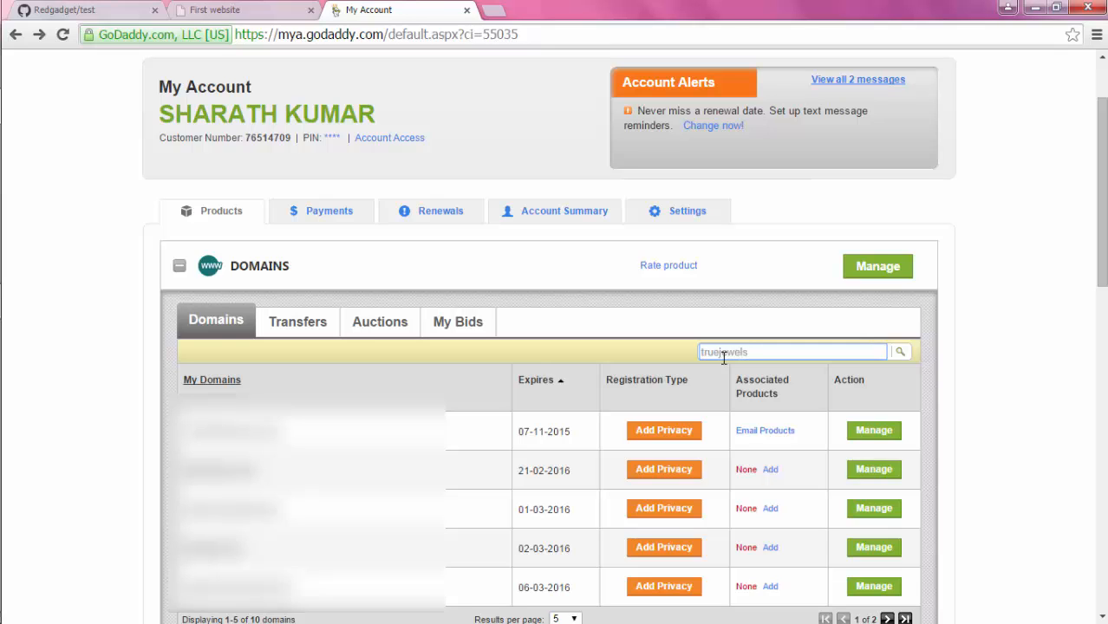
{"action": "type", "text": "in"}
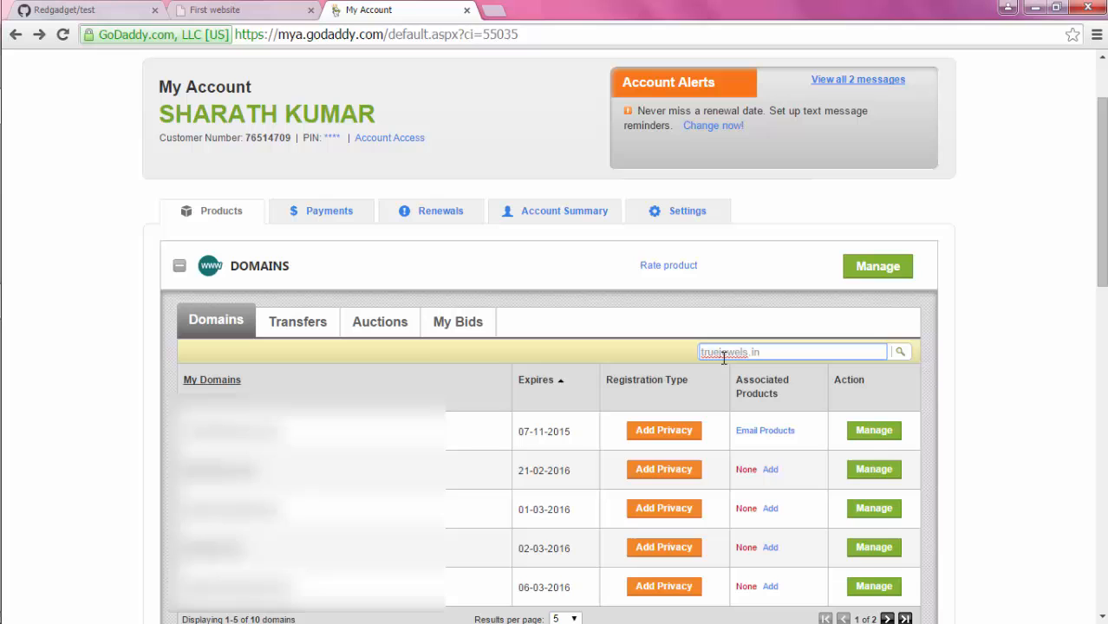
{"action": "left_click", "coordinate": [899, 352]}
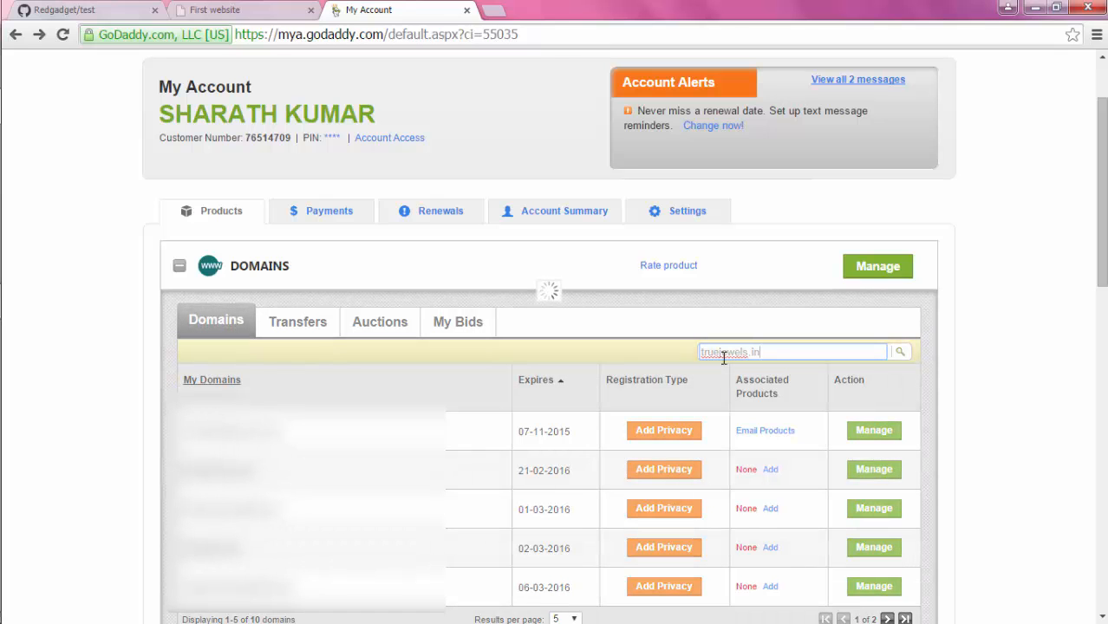
{"action": "left_click", "coordinate": [900, 351]}
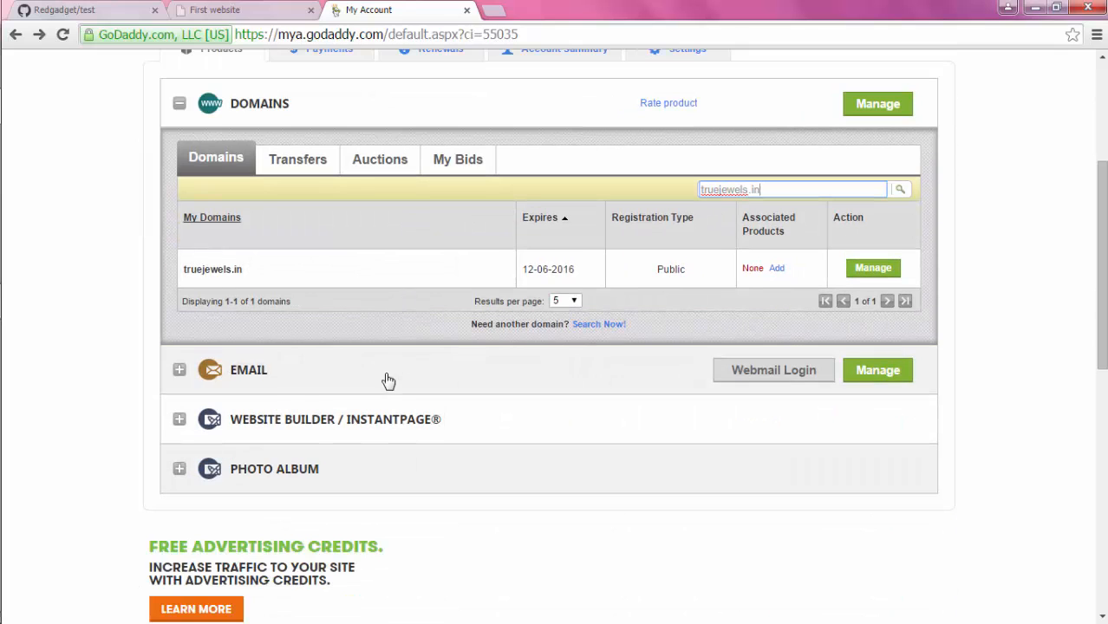
{"action": "double_click", "coordinate": [212, 268]}
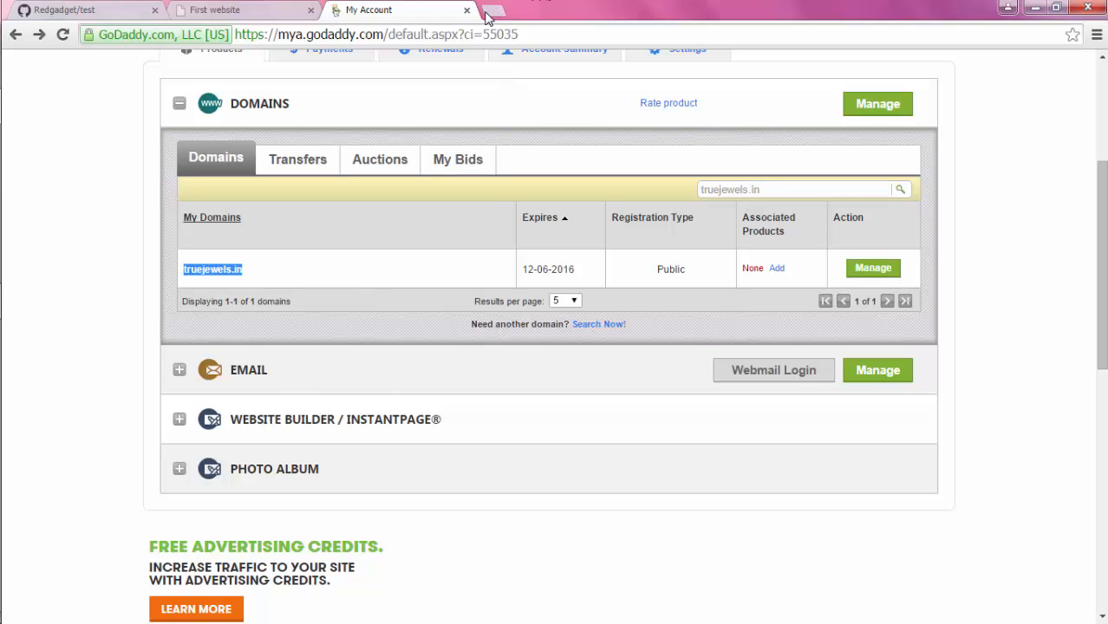
Try truejewels.in in a new tab, then return to the Redgadget/test tab
{"action": "left_click", "coordinate": [494, 10]}
{"action": "type", "text": "truejewels.in"}
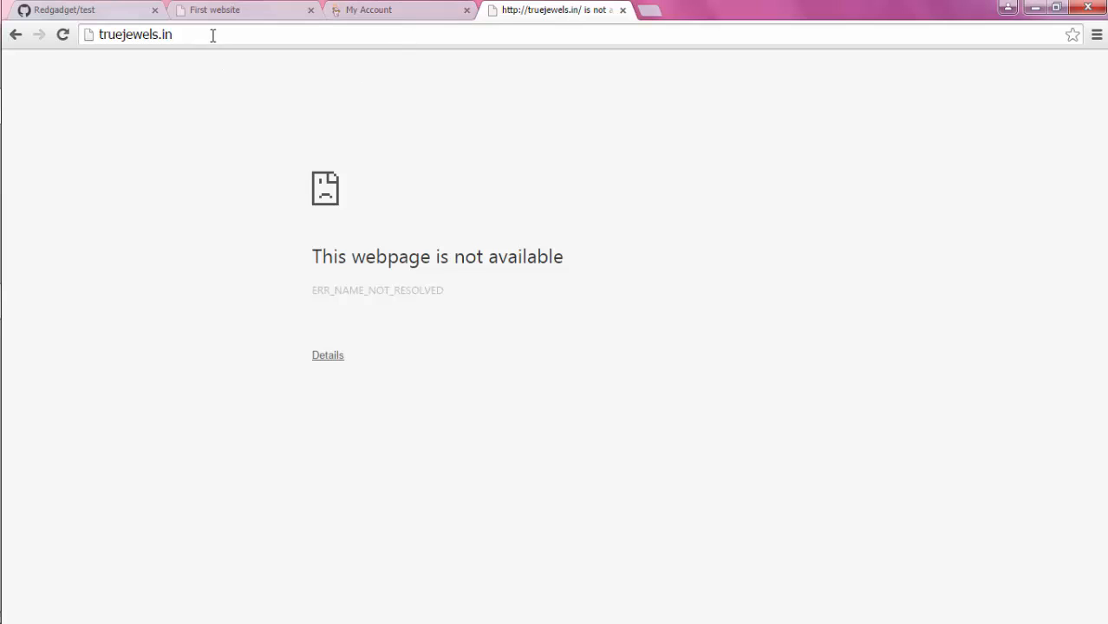
{"action": "mouse_move", "coordinate": [286, 68]}
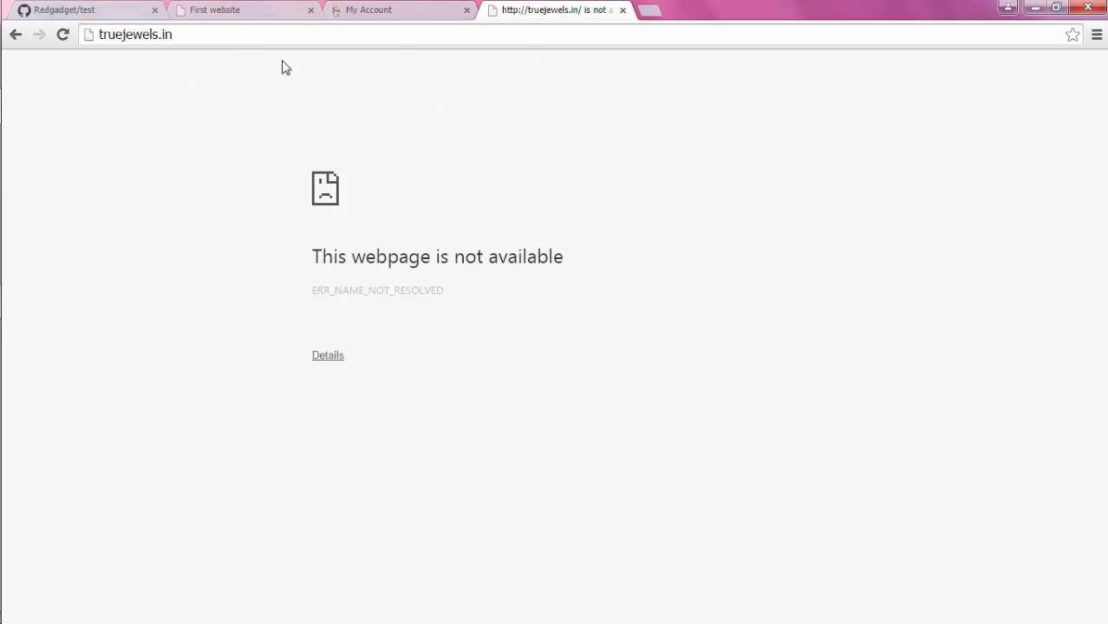
{"action": "left_click", "coordinate": [82, 10]}
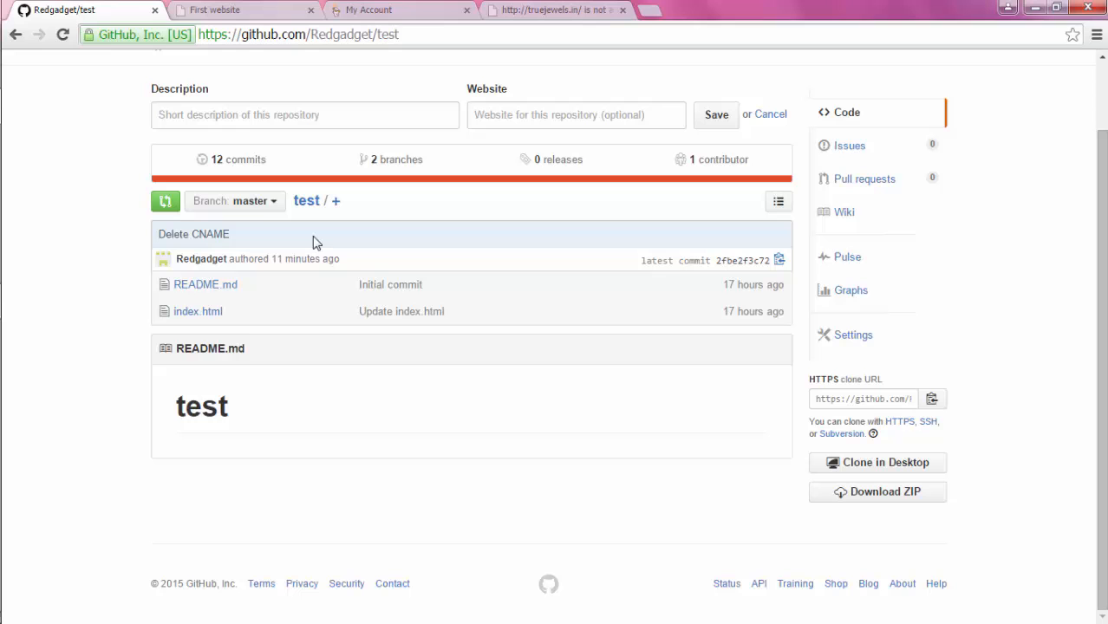
Create a new file named CNAME containing the domain truejewels.in
{"action": "left_click", "coordinate": [337, 200]}
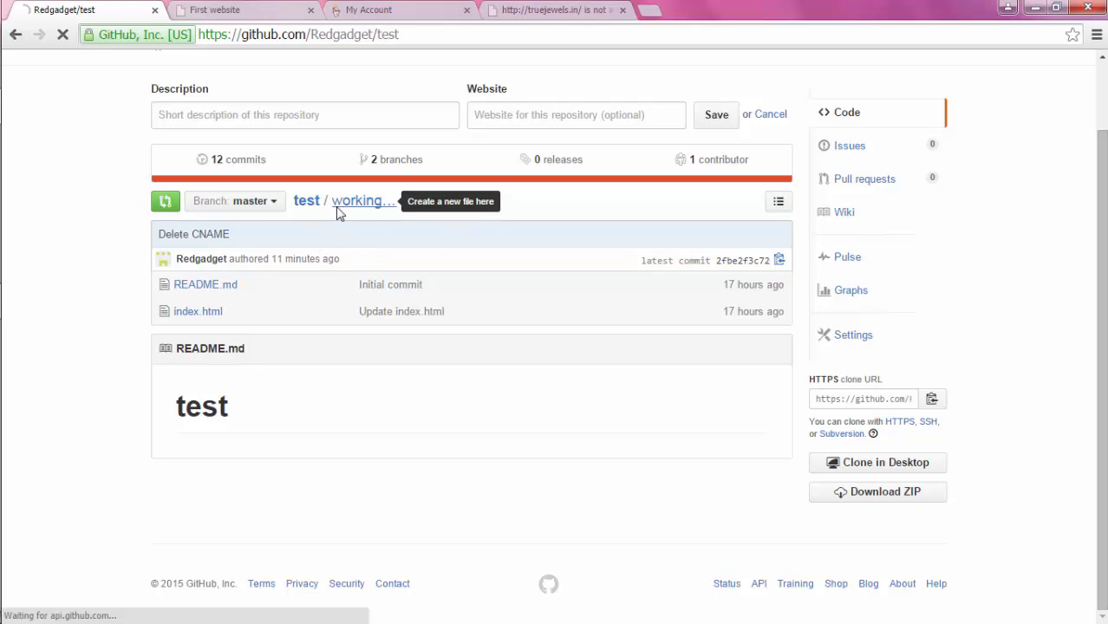
{"action": "left_click", "coordinate": [450, 201]}
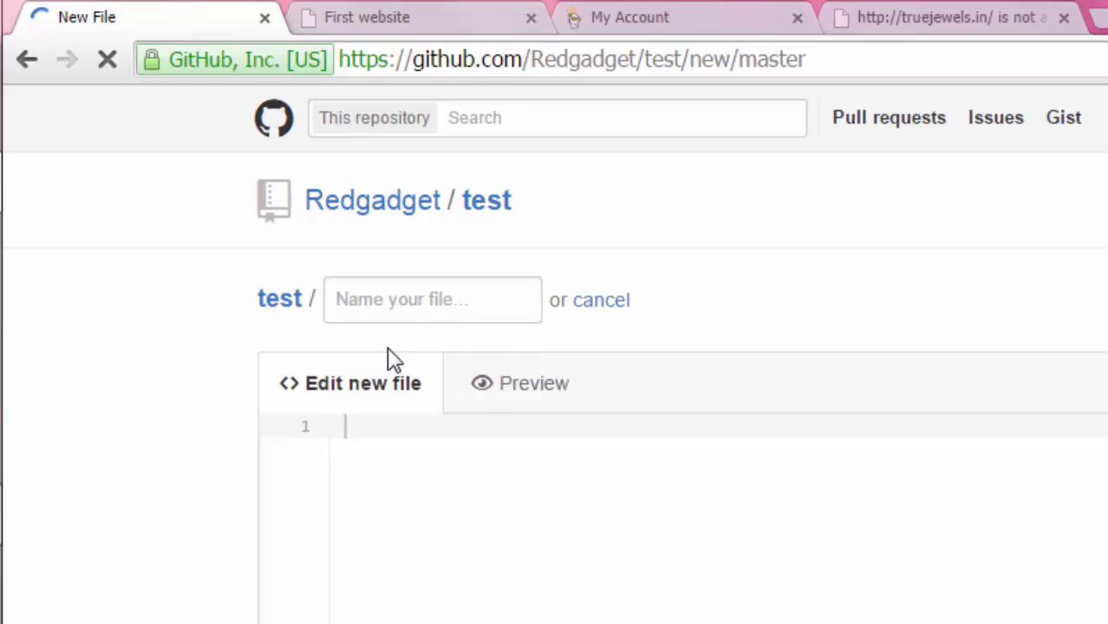
{"action": "left_click", "coordinate": [432, 300]}
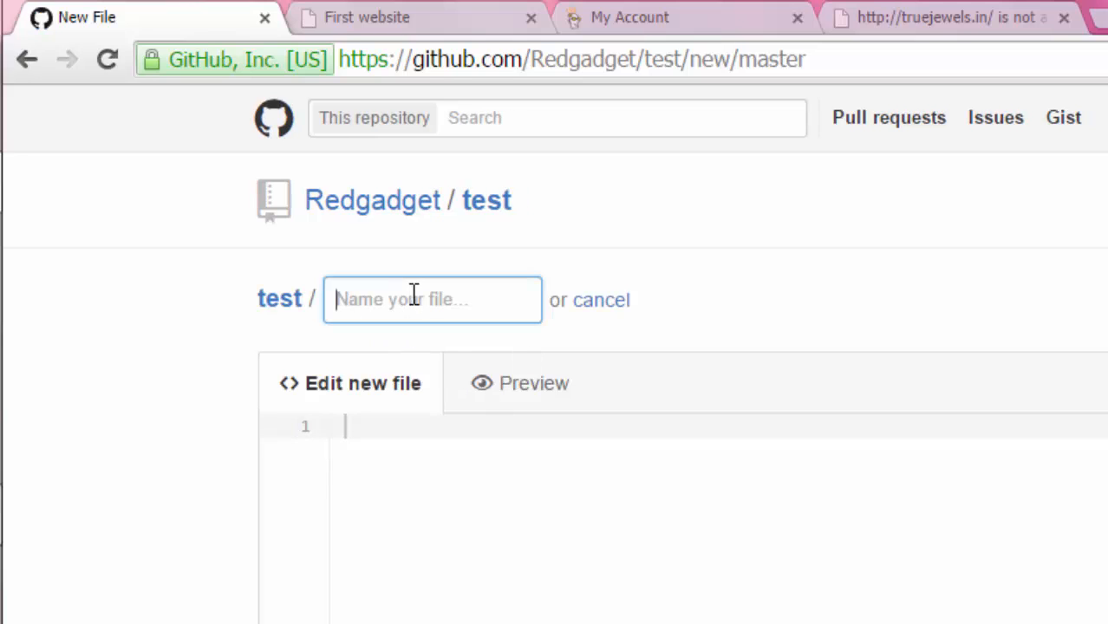
{"action": "type", "text": "CNAME"}
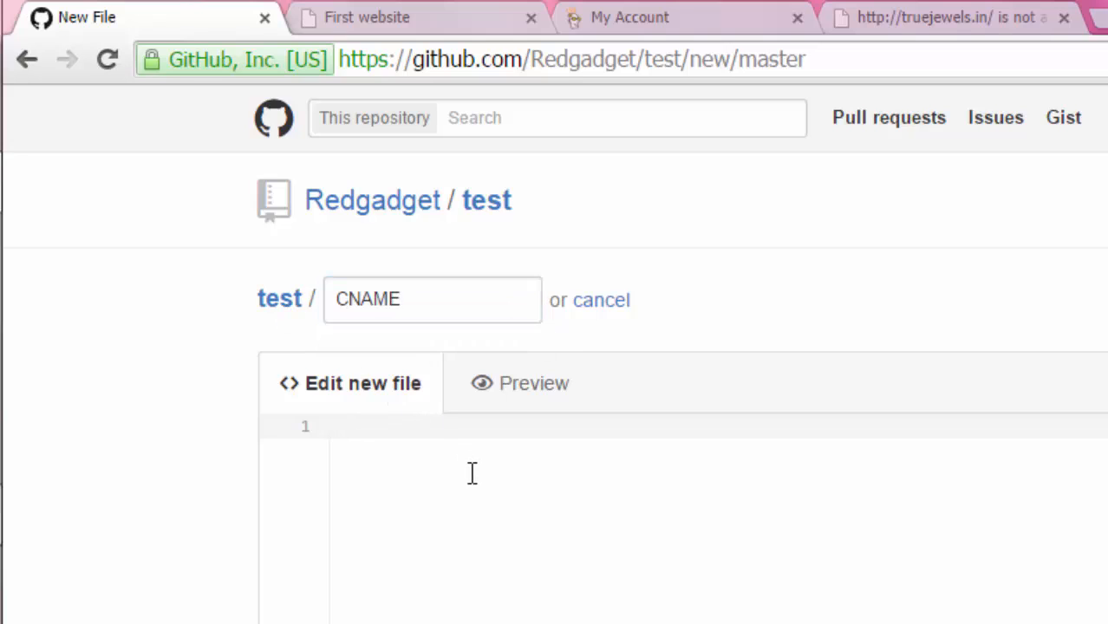
{"action": "type", "text": "tru"}
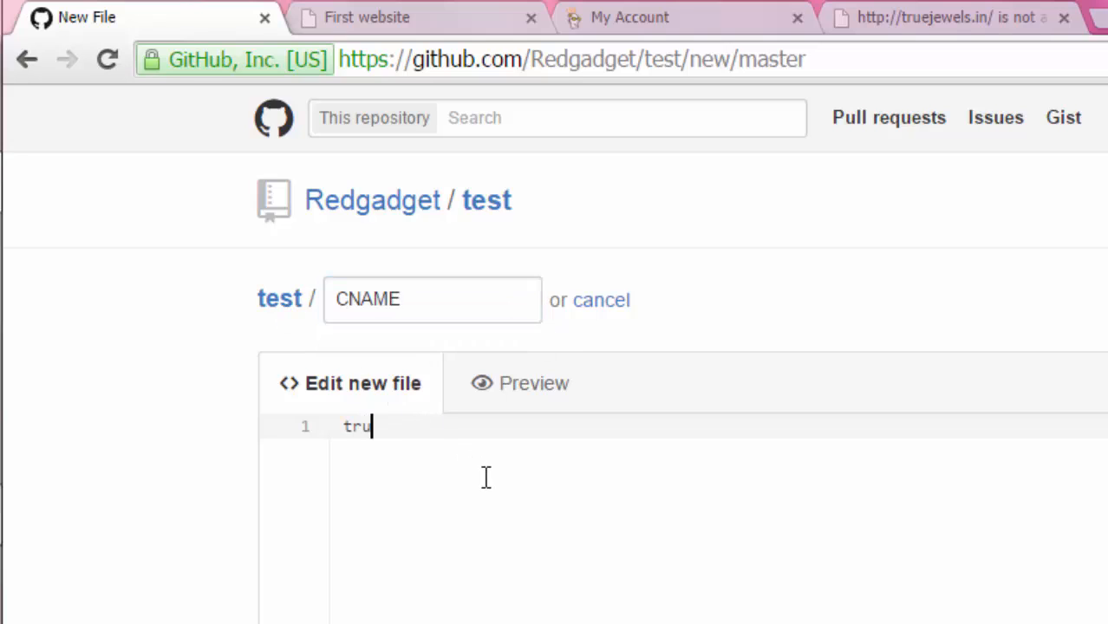
{"action": "type", "text": "ejewels"}
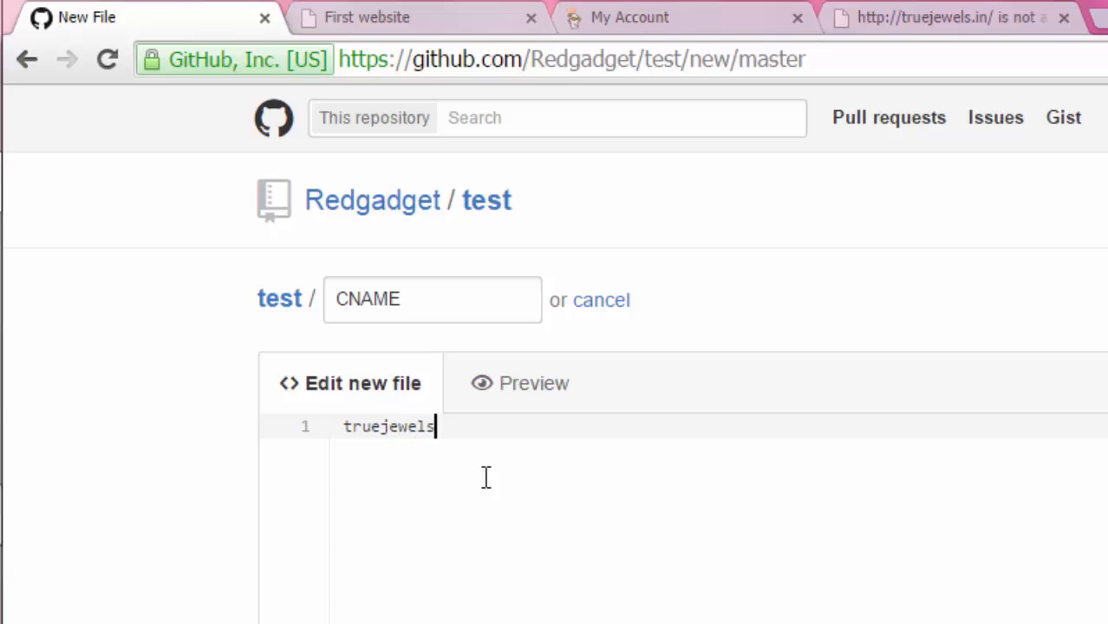
{"action": "type", "text": ",in"}
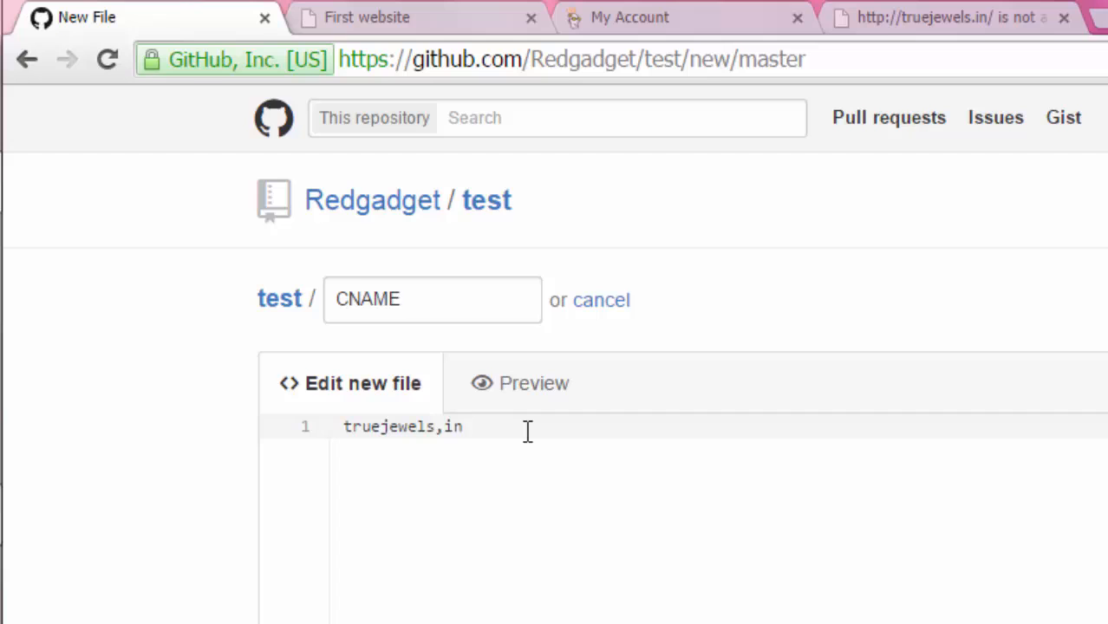
{"action": "type", "text": "."}
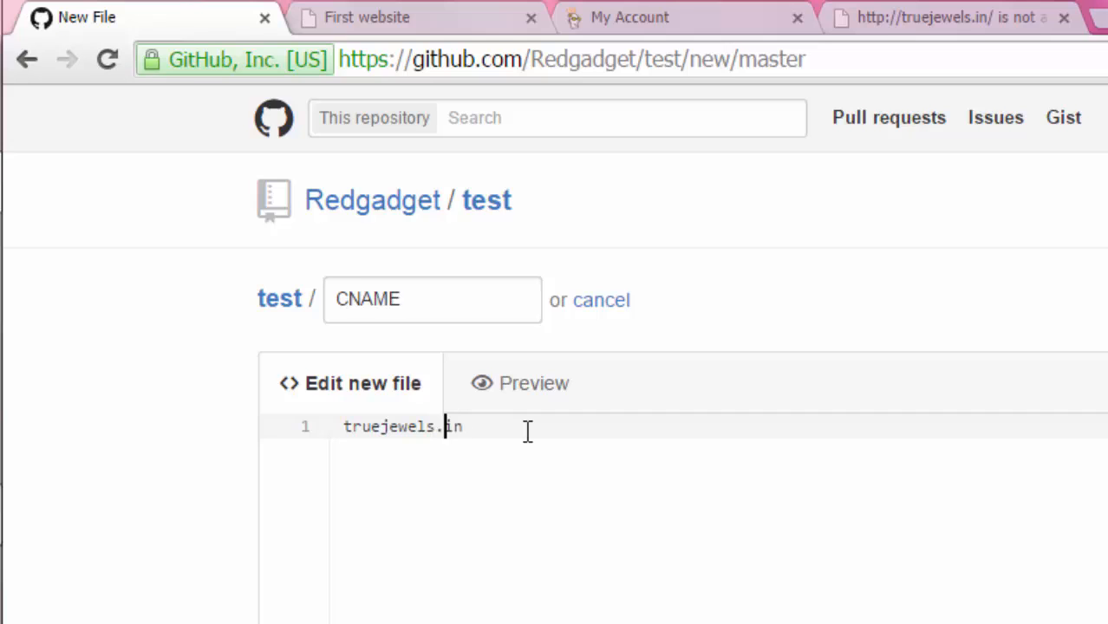
{"action": "mouse_move", "coordinate": [341, 431]}
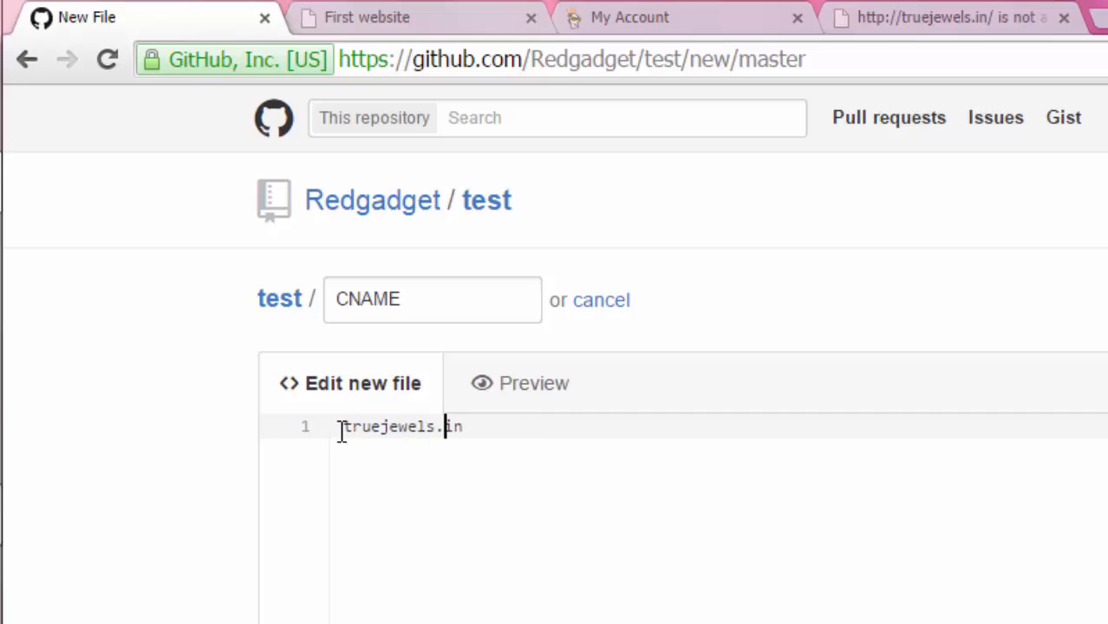
Review the CNAME file, commit it to master, and switch to the gh-pages branch
{"action": "triple_click", "coordinate": [398, 426]}
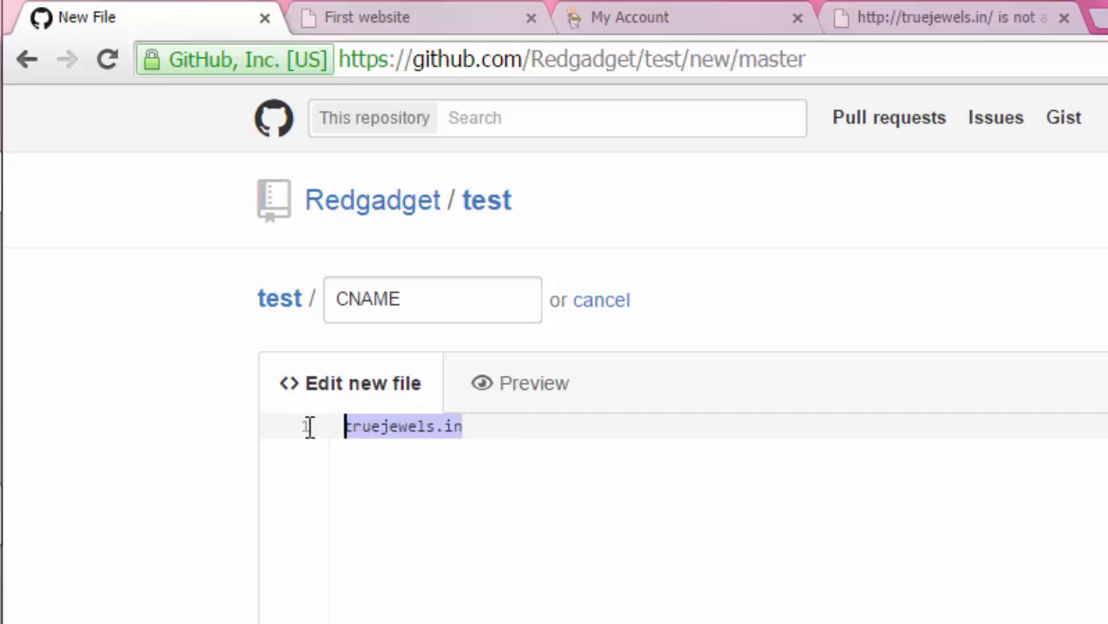
{"action": "mouse_move", "coordinate": [425, 357]}
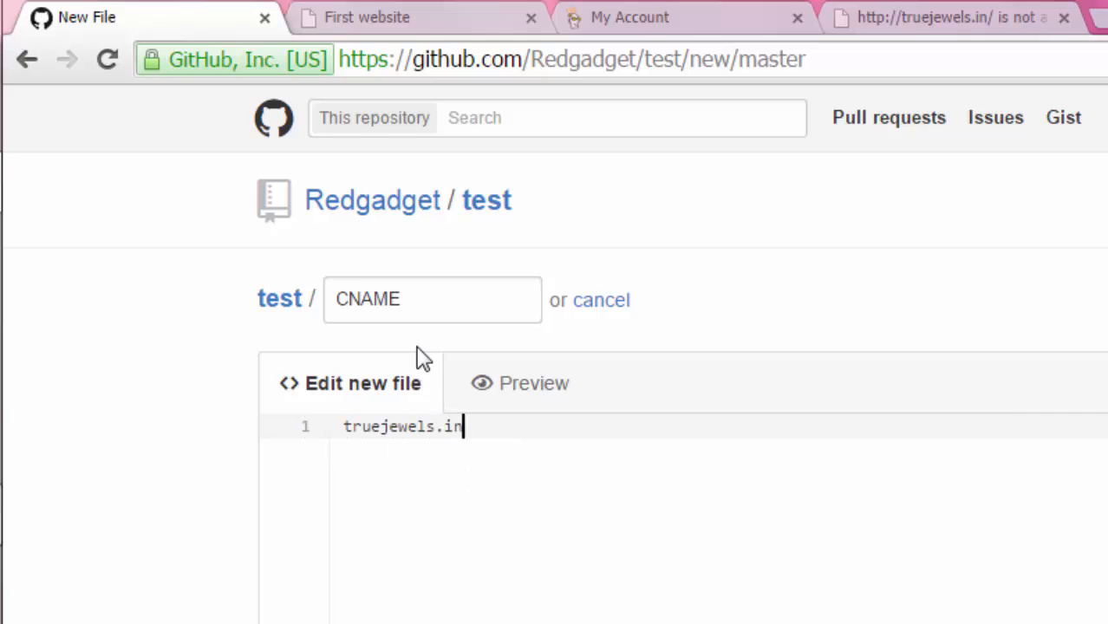
{"action": "double_click", "coordinate": [368, 299]}
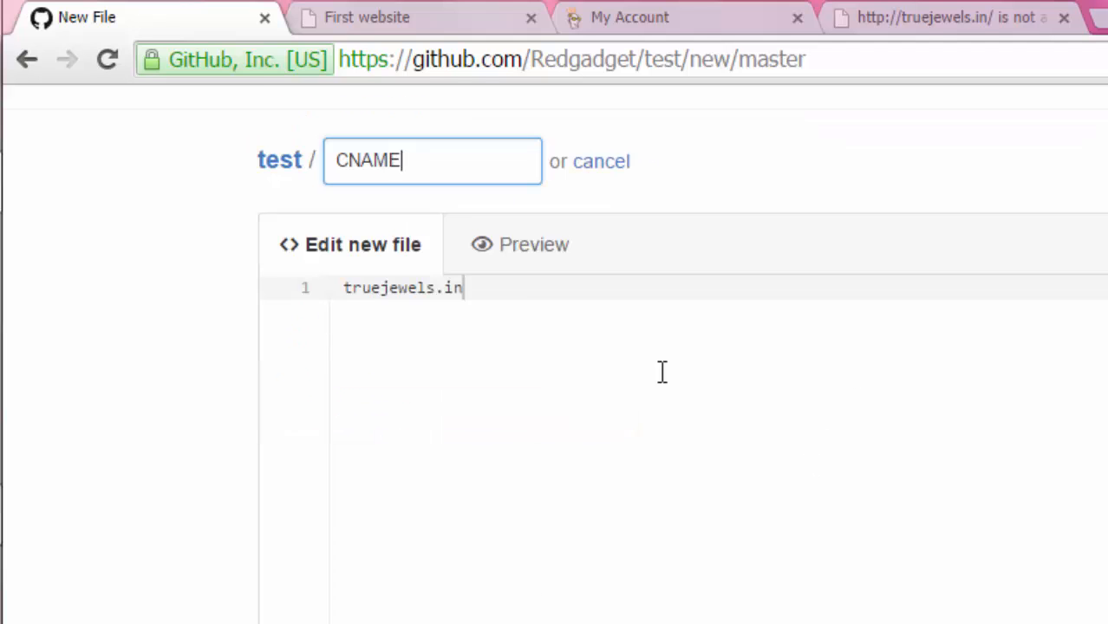
{"action": "scroll", "scroll_direction": "down", "scroll_amount": 3}
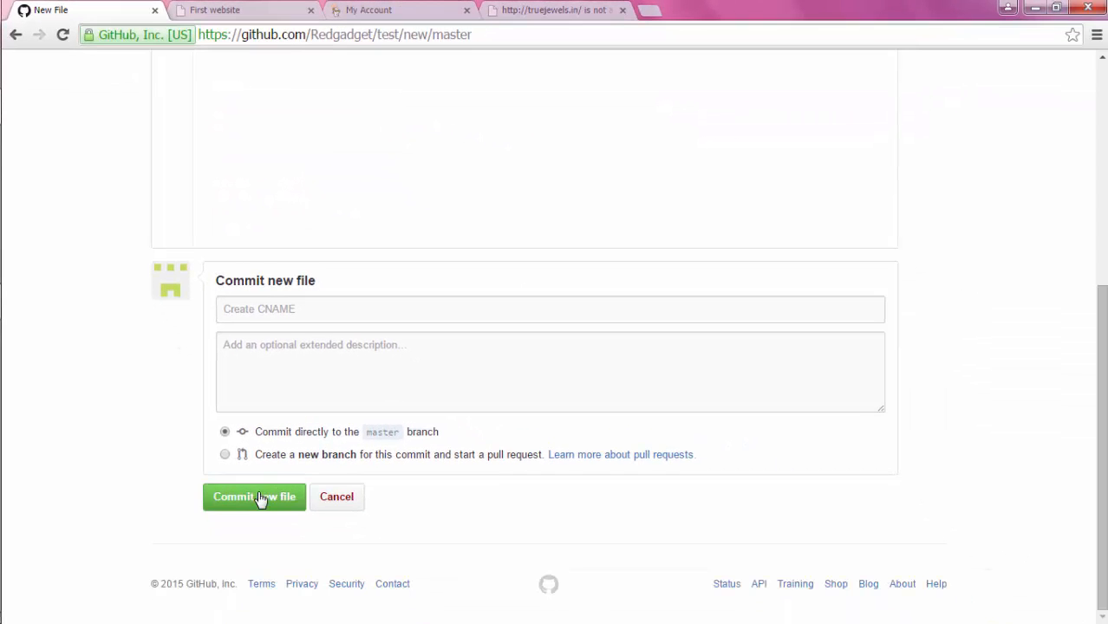
{"action": "mouse_move", "coordinate": [336, 454]}
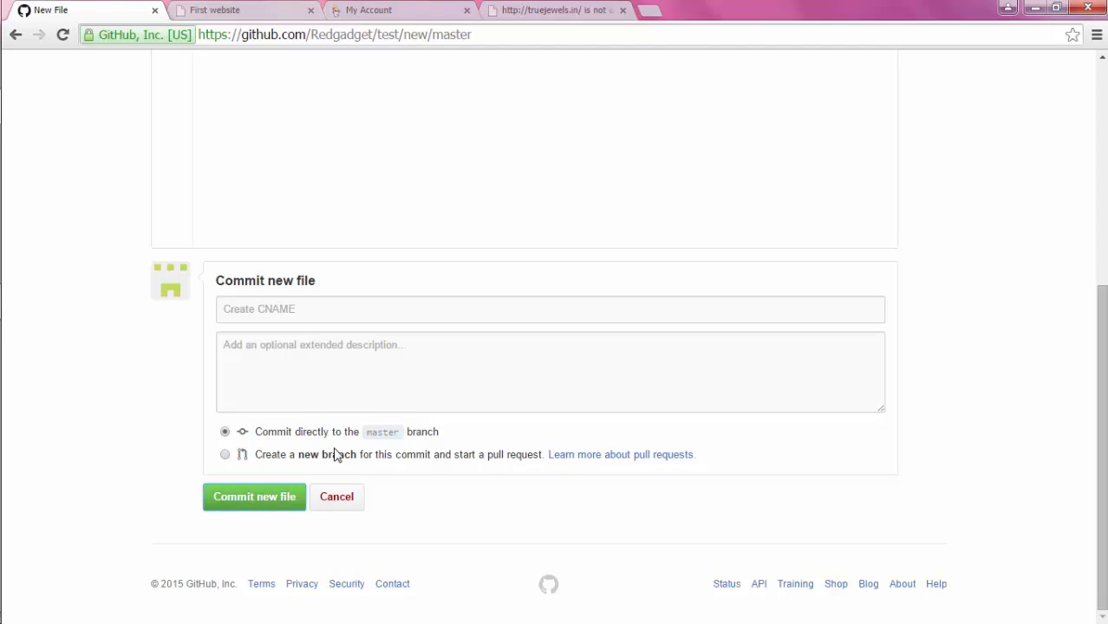
{"action": "left_click", "coordinate": [253, 496]}
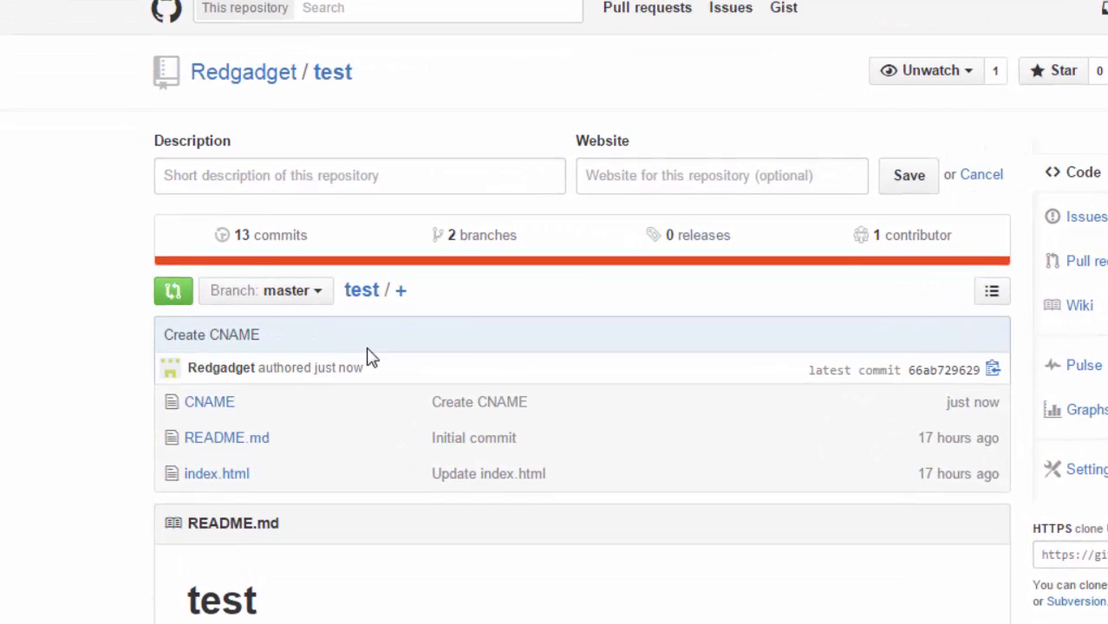
{"action": "left_click", "coordinate": [265, 291]}
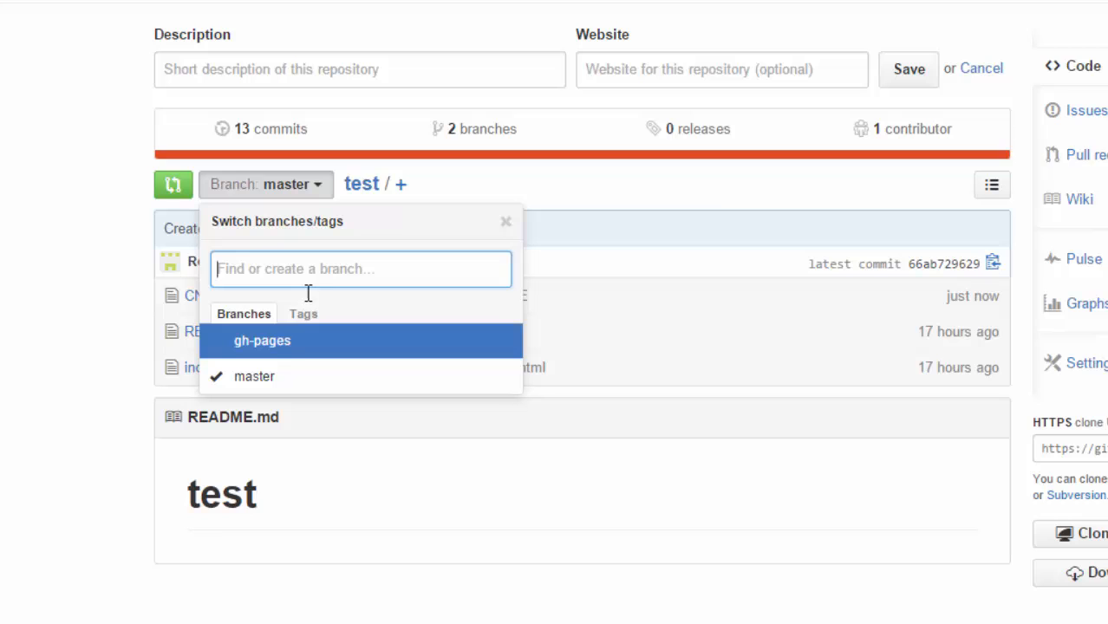
{"action": "left_click", "coordinate": [262, 341]}
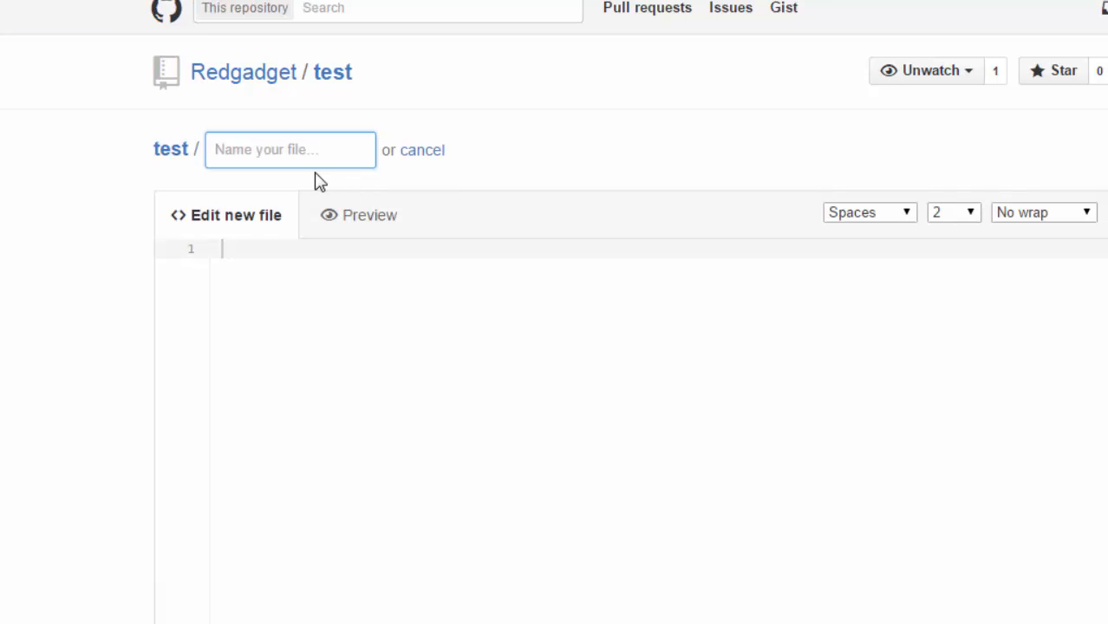
Name a new gh-pages file CNAME and enter truejewels.in as its content
{"action": "type", "text": "CNAME"}
{"action": "left_click", "coordinate": [659, 249]}
{"action": "type", "text": "tru"}
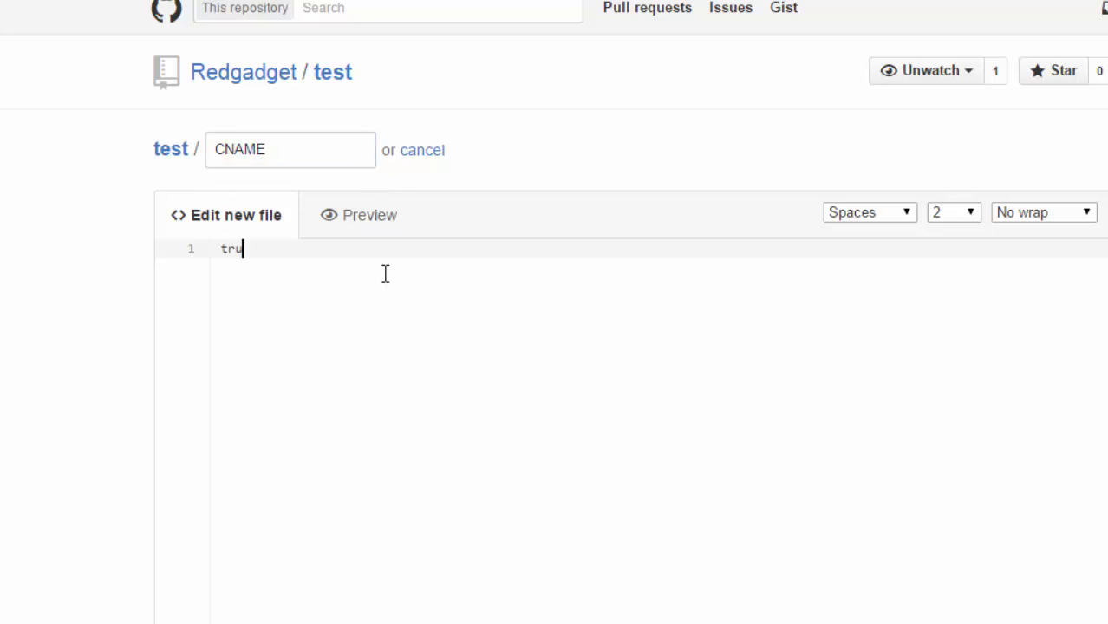
{"action": "type", "text": "jewe"}
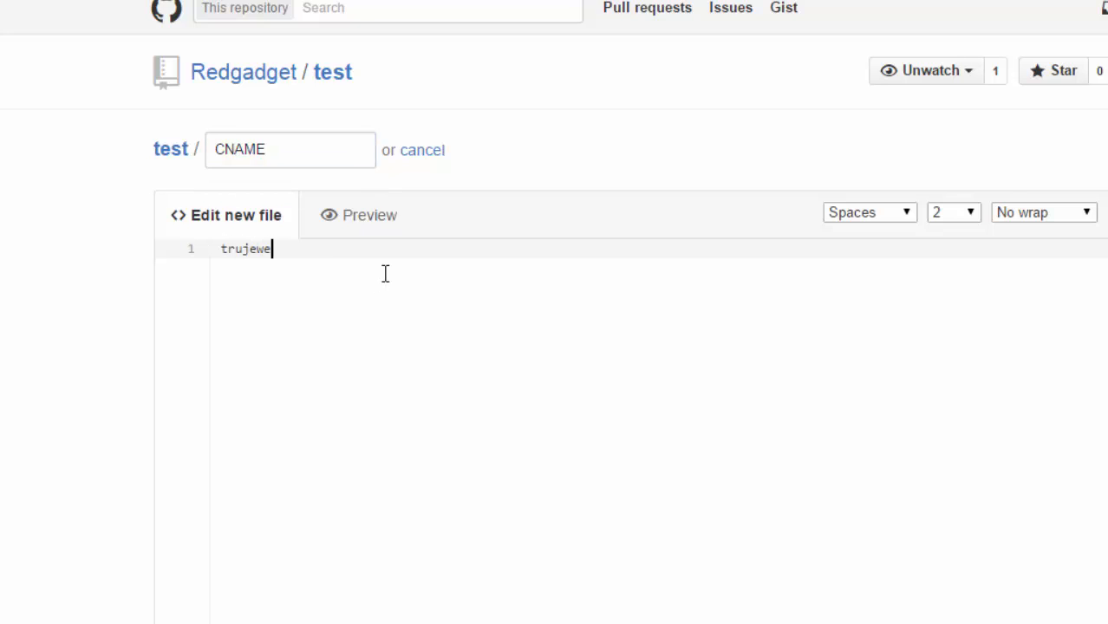
{"action": "type", "text": "ls.i"}
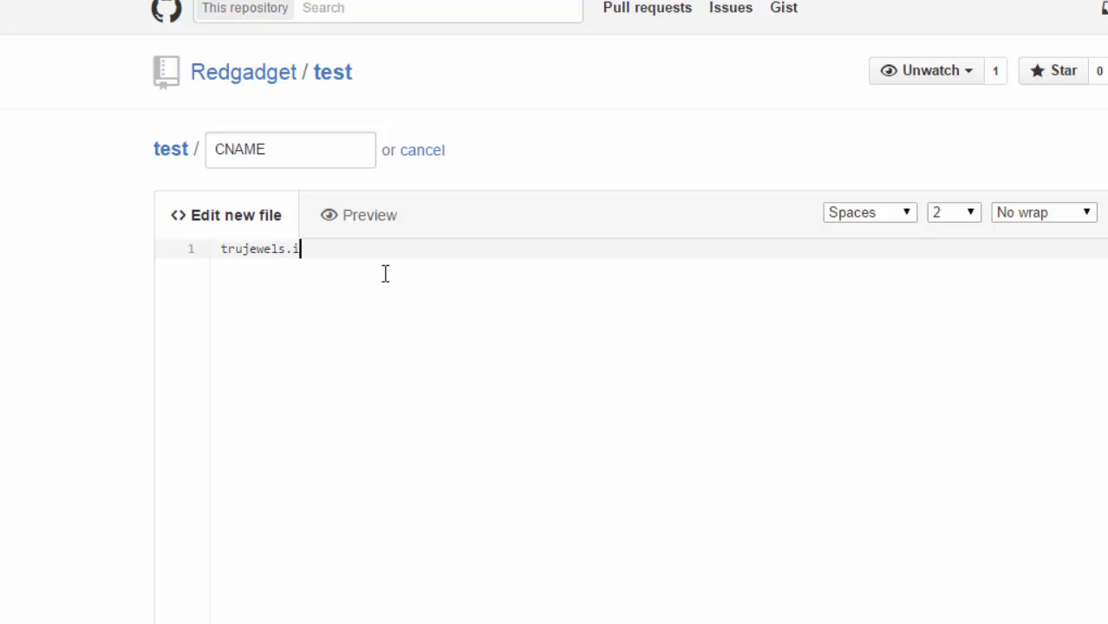
{"action": "type", "text": "n"}
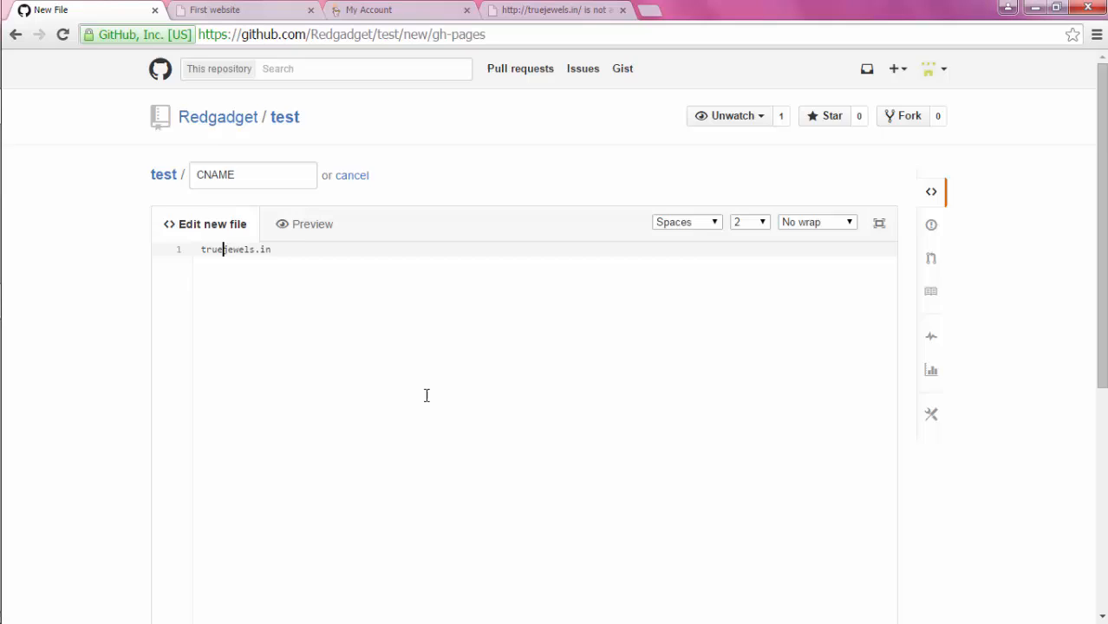
Check the domain text and commit the CNAME file to gh-pages
{"action": "scroll", "scroll_direction": "down", "scroll_amount": 3}
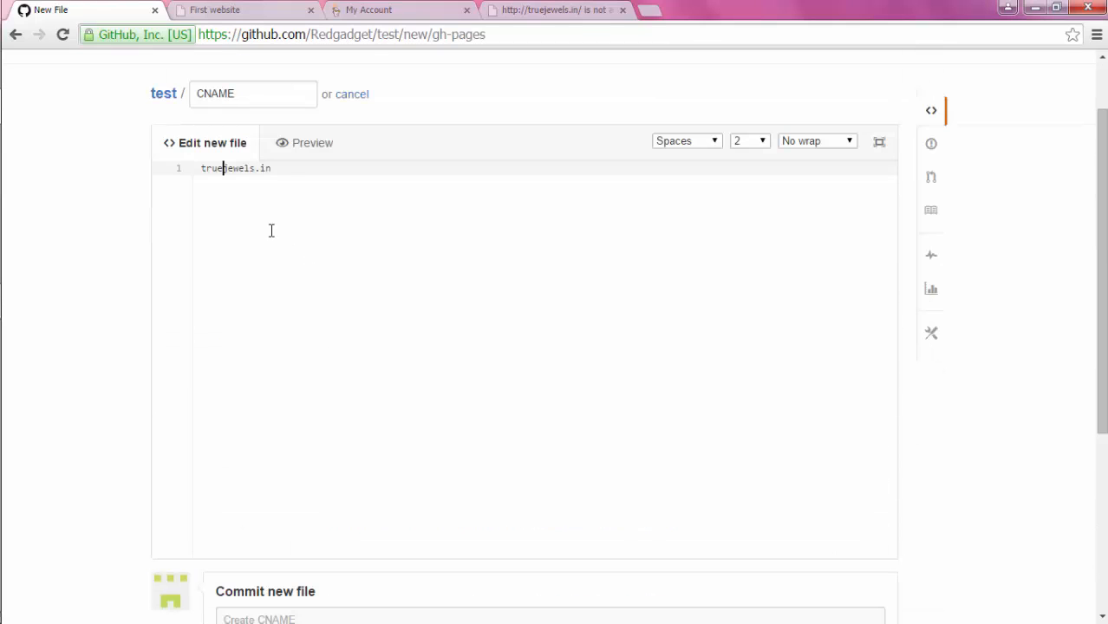
{"action": "double_click", "coordinate": [235, 168]}
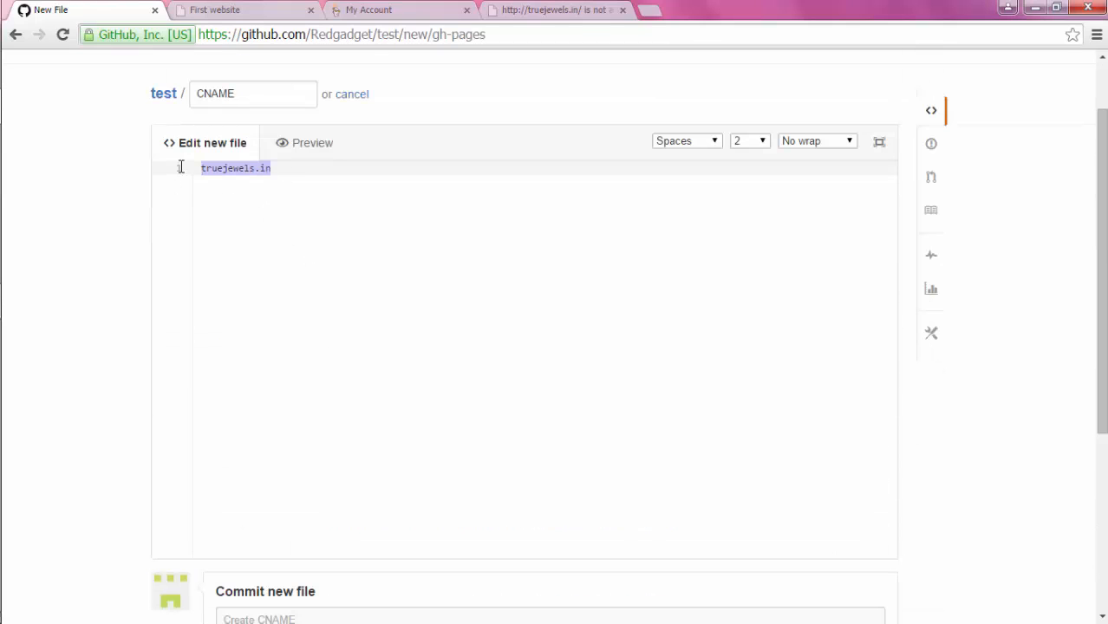
{"action": "scroll", "scroll_direction": "down", "scroll_amount": 3}
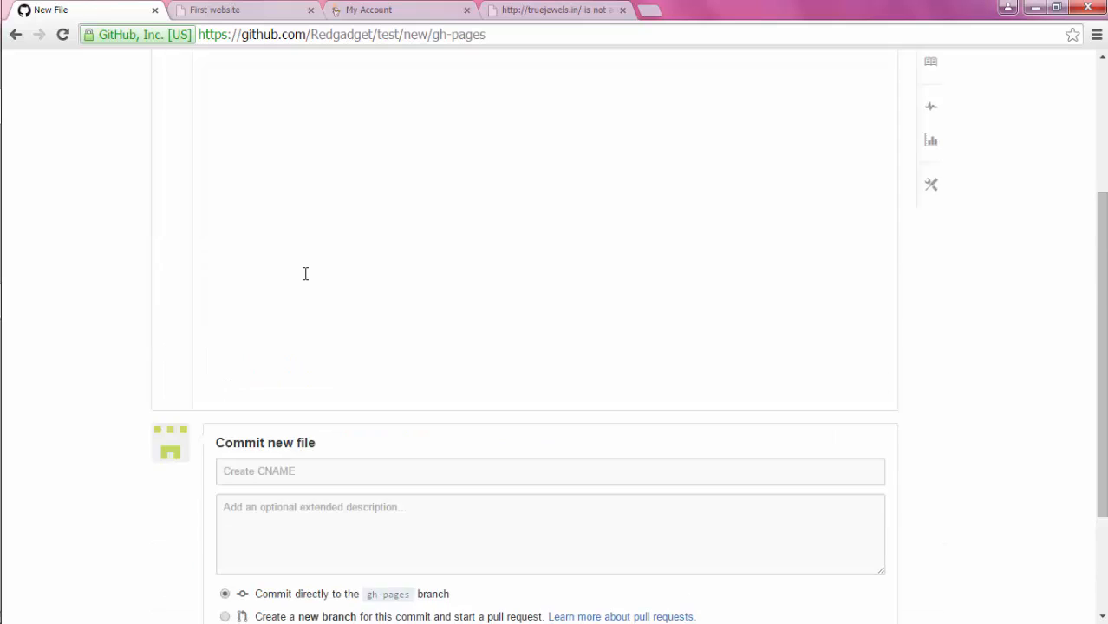
{"action": "scroll", "scroll_direction": "down", "scroll_amount": 3}
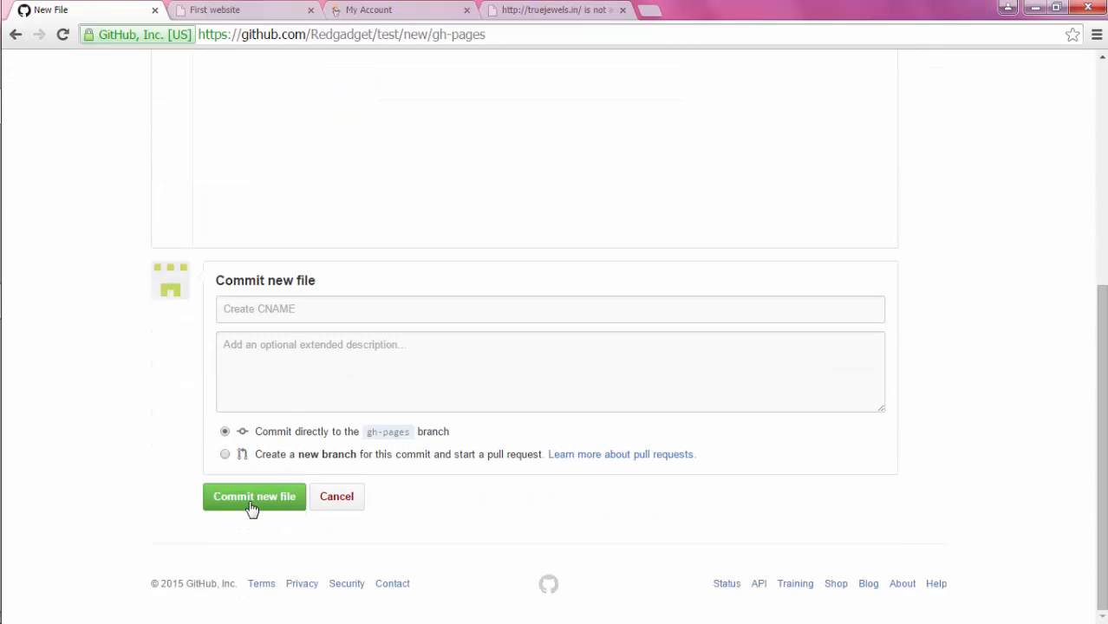
{"action": "left_click", "coordinate": [253, 495]}
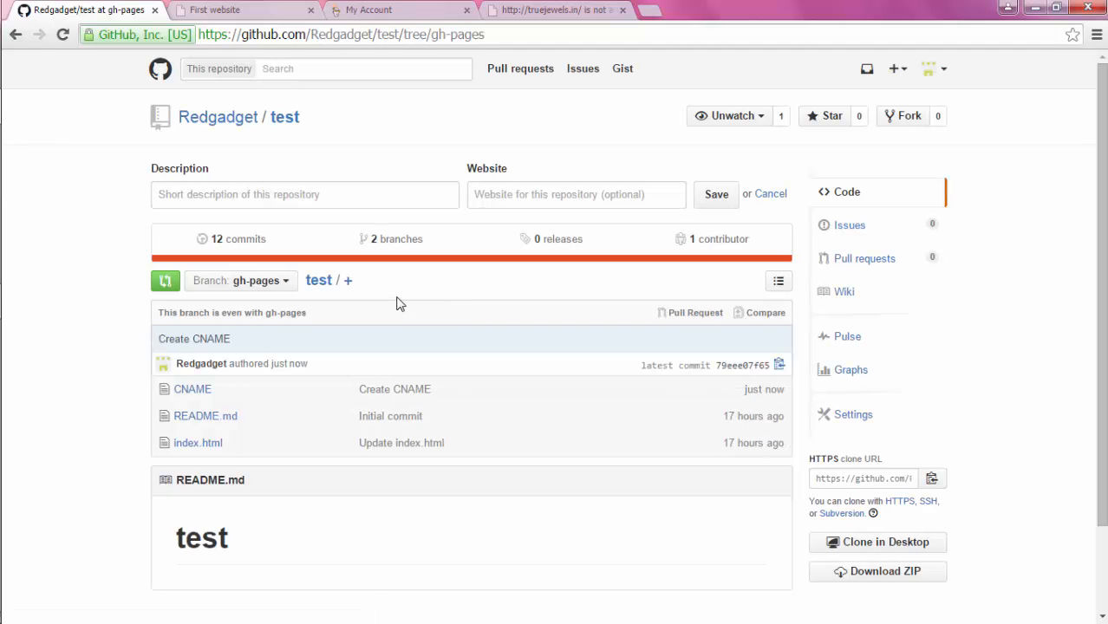
{"action": "mouse_move", "coordinate": [440, 416]}
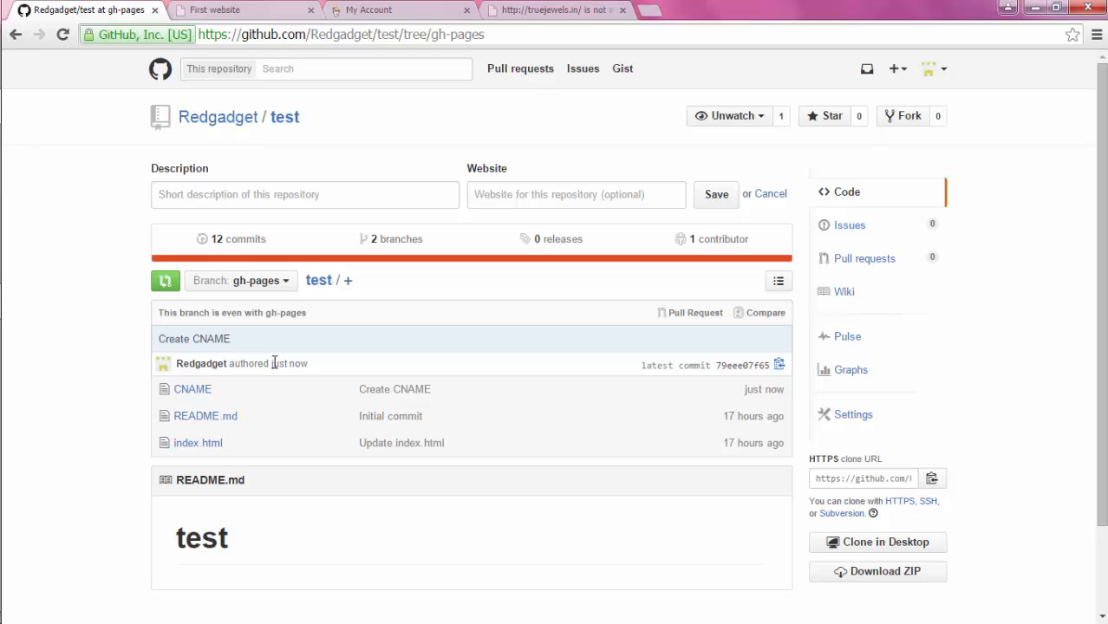
{"action": "left_click", "coordinate": [555, 10]}
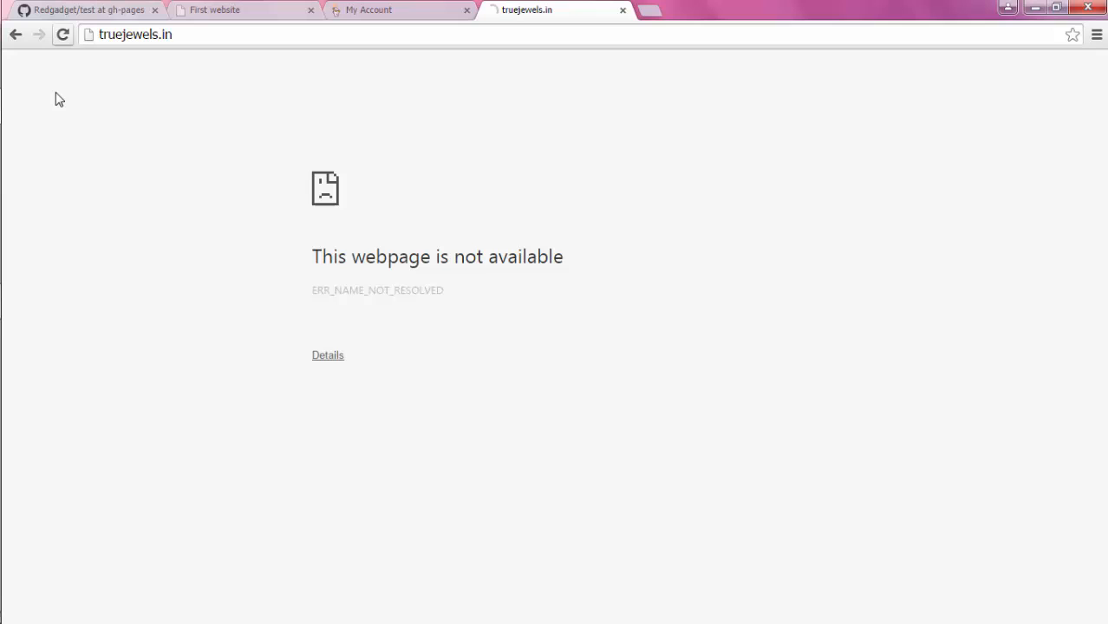
Reload truejewels.in twice, still unresolved, then return to the GoDaddy account page
{"action": "left_click", "coordinate": [62, 34]}
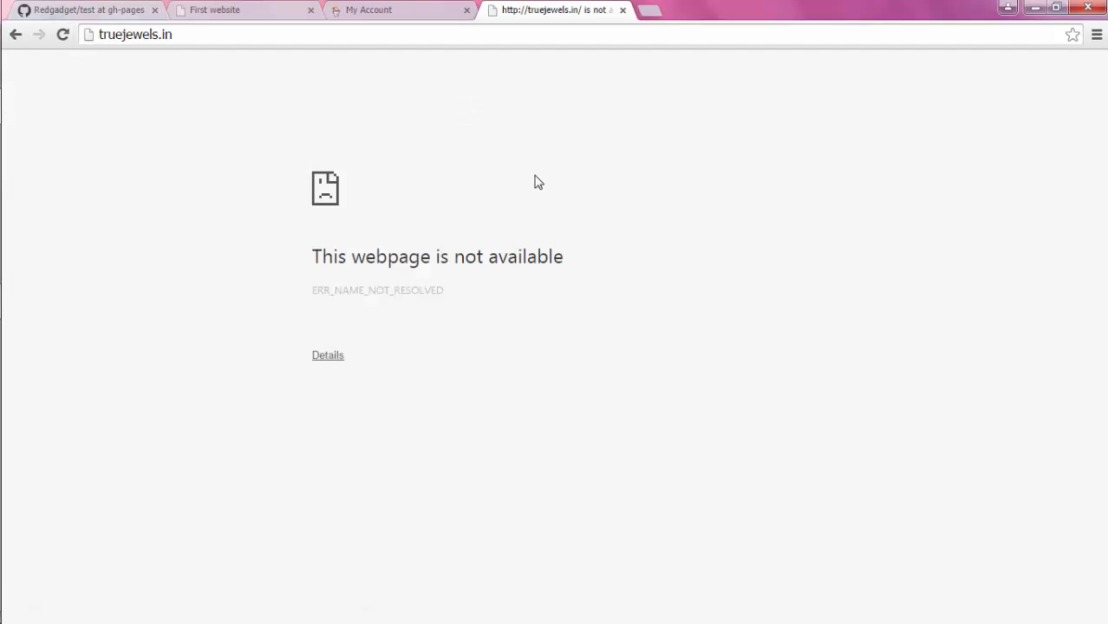
{"action": "left_click", "coordinate": [63, 35]}
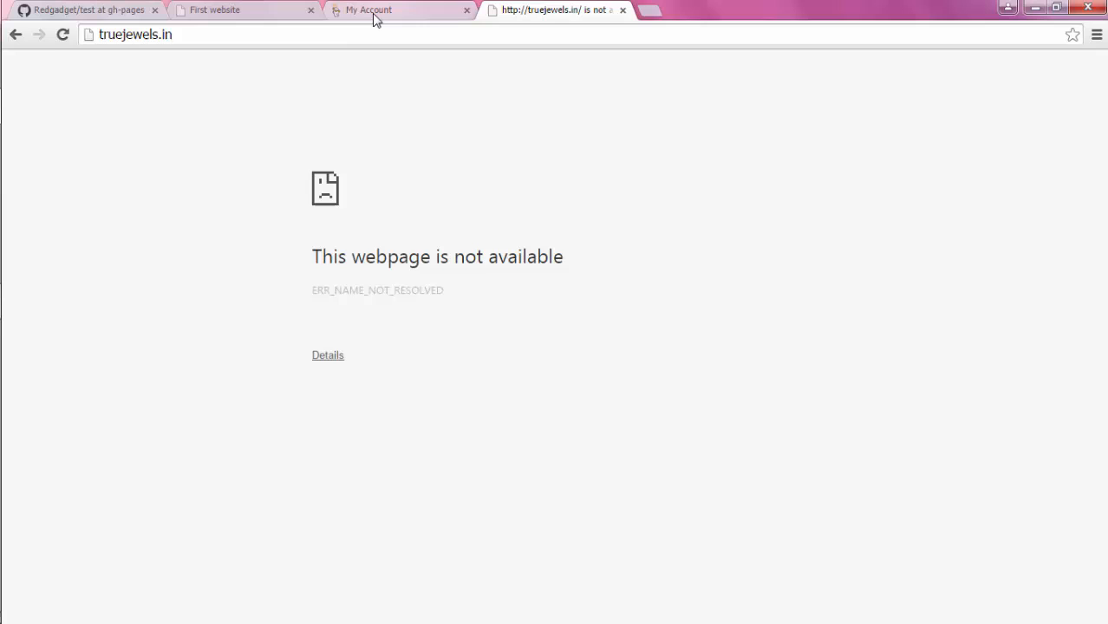
{"action": "left_click", "coordinate": [373, 10]}
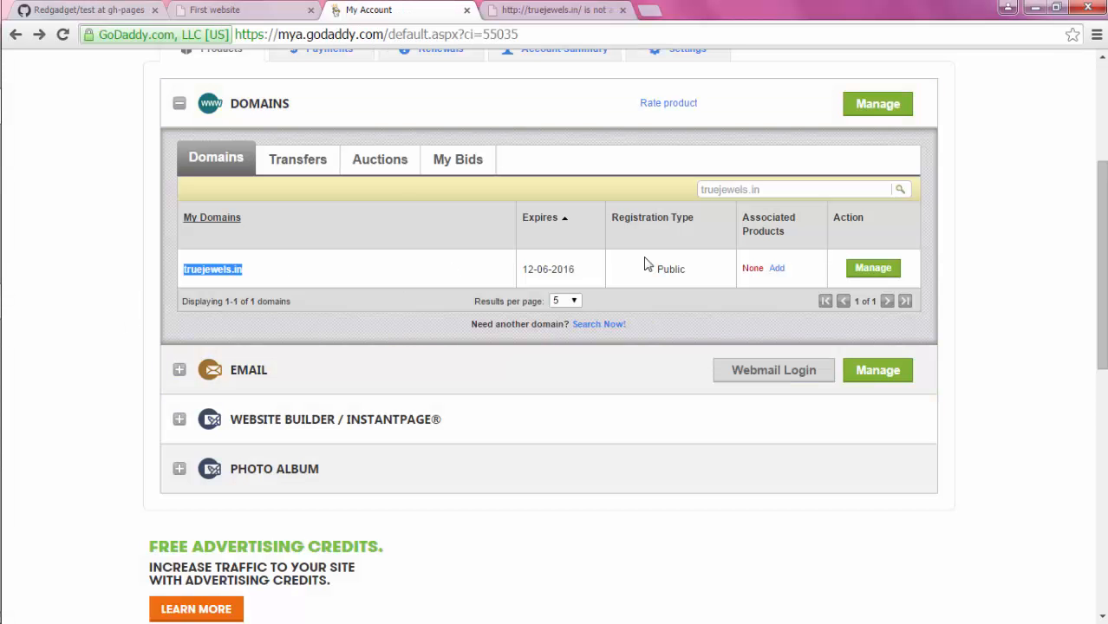
Open truejewels.in domain details and inspect its DNS zone file for A records
{"action": "left_click", "coordinate": [213, 268]}
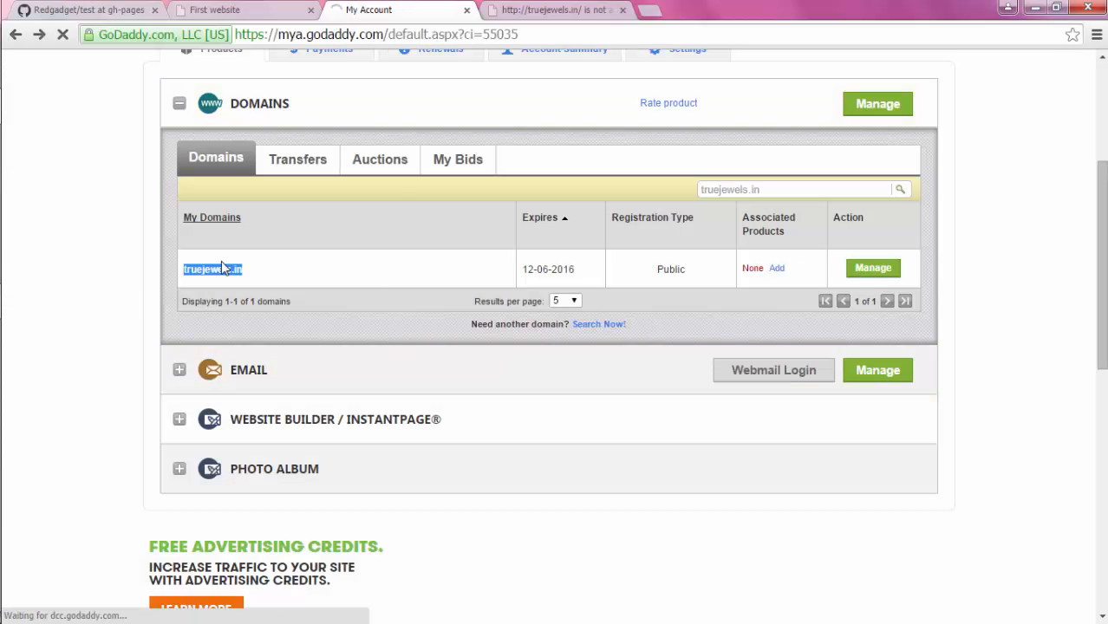
{"action": "mouse_move", "coordinate": [457, 216]}
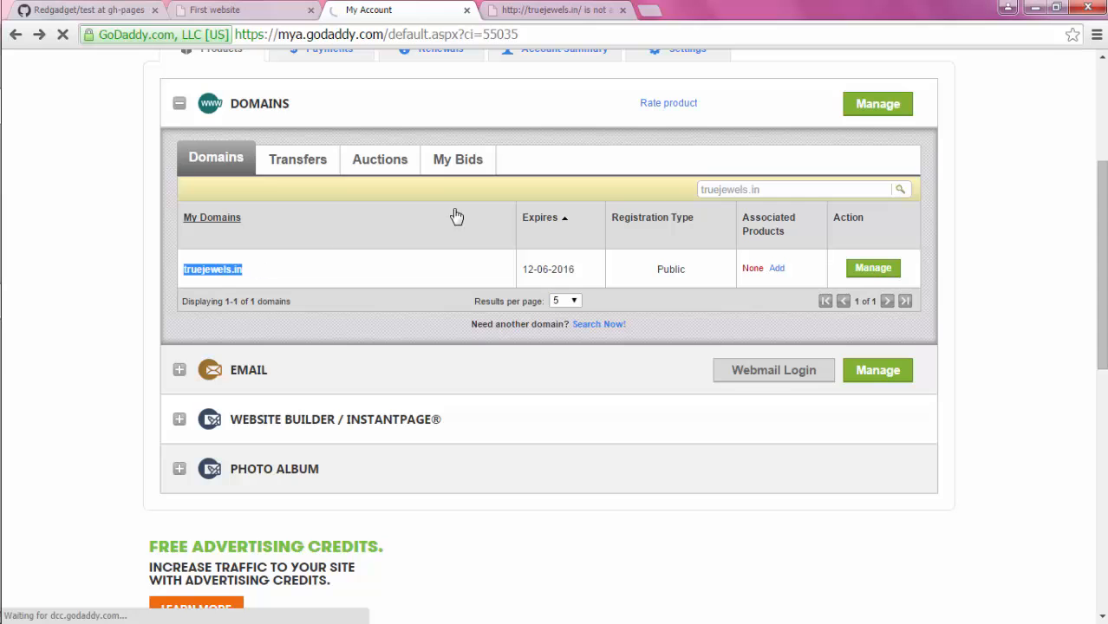
{"action": "left_click", "coordinate": [872, 267]}
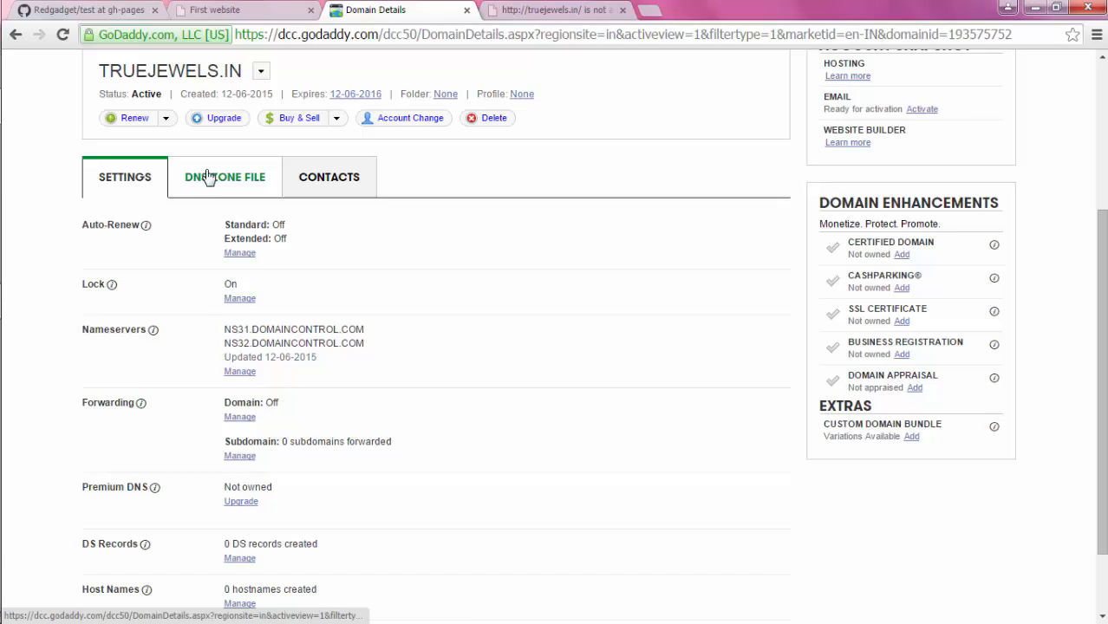
{"action": "left_click", "coordinate": [225, 177]}
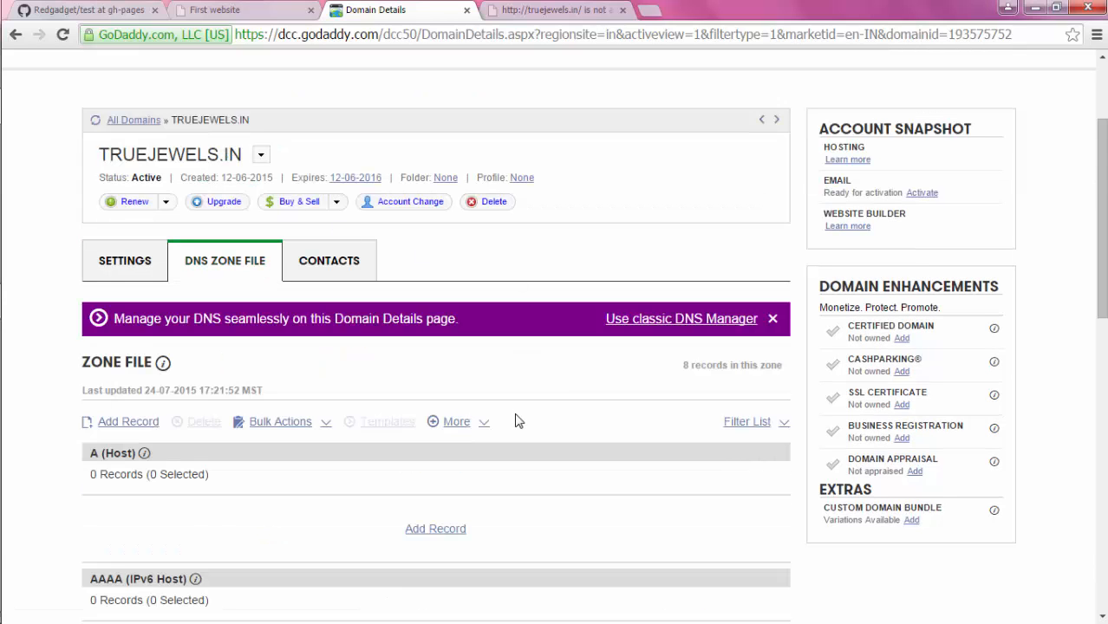
{"action": "scroll", "scroll_direction": "down", "scroll_amount": 3}
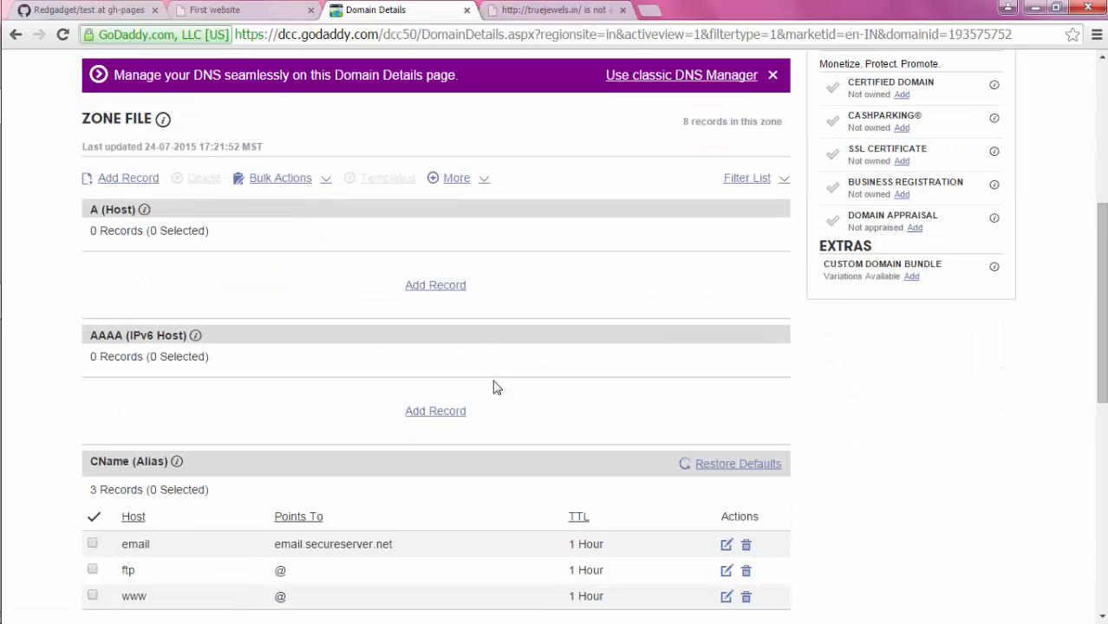
{"action": "scroll", "scroll_direction": "up", "scroll_amount": 3}
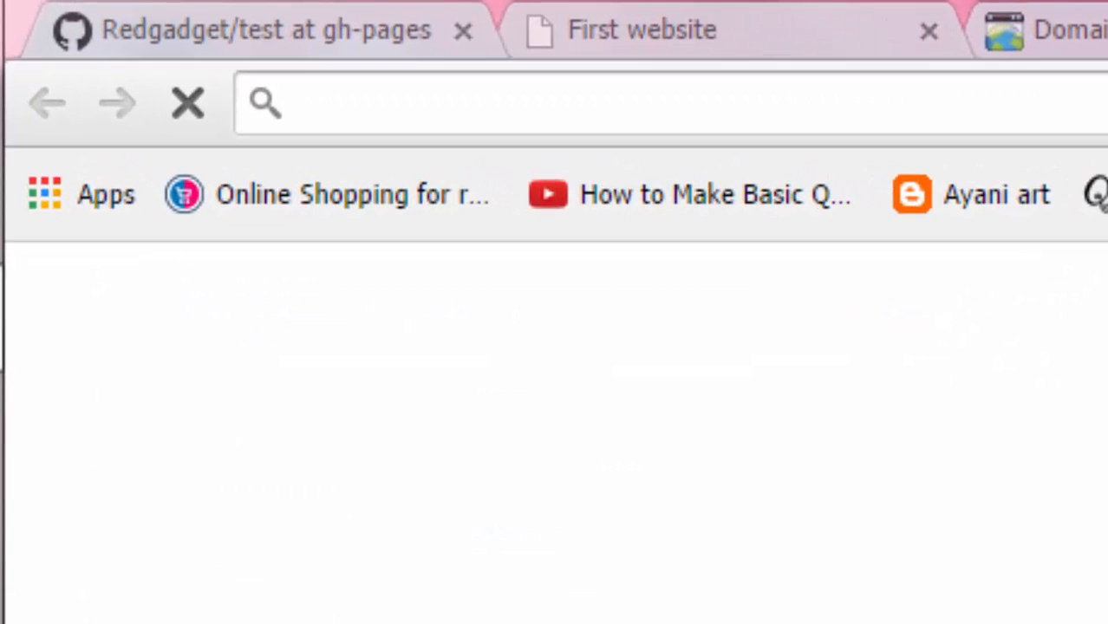
Search Google for GitHub Pages custom domain IPs and open the A-record tips article
{"action": "type", "text": "github.com"}
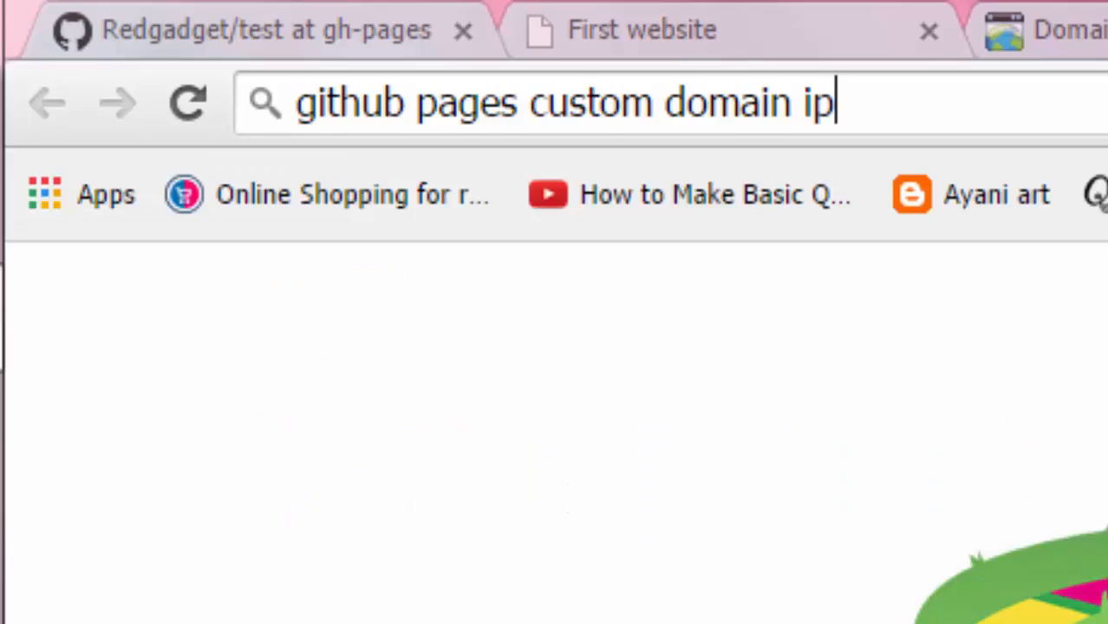
{"action": "key", "text": "Return"}
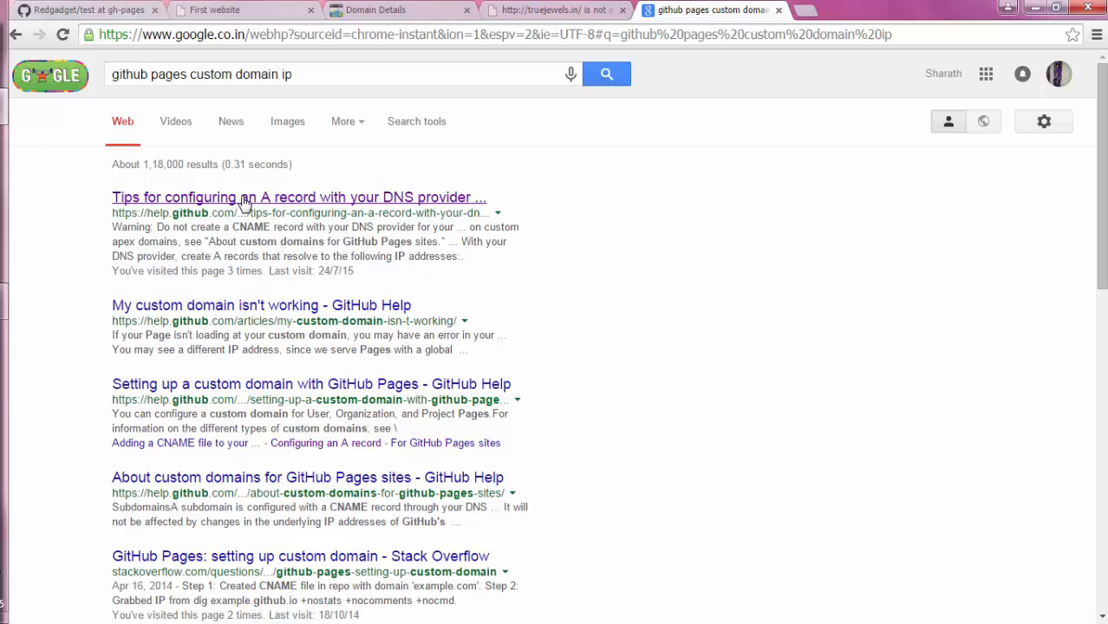
{"action": "left_click", "coordinate": [299, 197]}
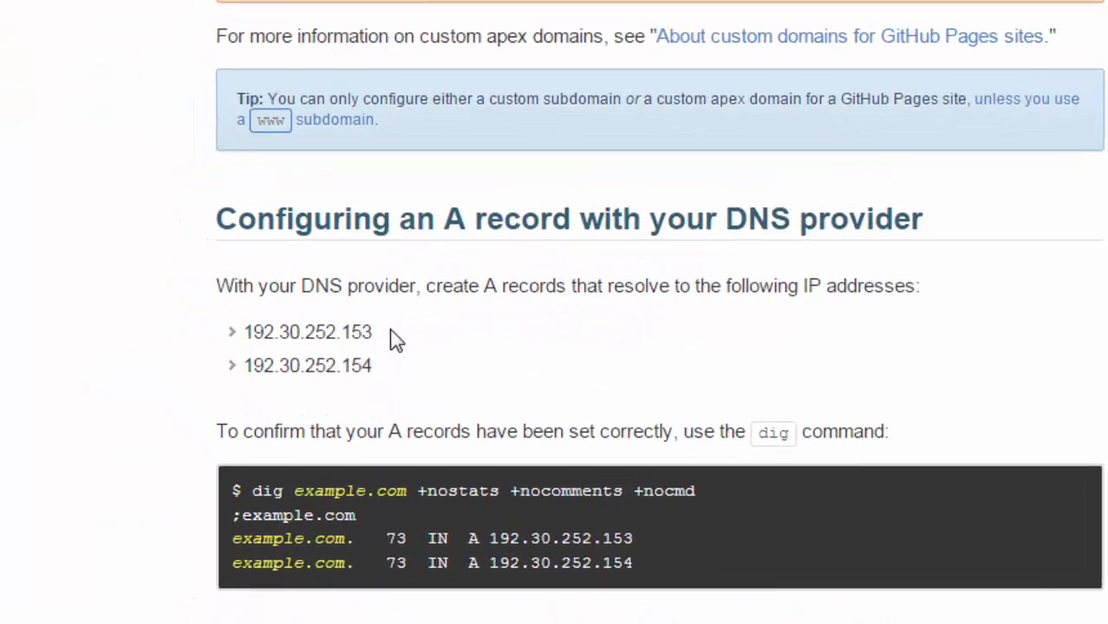
Copy the IP 192.30.252.153, then start adding an A record in GoDaddy
{"action": "double_click", "coordinate": [308, 332]}
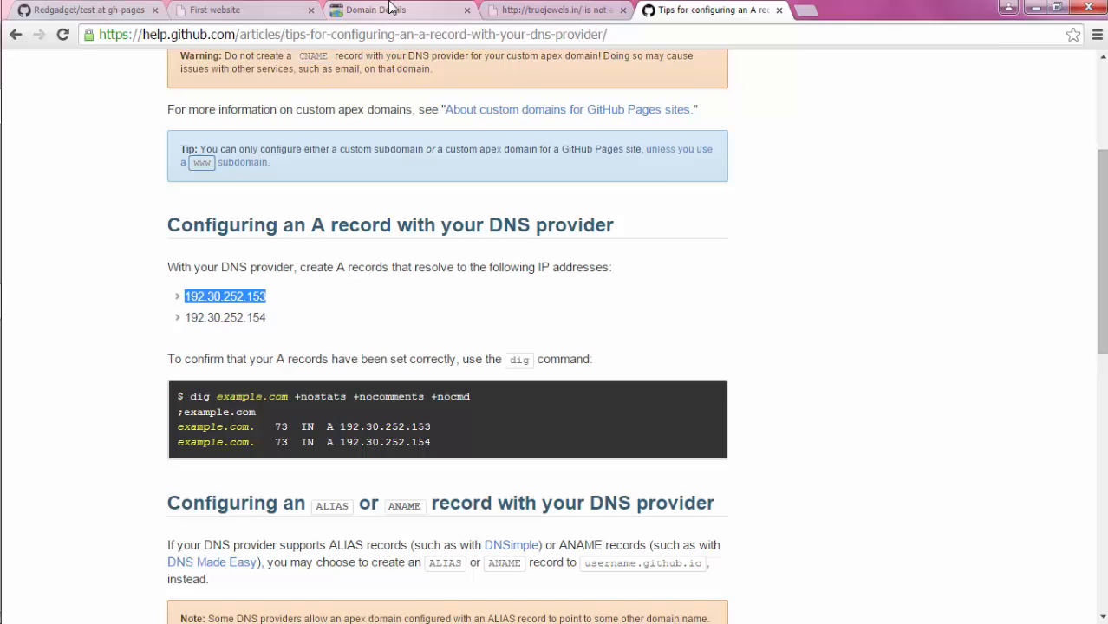
{"action": "left_click", "coordinate": [374, 9]}
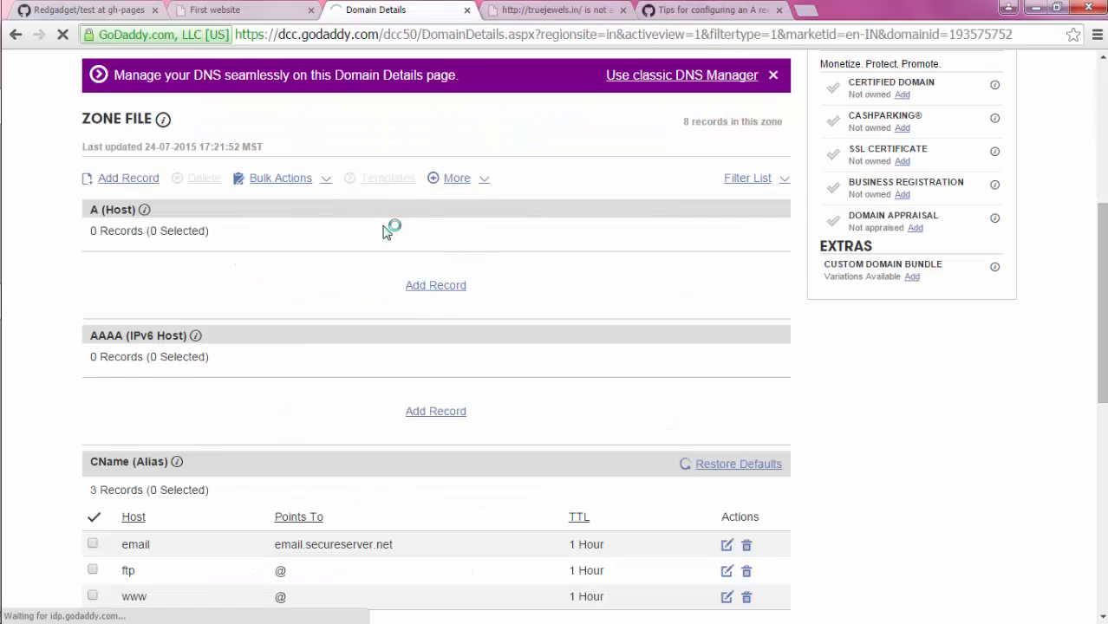
{"action": "left_click", "coordinate": [127, 178]}
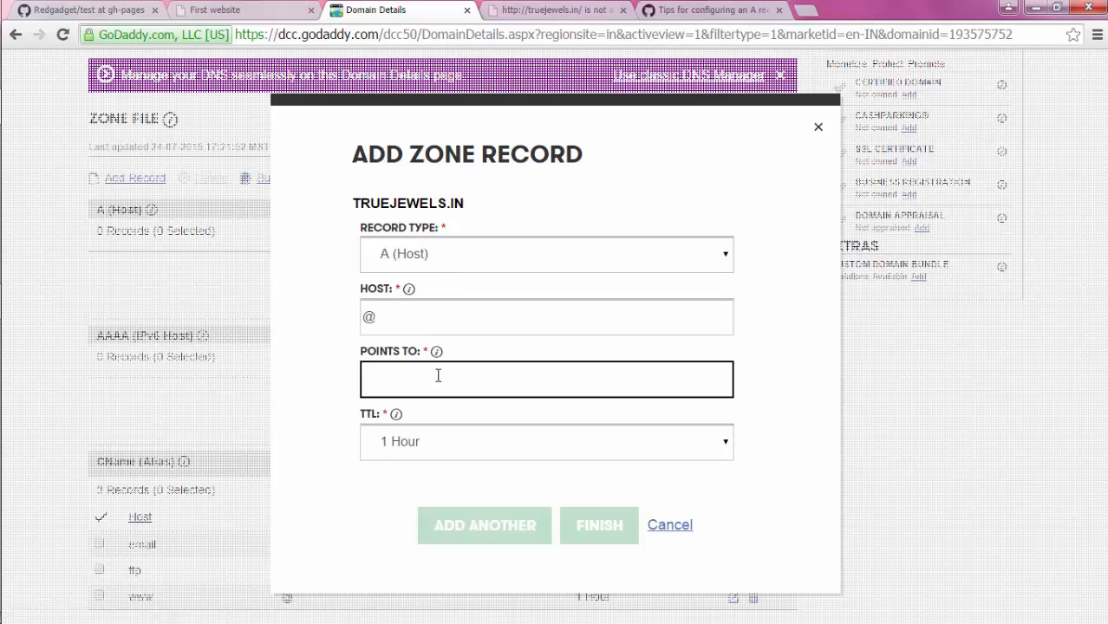
Give the first @ A record (192.30.252.153) a custom 600-second TTL
{"action": "left_click", "coordinate": [546, 441]}
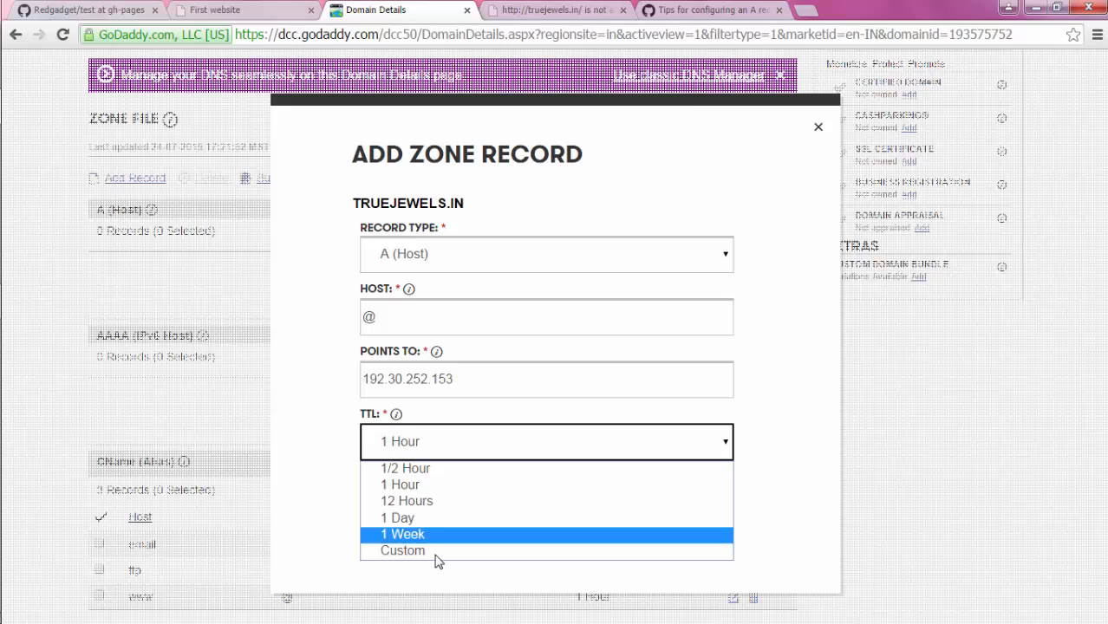
{"action": "left_click", "coordinate": [402, 550]}
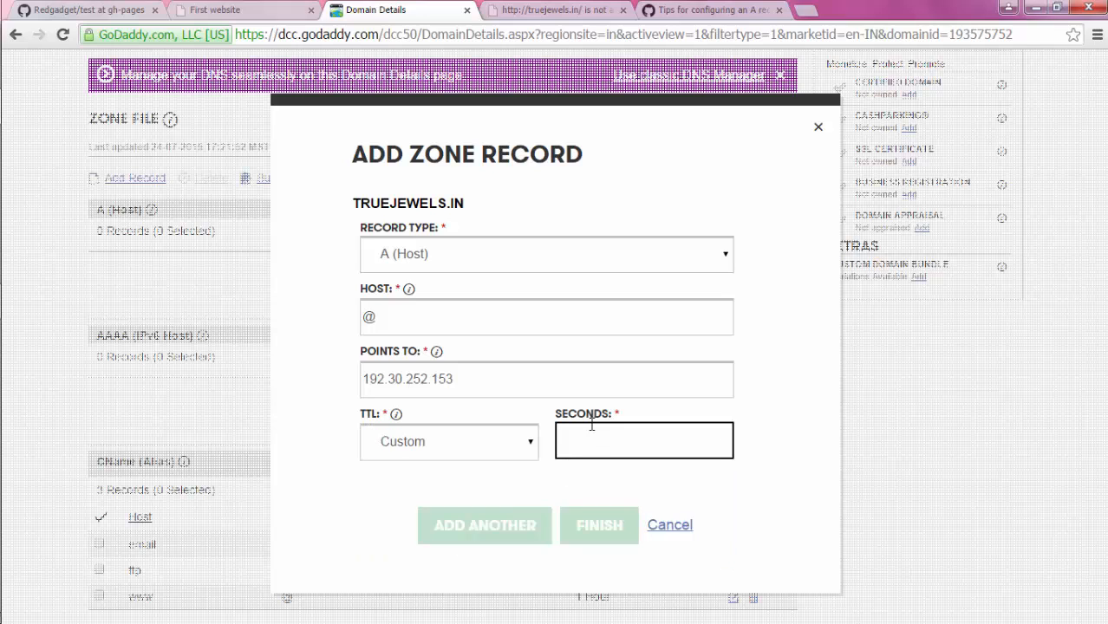
{"action": "type", "text": "600"}
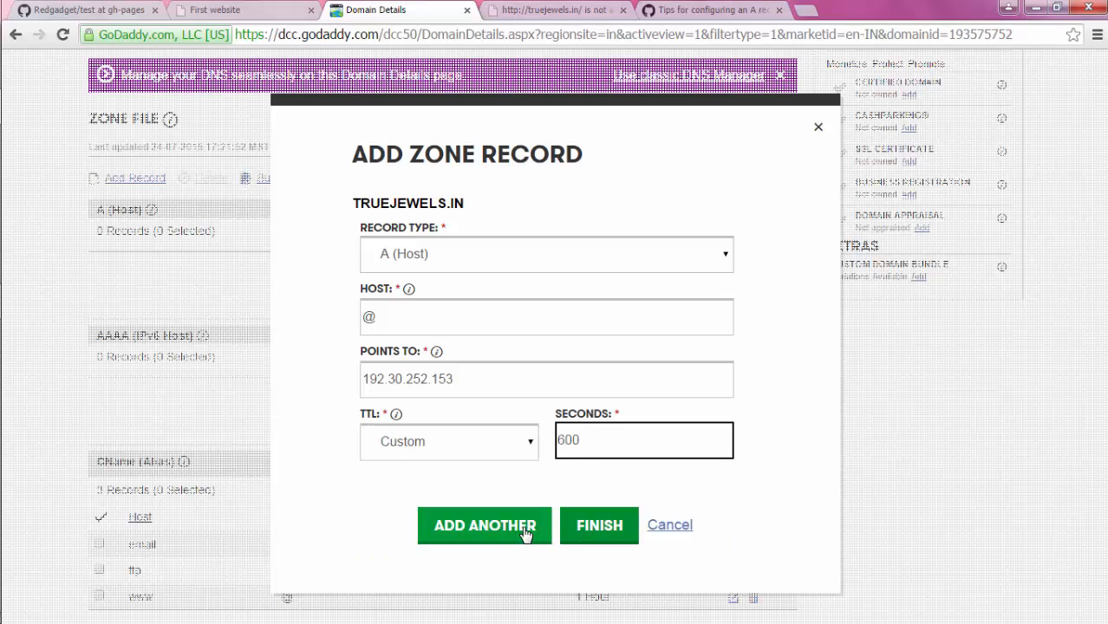
{"action": "left_click", "coordinate": [483, 525]}
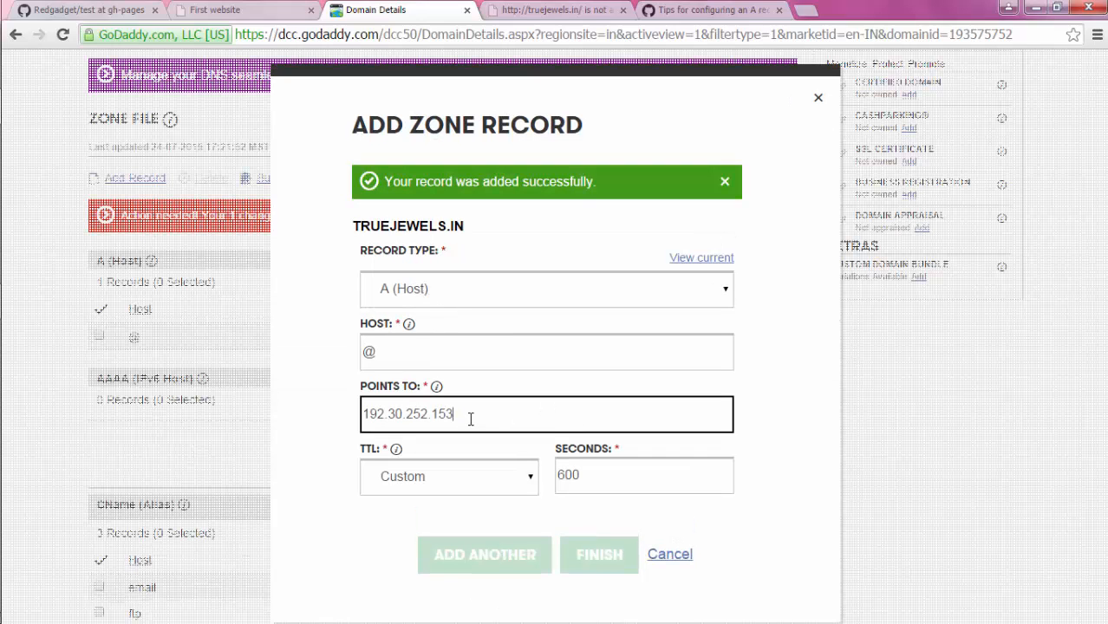
Add the second A record pointing to 192.30.252.154 and save the zone file
{"action": "key", "text": "Backspace"}
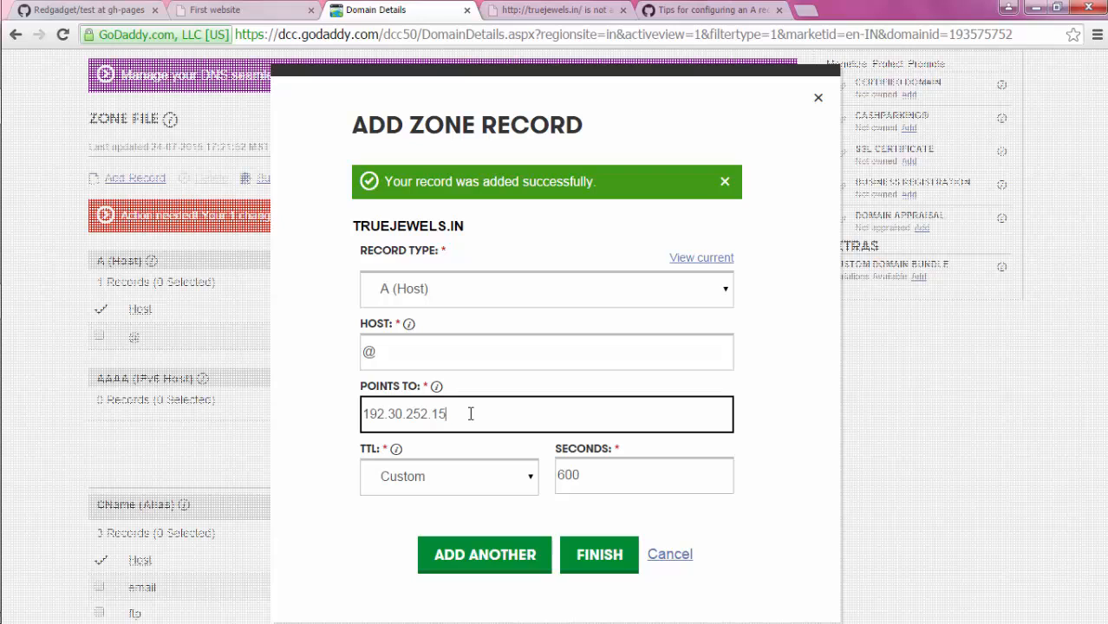
{"action": "type", "text": "4"}
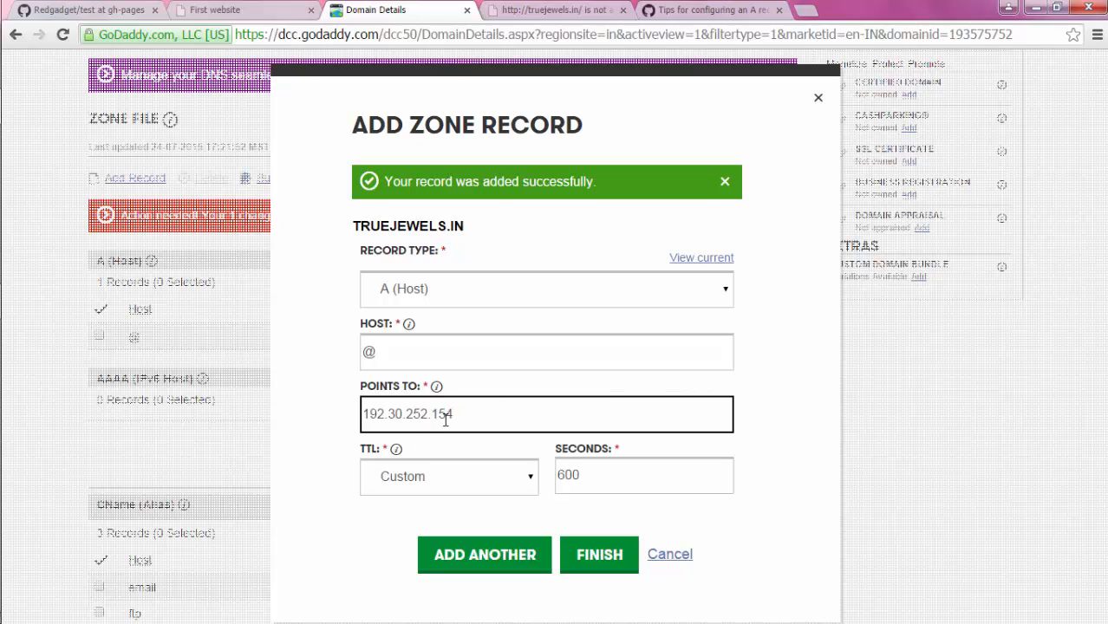
{"action": "left_click", "coordinate": [711, 10]}
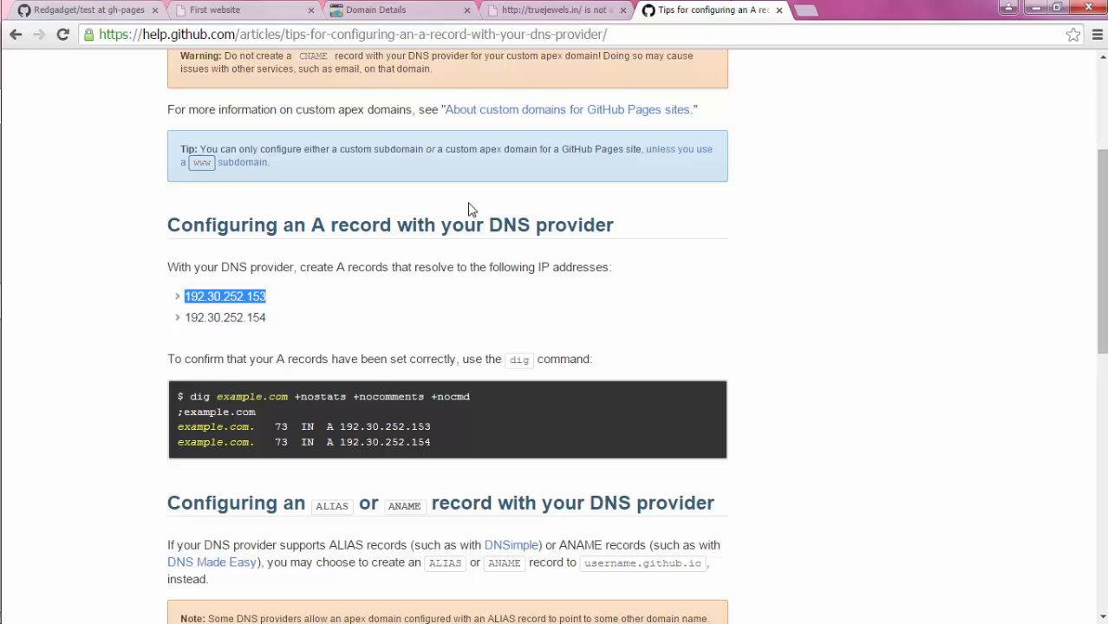
{"action": "left_click", "coordinate": [375, 10]}
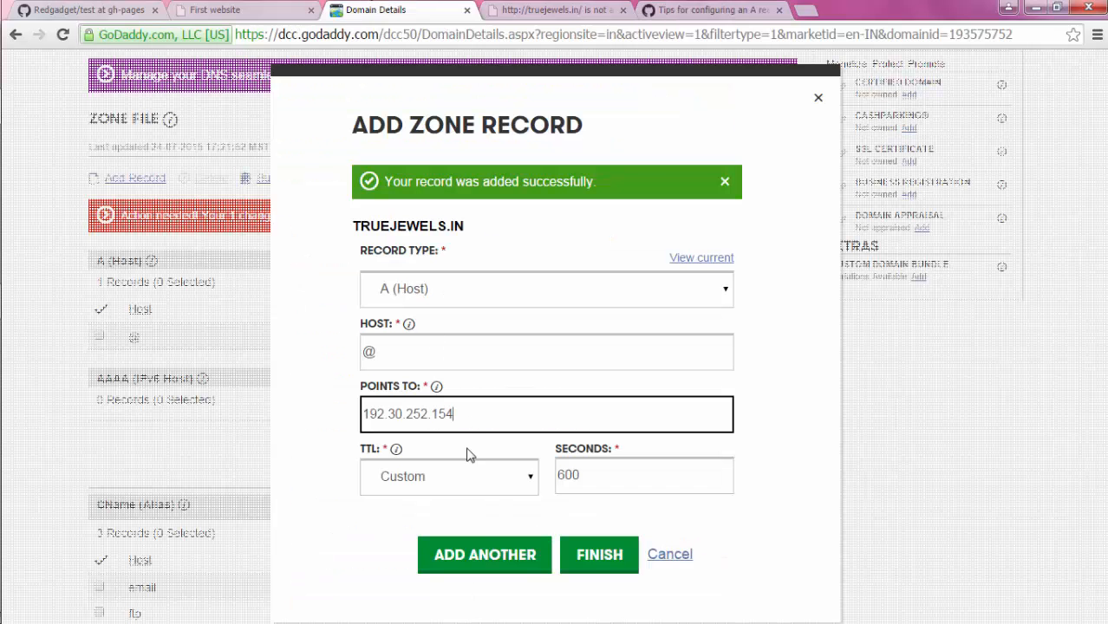
{"action": "left_click", "coordinate": [724, 181]}
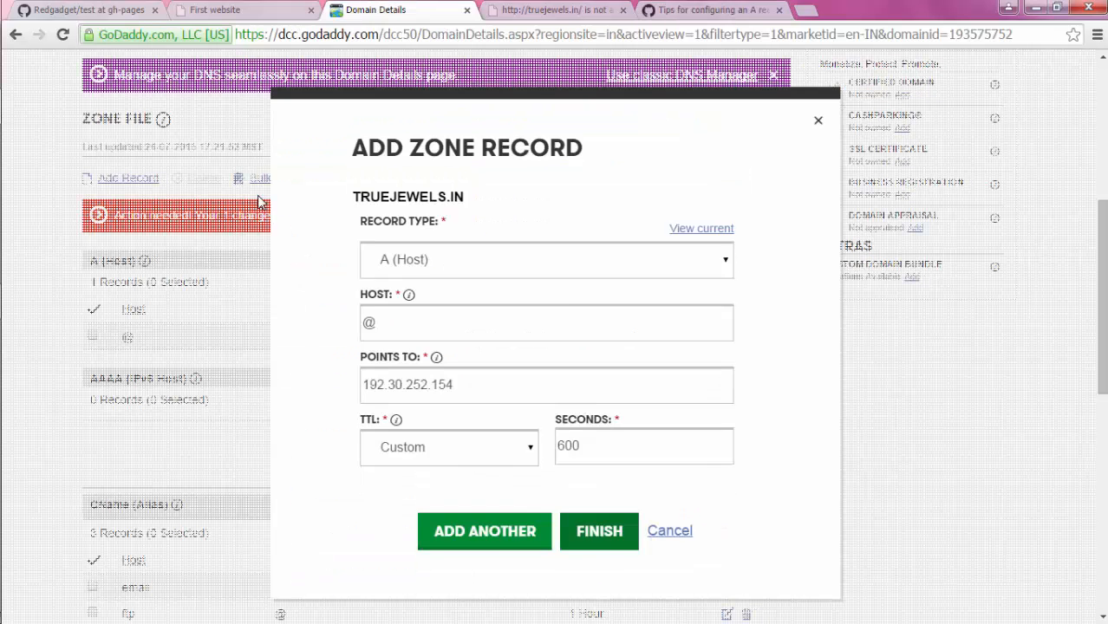
{"action": "left_click", "coordinate": [598, 530]}
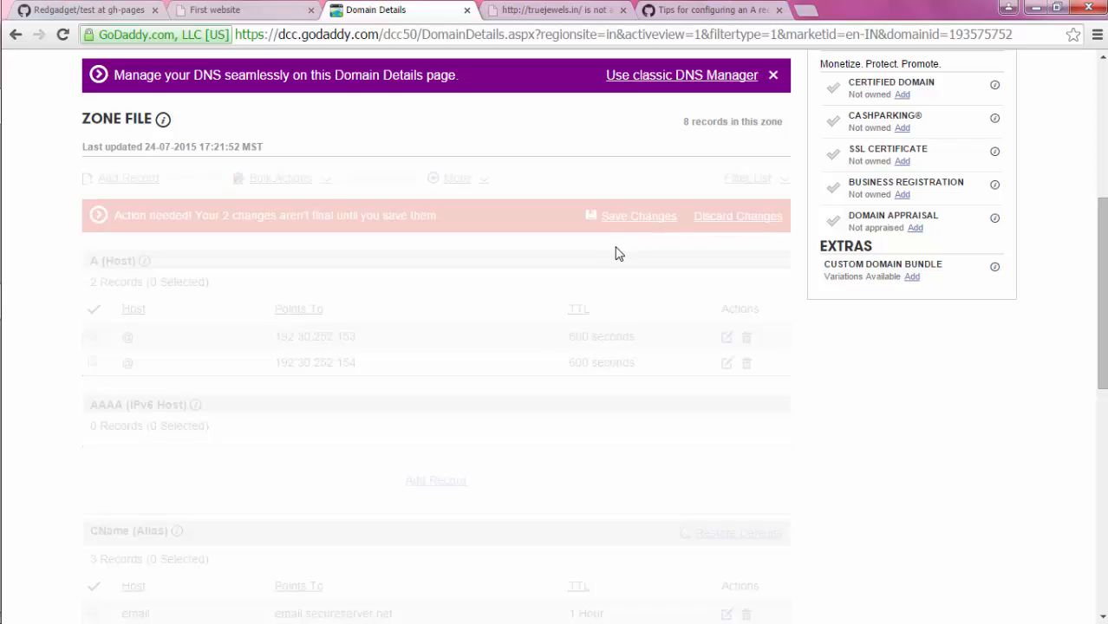
{"action": "left_click", "coordinate": [638, 216]}
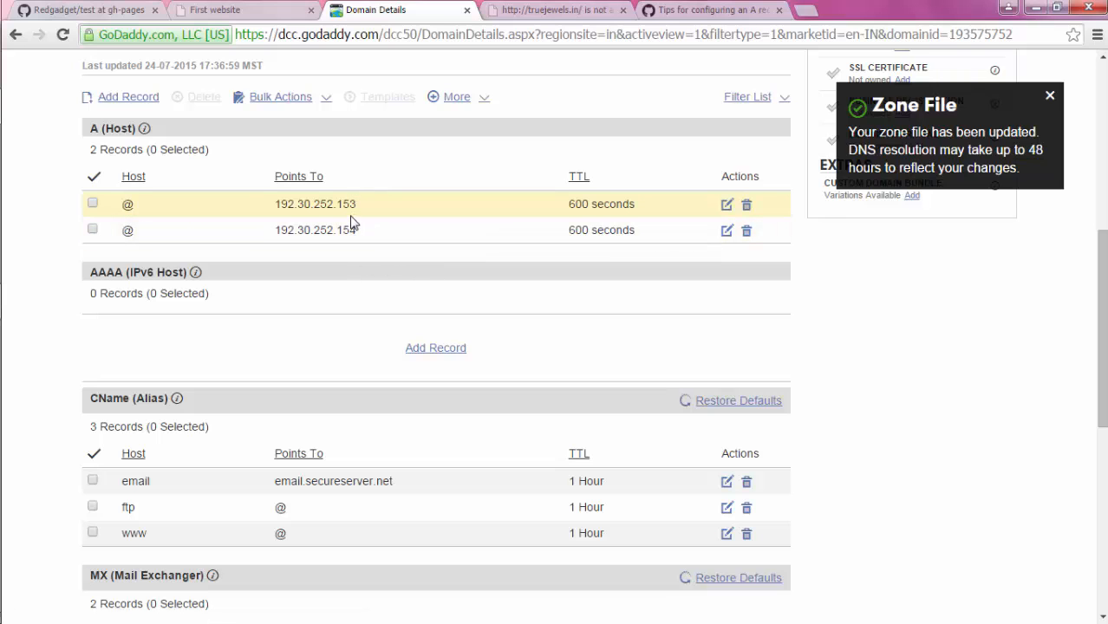
{"action": "left_click", "coordinate": [83, 9]}
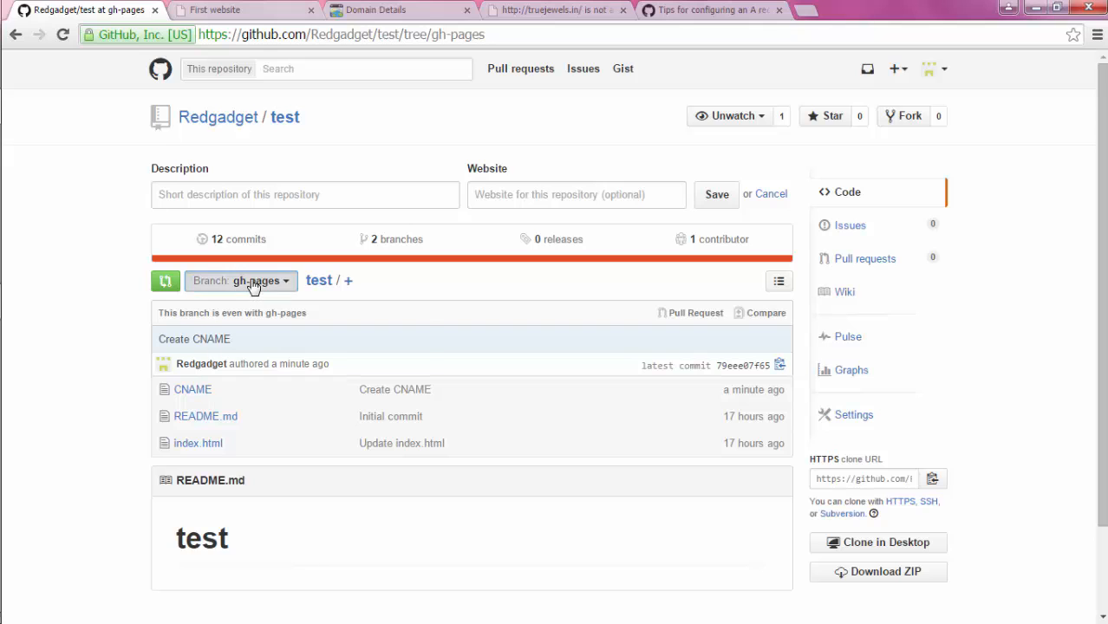
View the test repository's master branch with its CNAME file, then revisit the A-record help article
{"action": "left_click", "coordinate": [206, 416]}
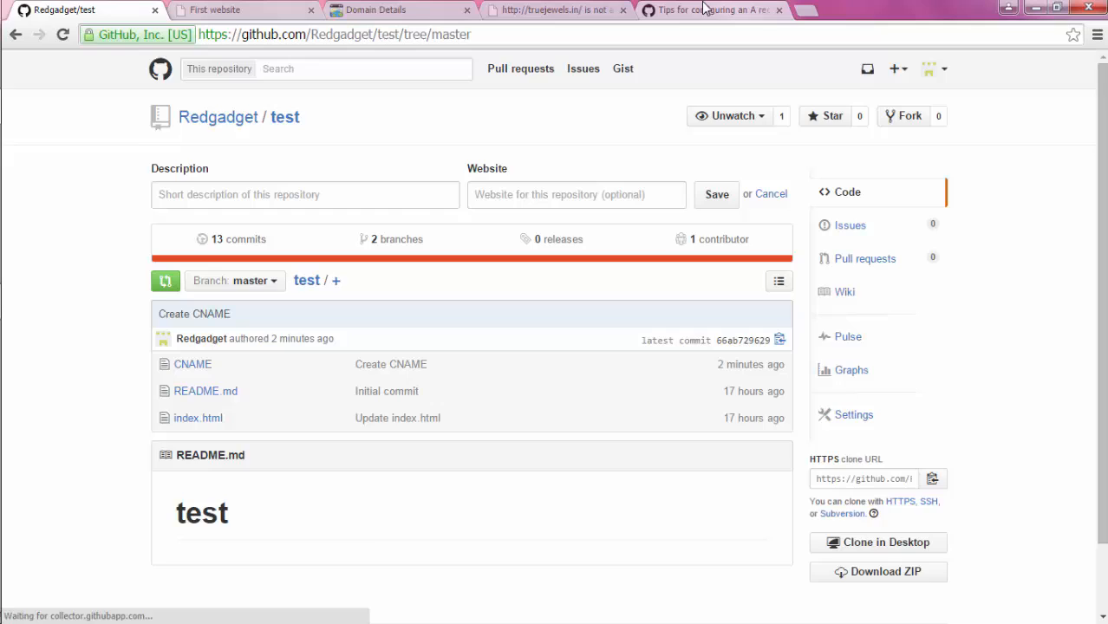
{"action": "left_click", "coordinate": [702, 10]}
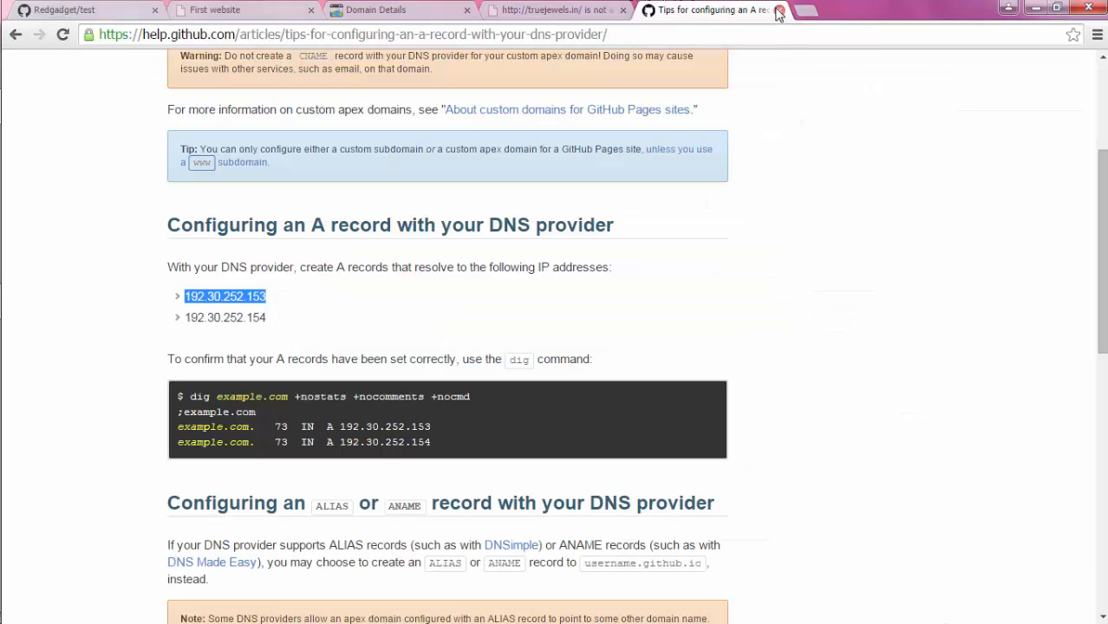
Close the GitHub Help tab and reload truejewels.in, which still fails to resolve
{"action": "left_click", "coordinate": [777, 10]}
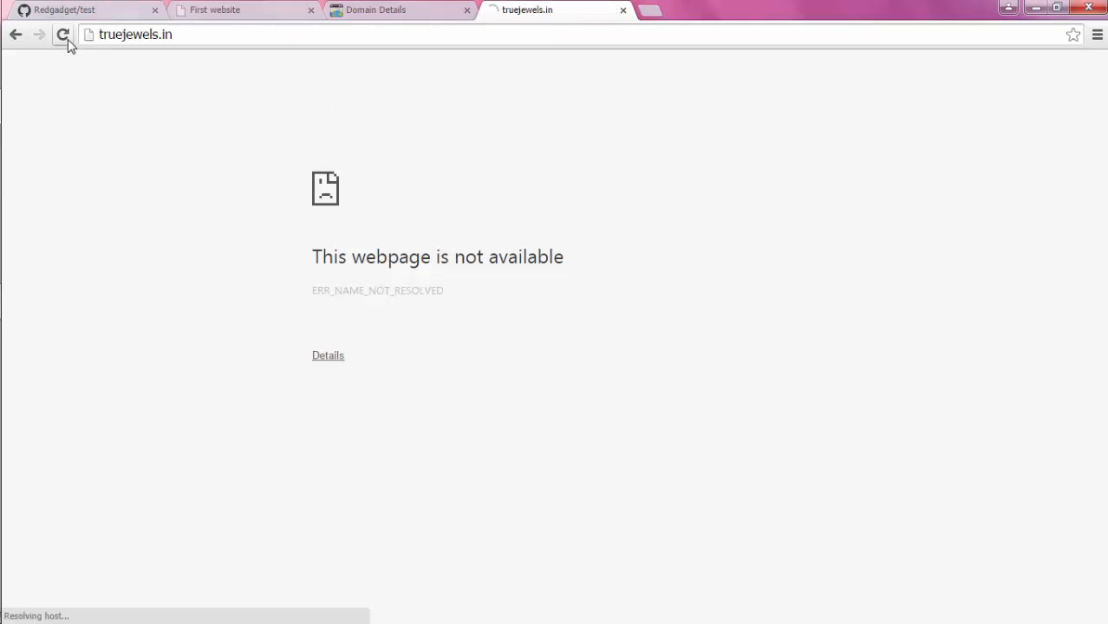
{"action": "left_click", "coordinate": [62, 35]}
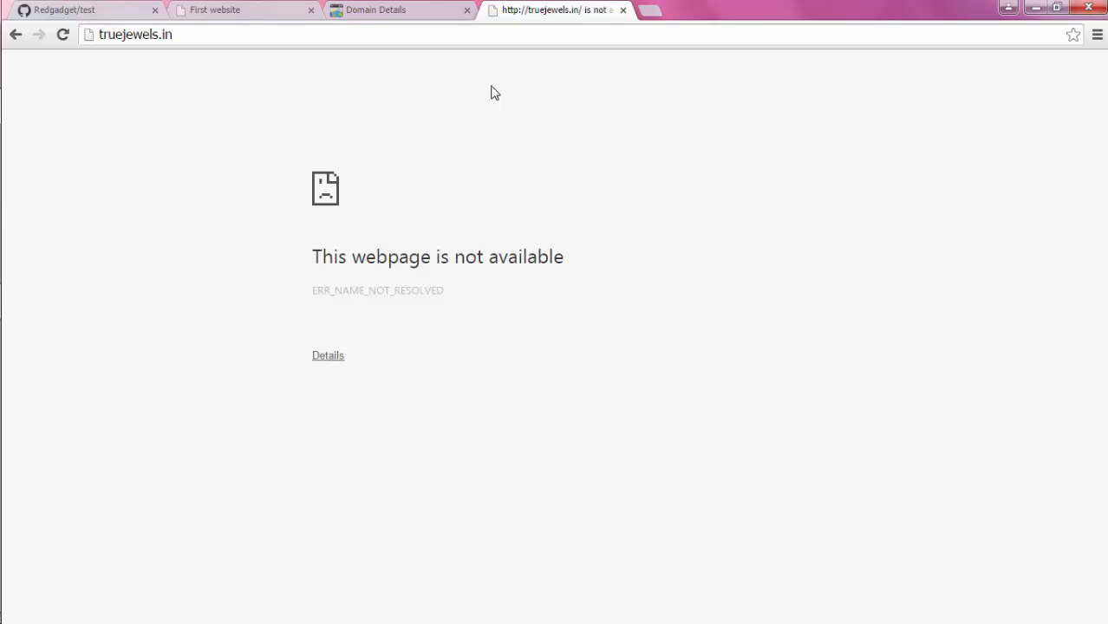
{"action": "left_click", "coordinate": [62, 35]}
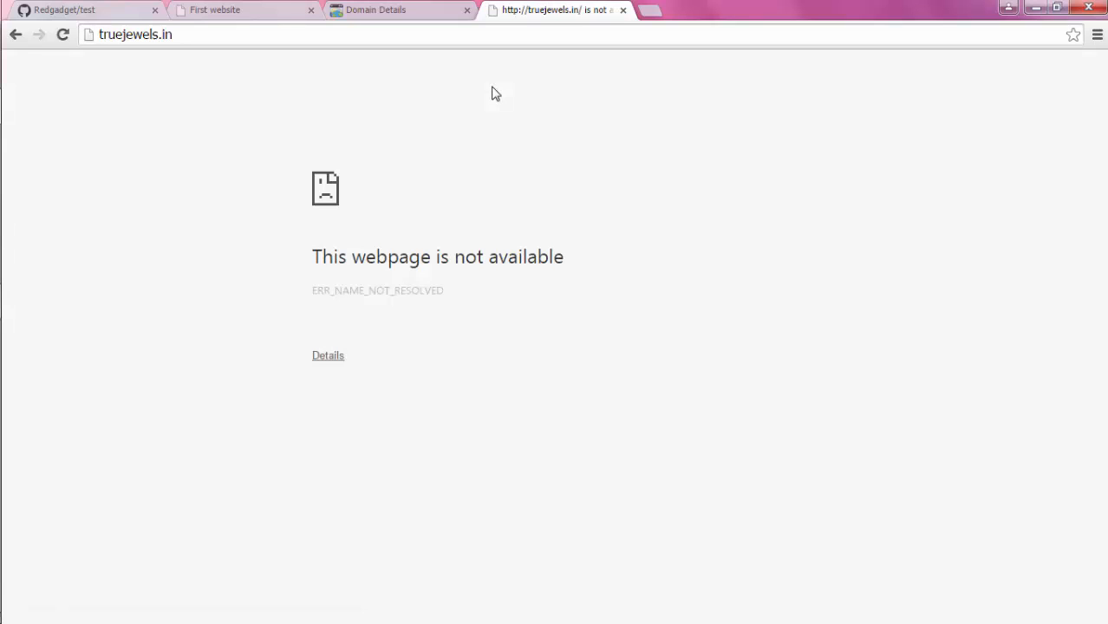
{"action": "left_click", "coordinate": [135, 34]}
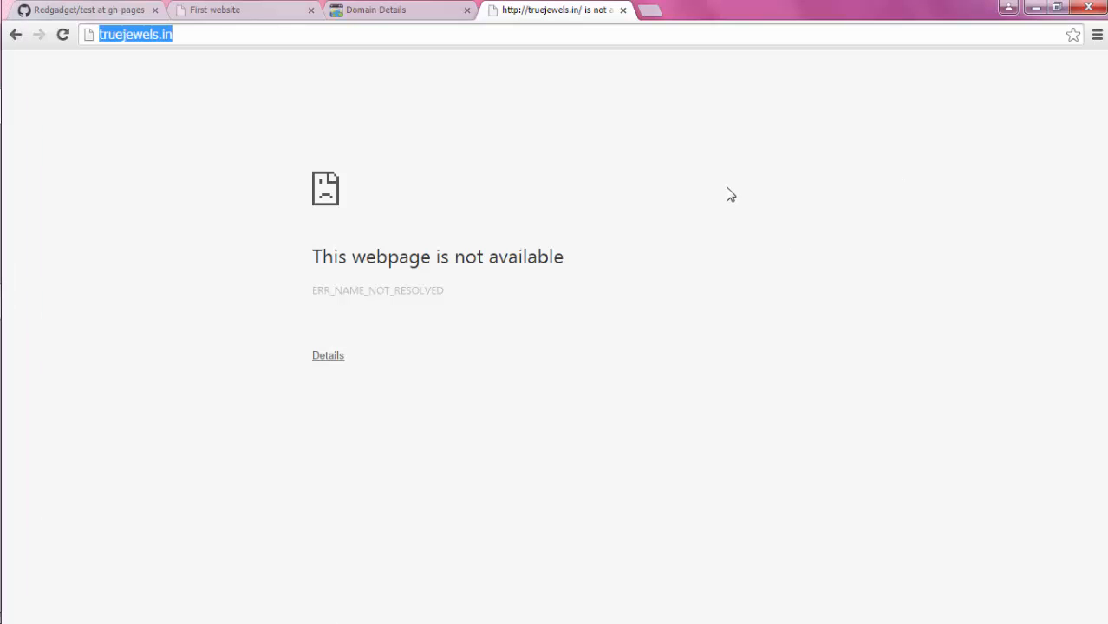
{"action": "mouse_move", "coordinate": [281, 55]}
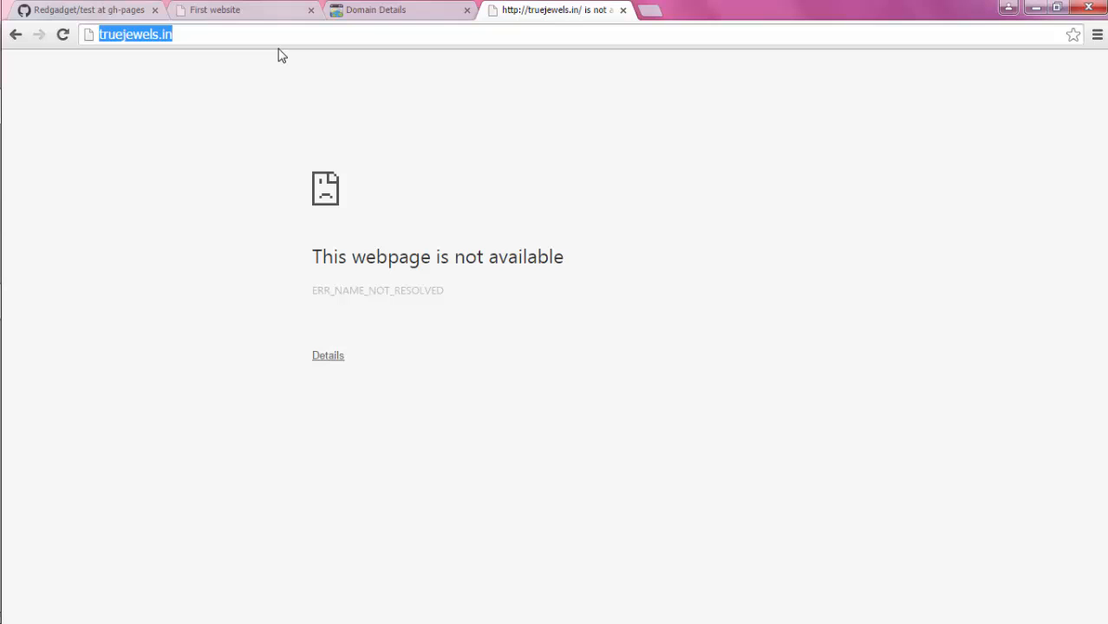
Reload truejewels.in so the green 'This is my first github page' site appears
{"action": "key", "text": "Return"}
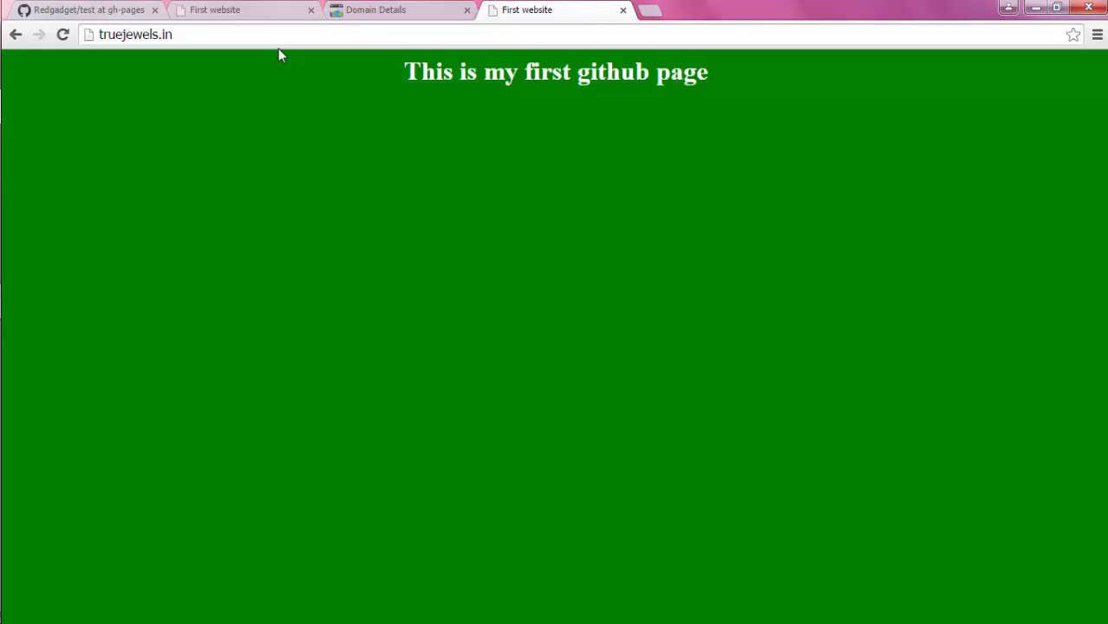
{"action": "left_click", "coordinate": [134, 34]}
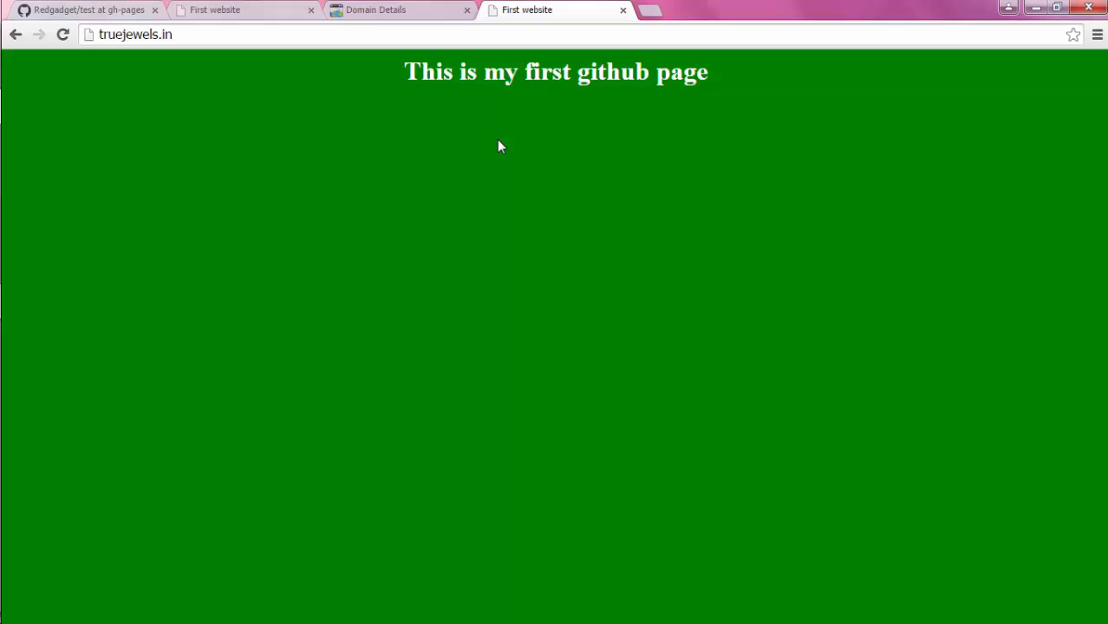
{"action": "mouse_move", "coordinate": [228, 87]}
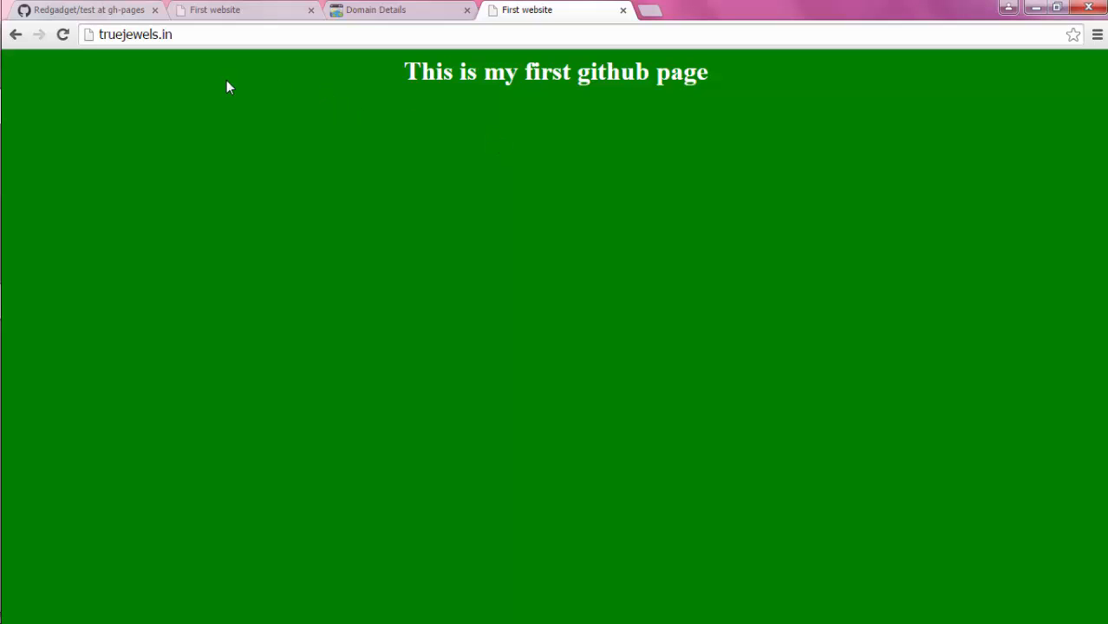
Switch the test repository to its master branch
{"action": "left_click", "coordinate": [87, 9]}
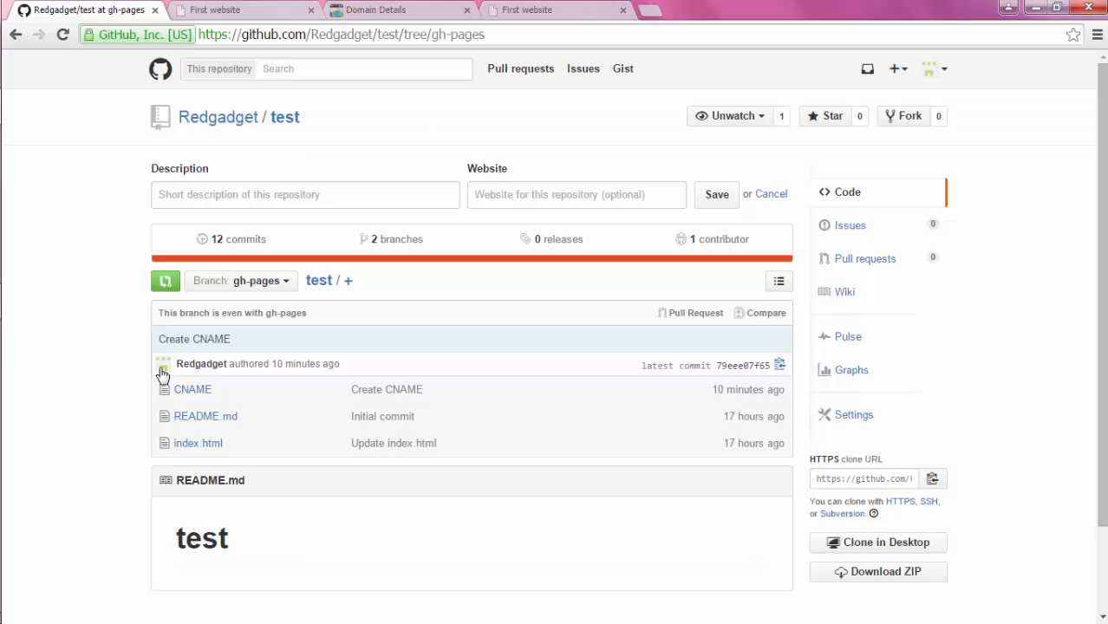
{"action": "mouse_move", "coordinate": [192, 389]}
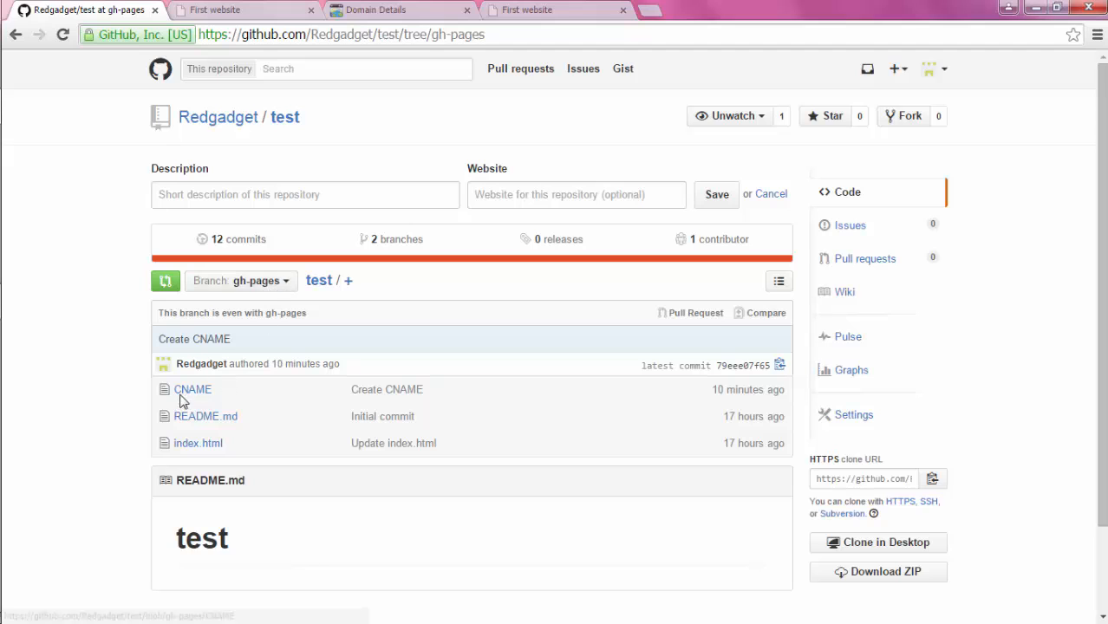
{"action": "left_click", "coordinate": [240, 280]}
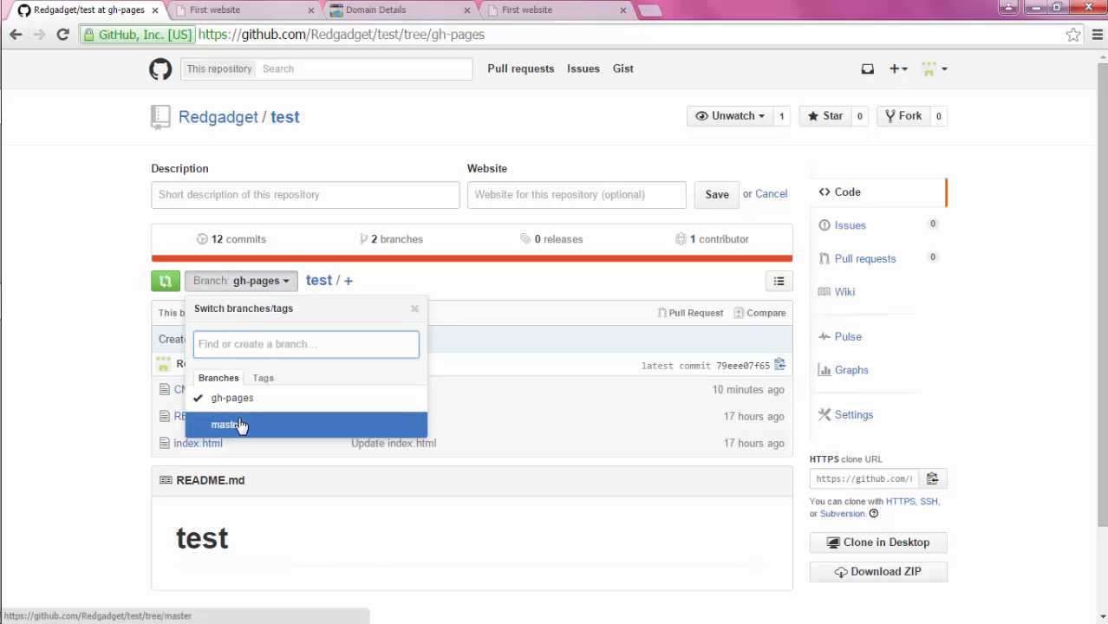
{"action": "left_click", "coordinate": [227, 424]}
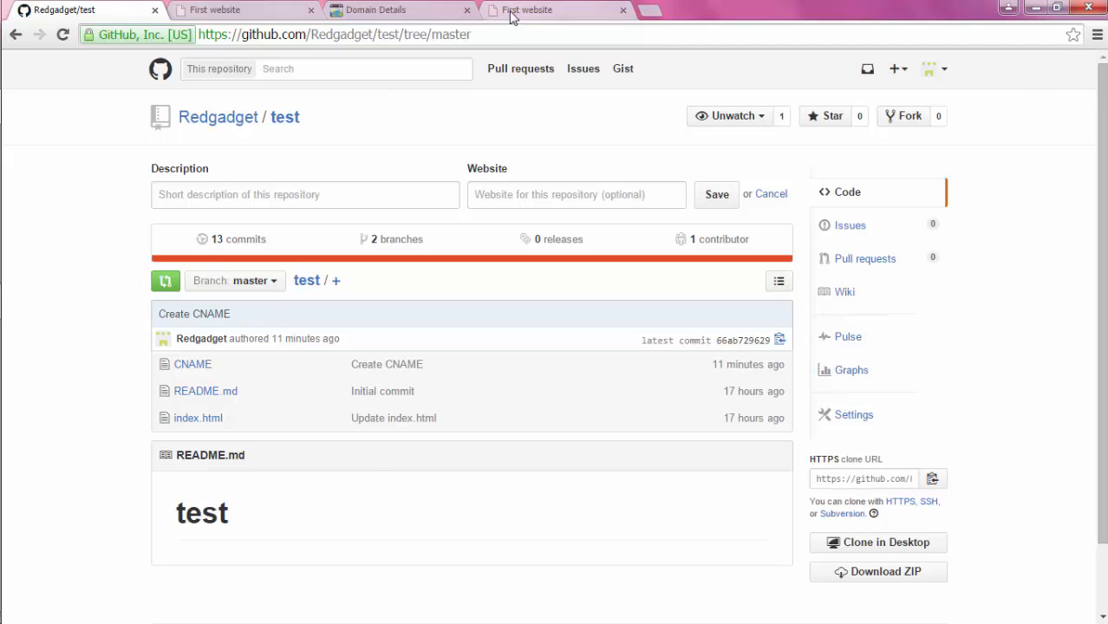
Check the truejewels.in site, then open the Redgadget profile's repositories list
{"action": "left_click", "coordinate": [555, 10]}
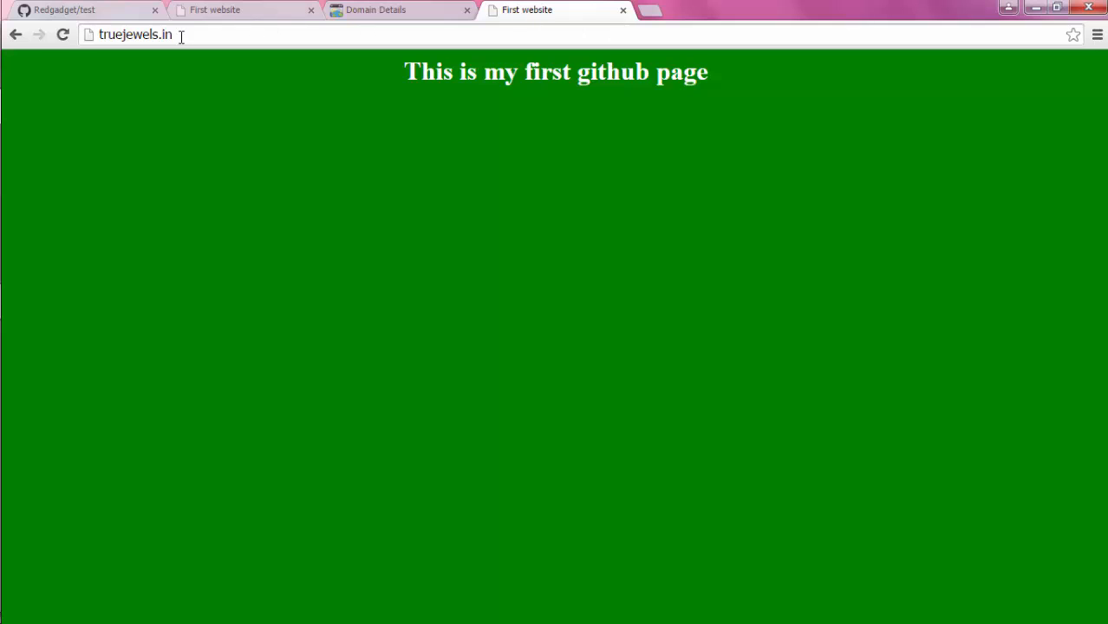
{"action": "mouse_move", "coordinate": [182, 22]}
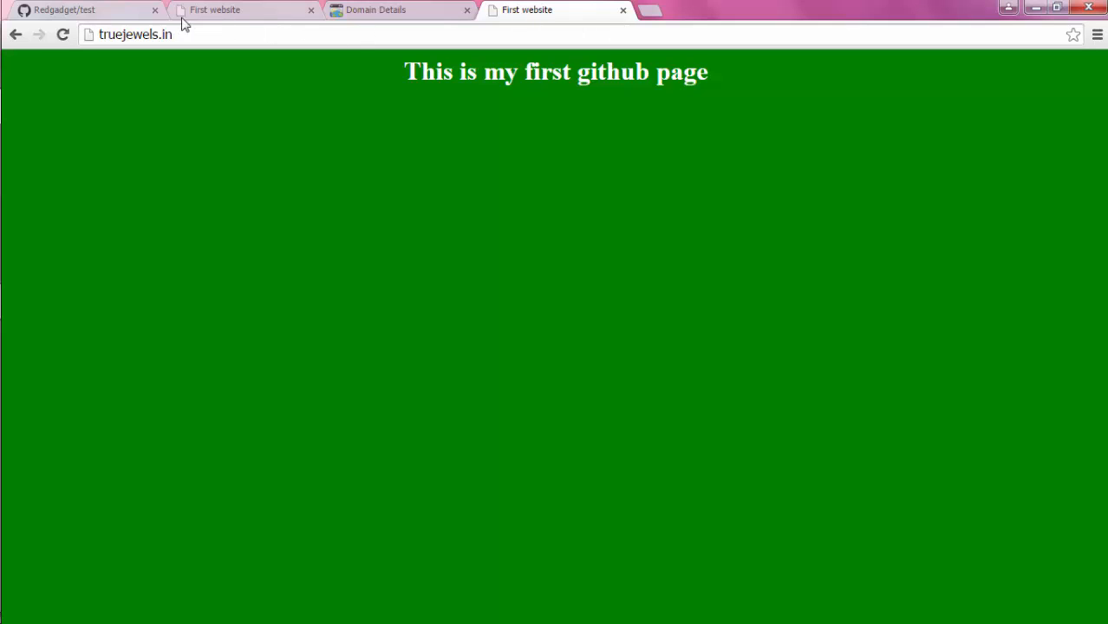
{"action": "left_click", "coordinate": [78, 10]}
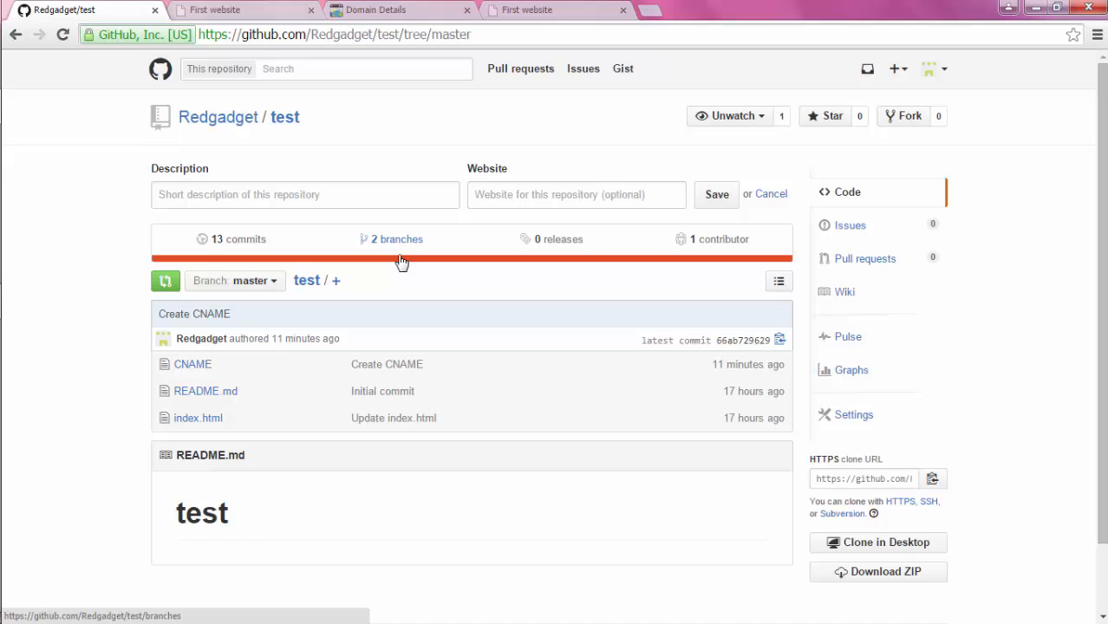
{"action": "mouse_move", "coordinate": [597, 284]}
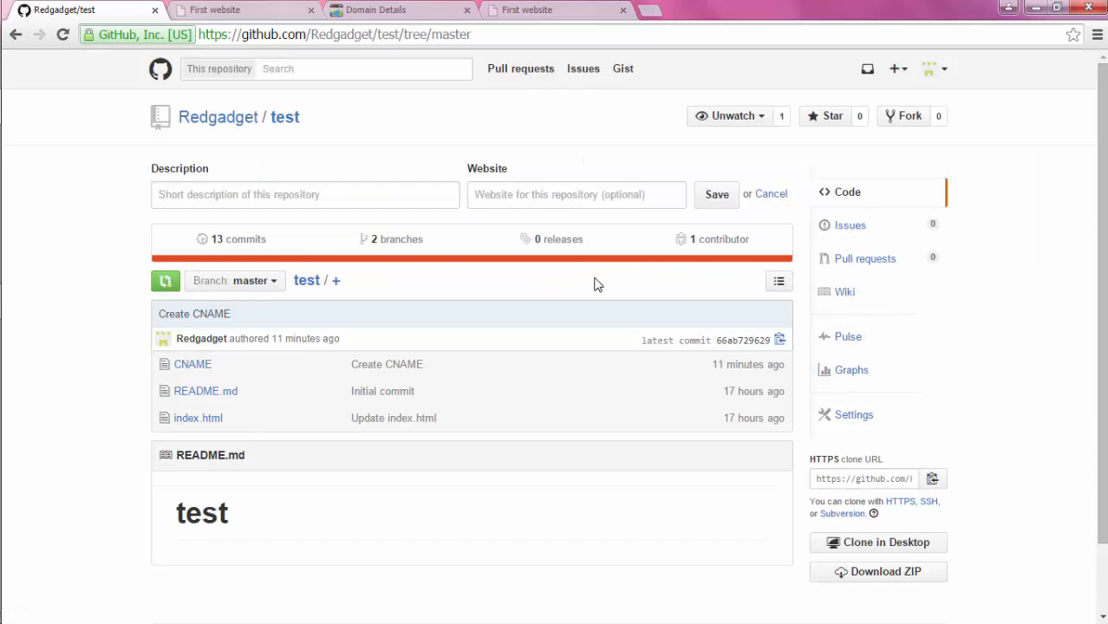
{"action": "mouse_move", "coordinate": [217, 117]}
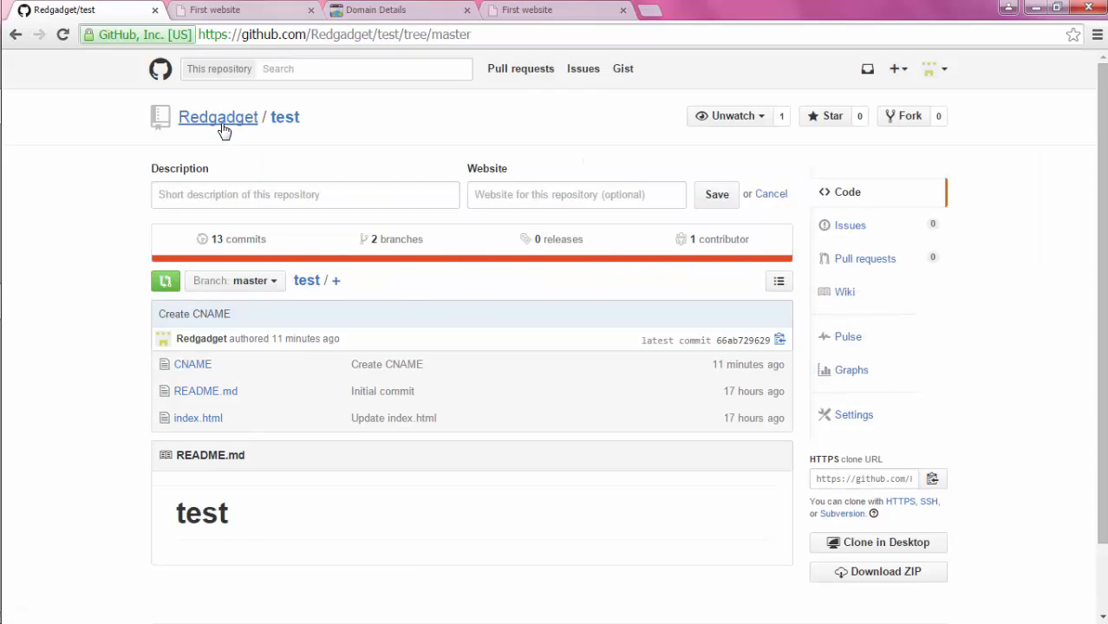
{"action": "left_click", "coordinate": [218, 117]}
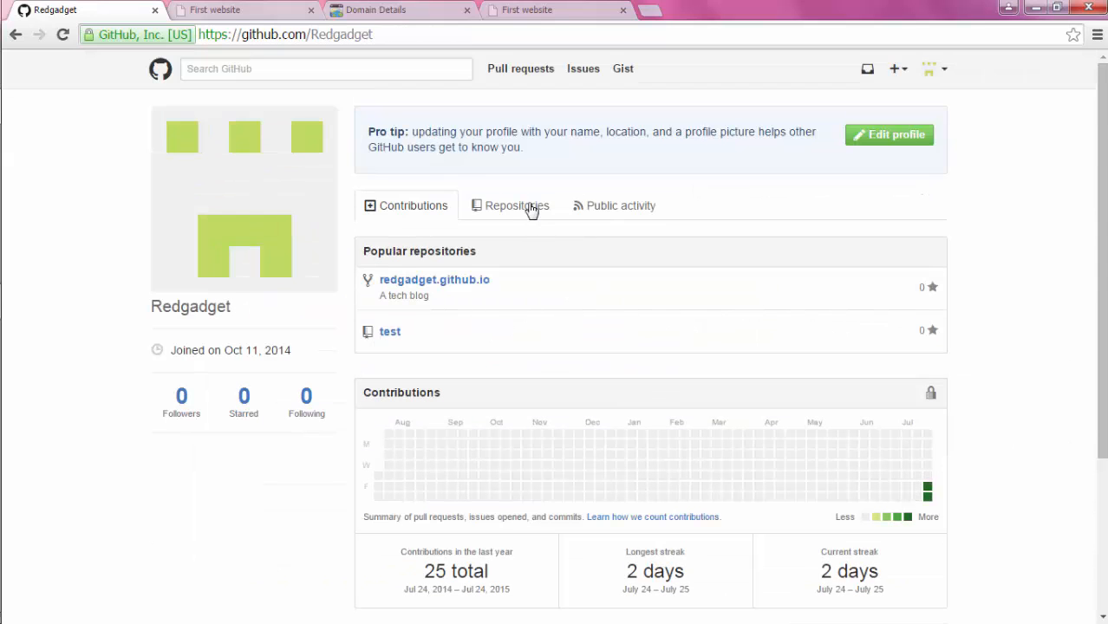
{"action": "left_click", "coordinate": [516, 206]}
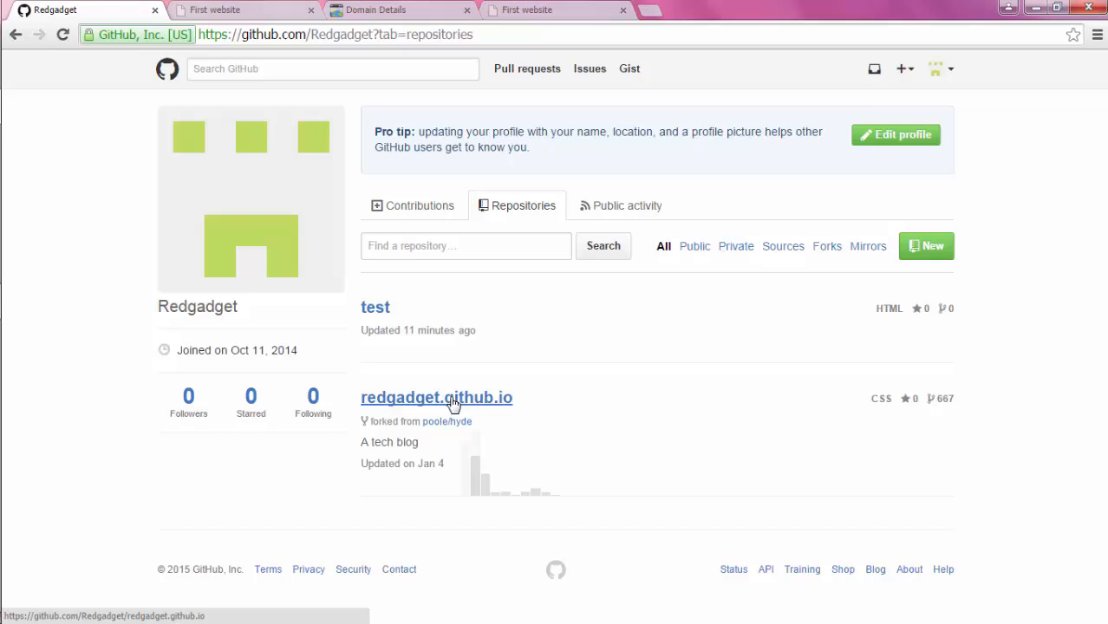
Open the redgadget.github.io repository settings and browse the live Red-gadgets blog
{"action": "left_click", "coordinate": [436, 397]}
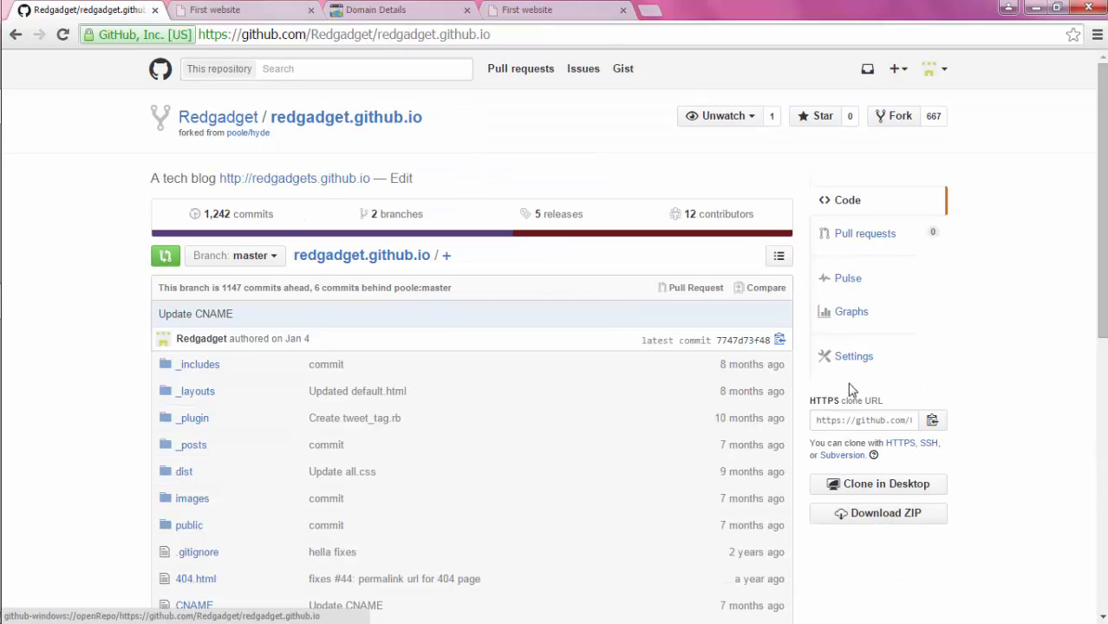
{"action": "left_click", "coordinate": [853, 355]}
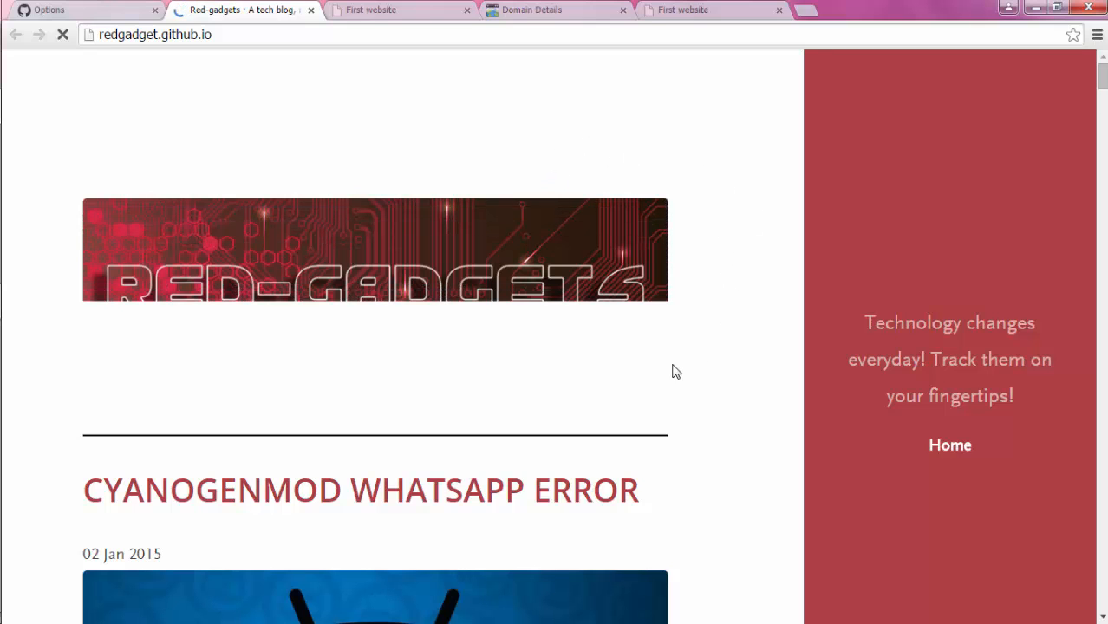
{"action": "mouse_move", "coordinate": [781, 332]}
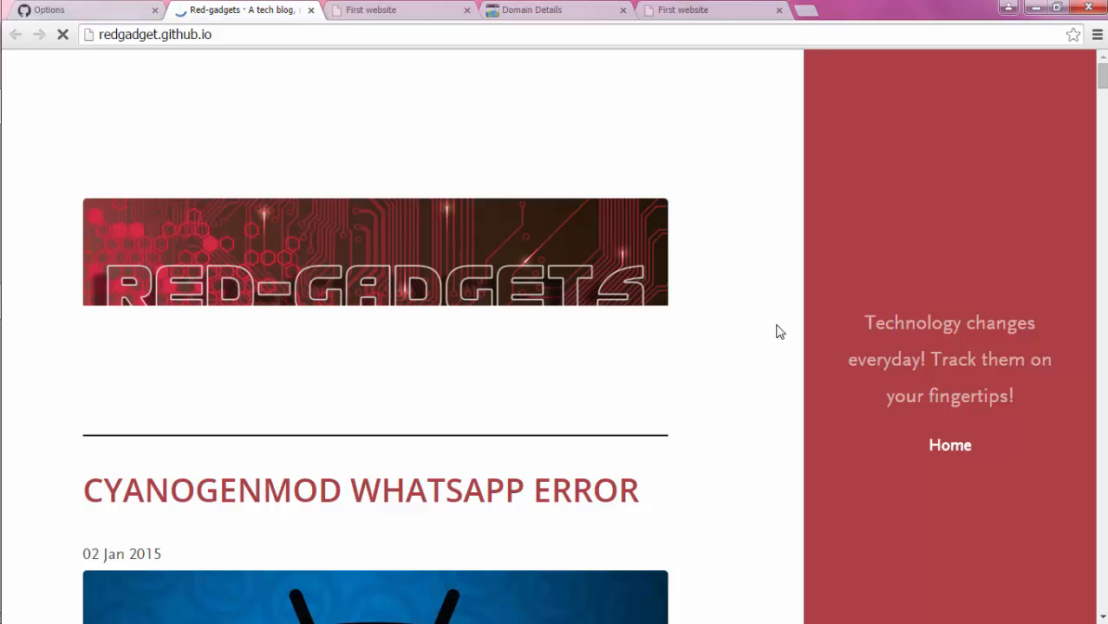
{"action": "scroll", "scroll_direction": "down", "scroll_amount": 3}
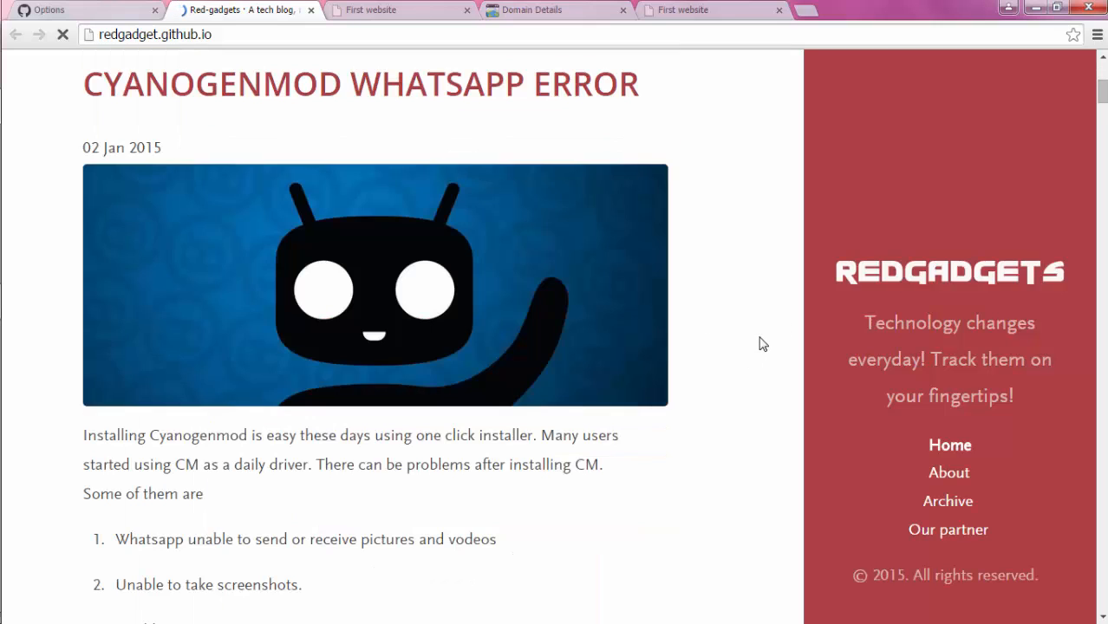
{"action": "scroll", "scroll_direction": "up", "scroll_amount": 3}
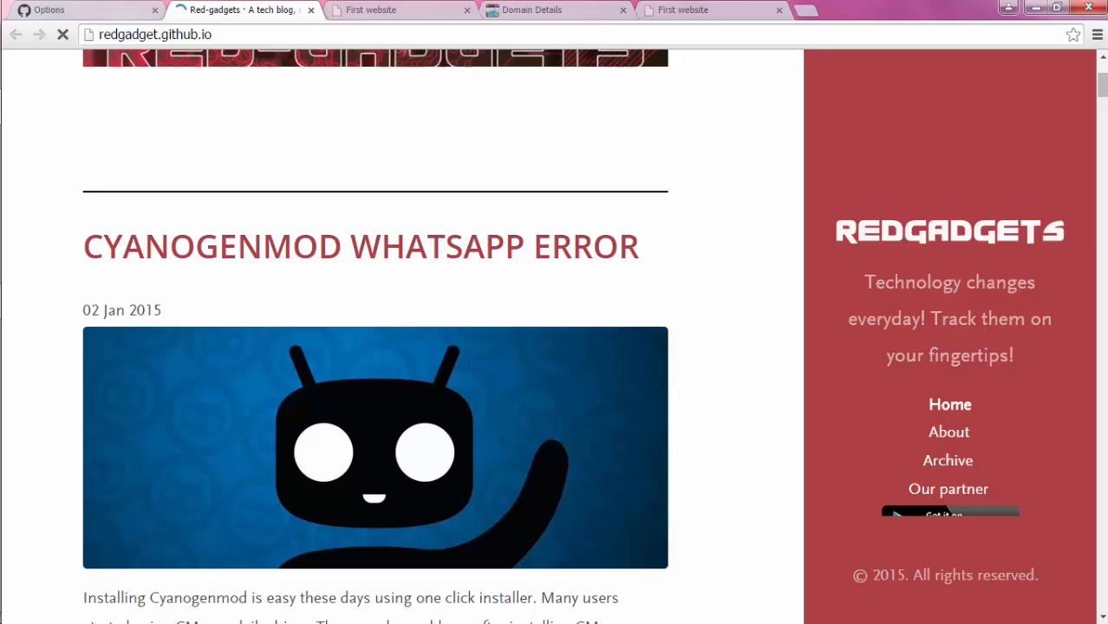
{"action": "scroll", "scroll_direction": "down", "scroll_amount": 3}
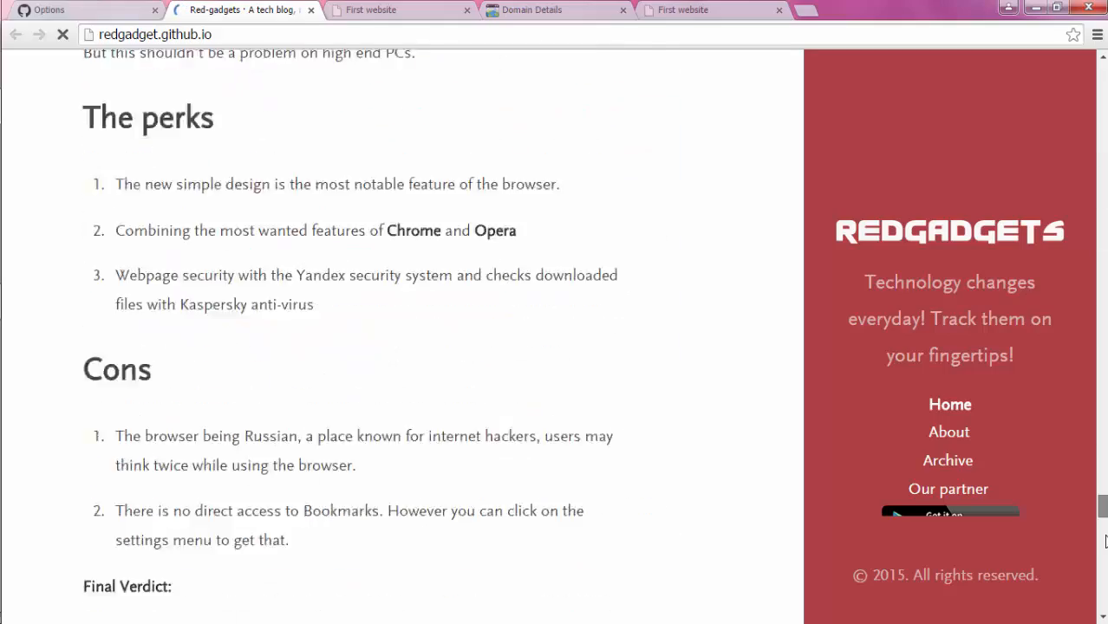
{"action": "scroll", "scroll_direction": "up", "scroll_amount": 3}
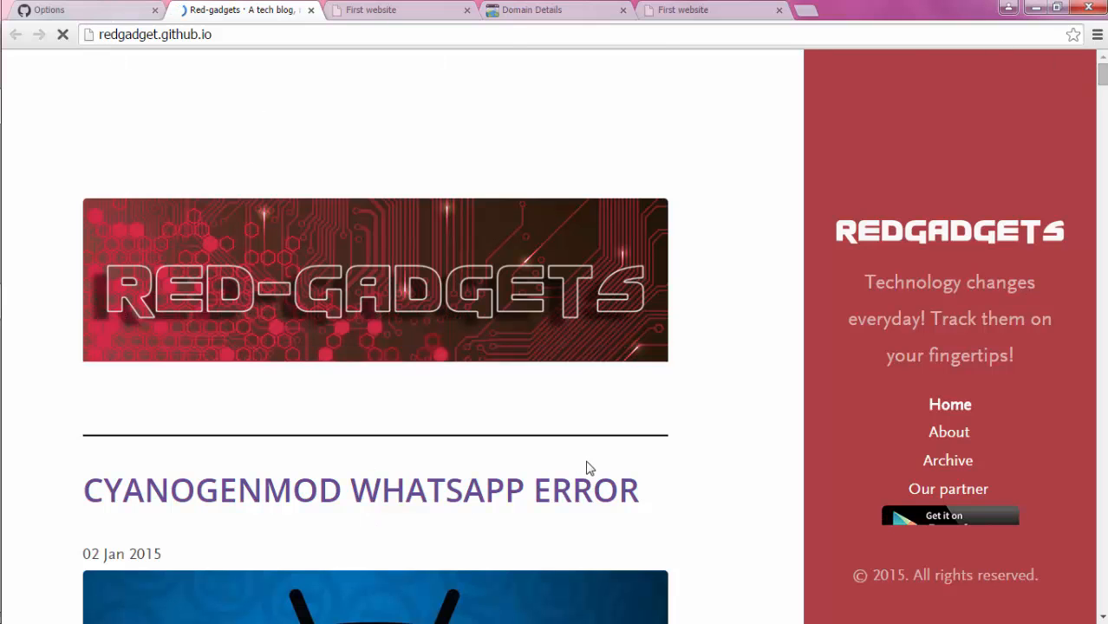
Open and read the CYANOGENMOD WHATSAPP ERROR blog post
{"action": "left_click", "coordinate": [361, 490]}
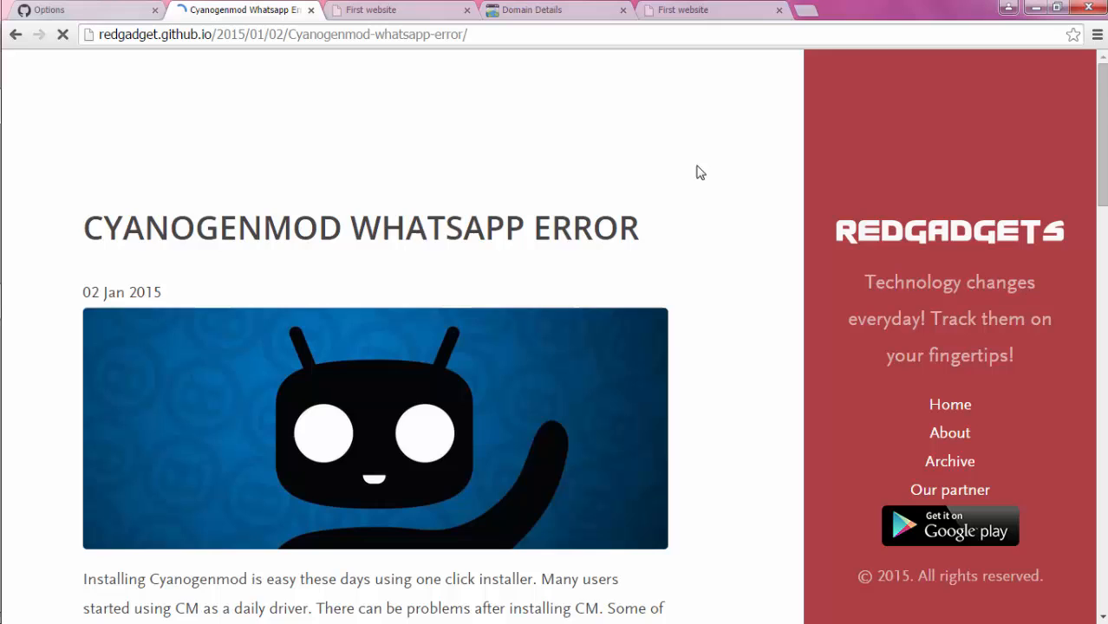
{"action": "scroll", "scroll_direction": "down", "scroll_amount": 3}
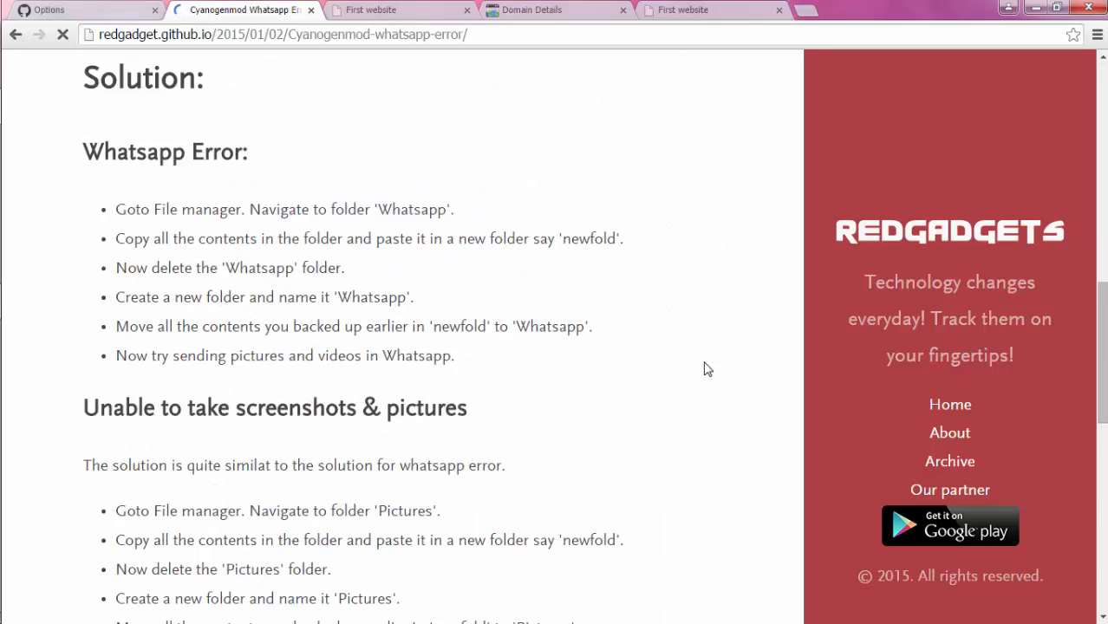
{"action": "scroll", "scroll_direction": "down", "scroll_amount": 3}
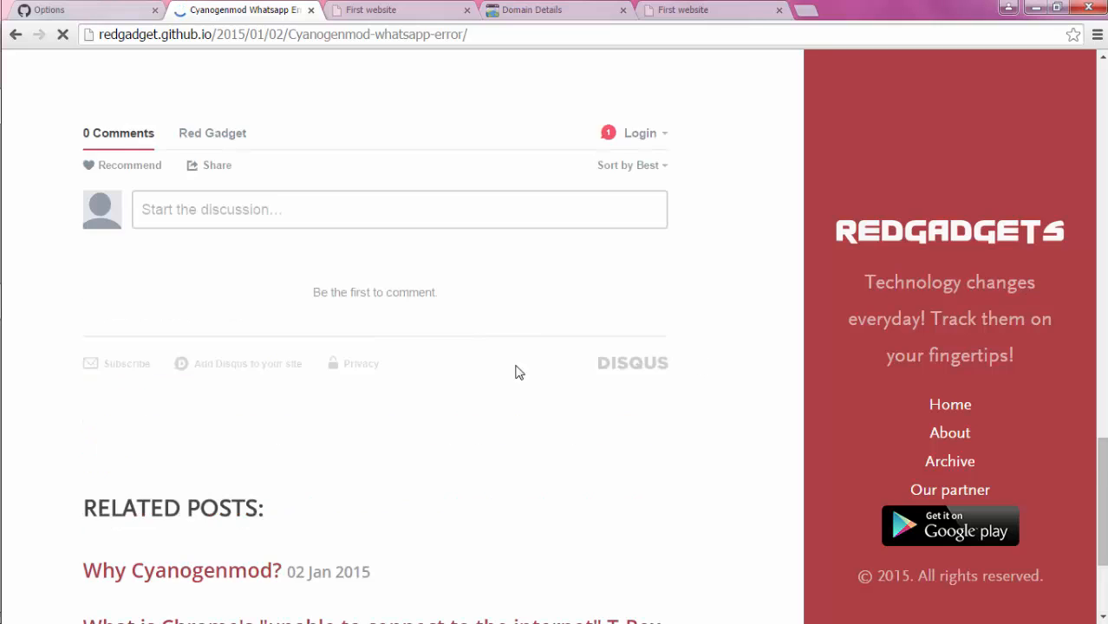
{"action": "scroll", "scroll_direction": "down", "scroll_amount": 3}
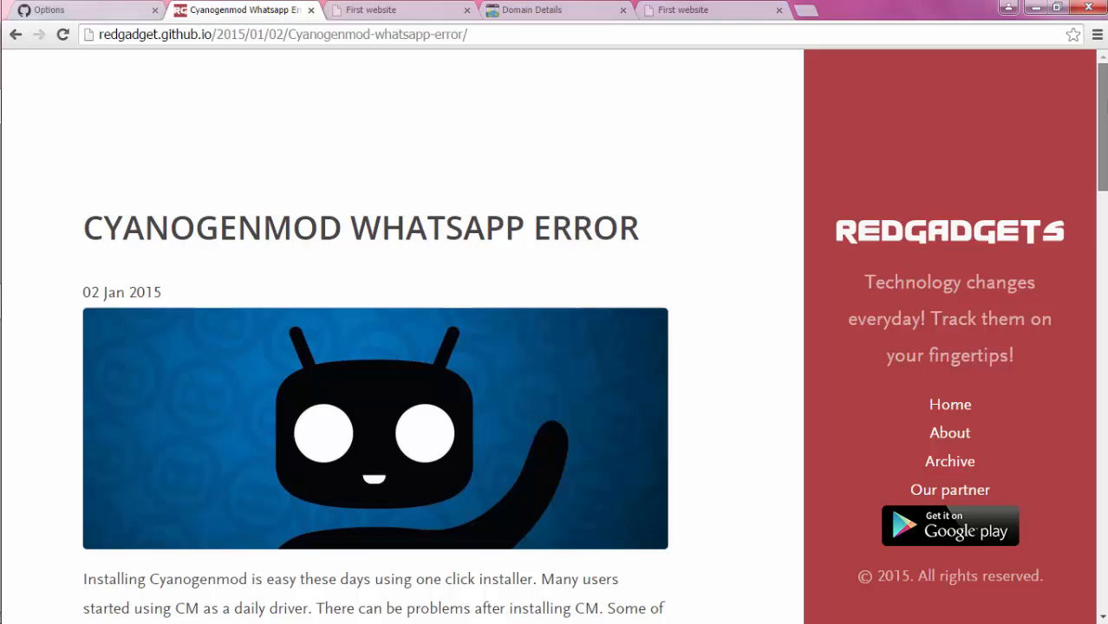
{"action": "mouse_move", "coordinate": [671, 148]}
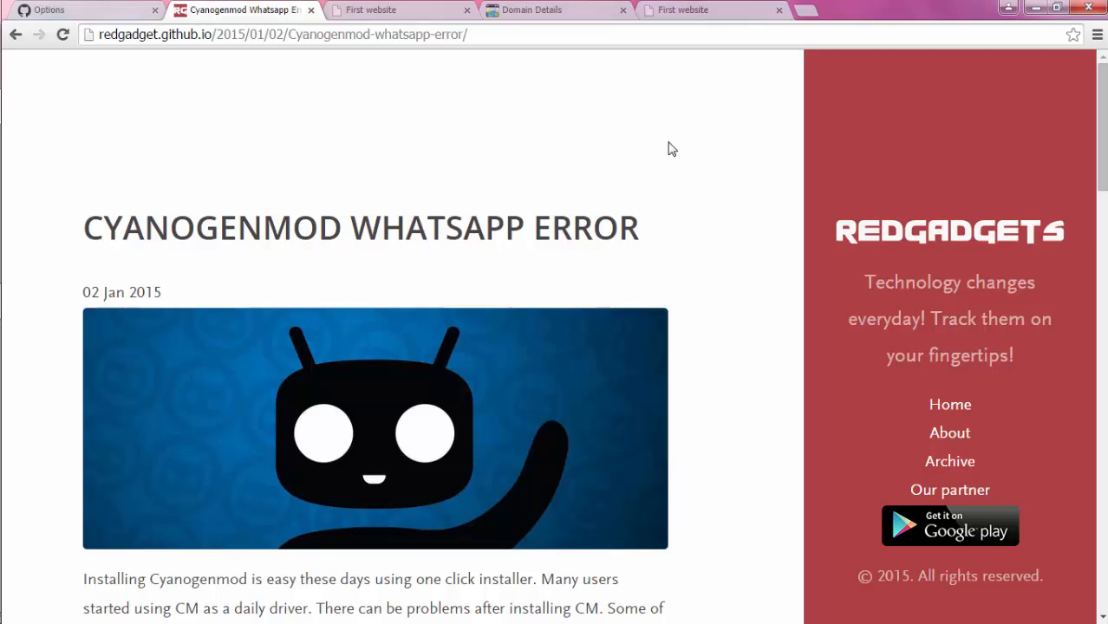
{"action": "mouse_move", "coordinate": [702, 62]}
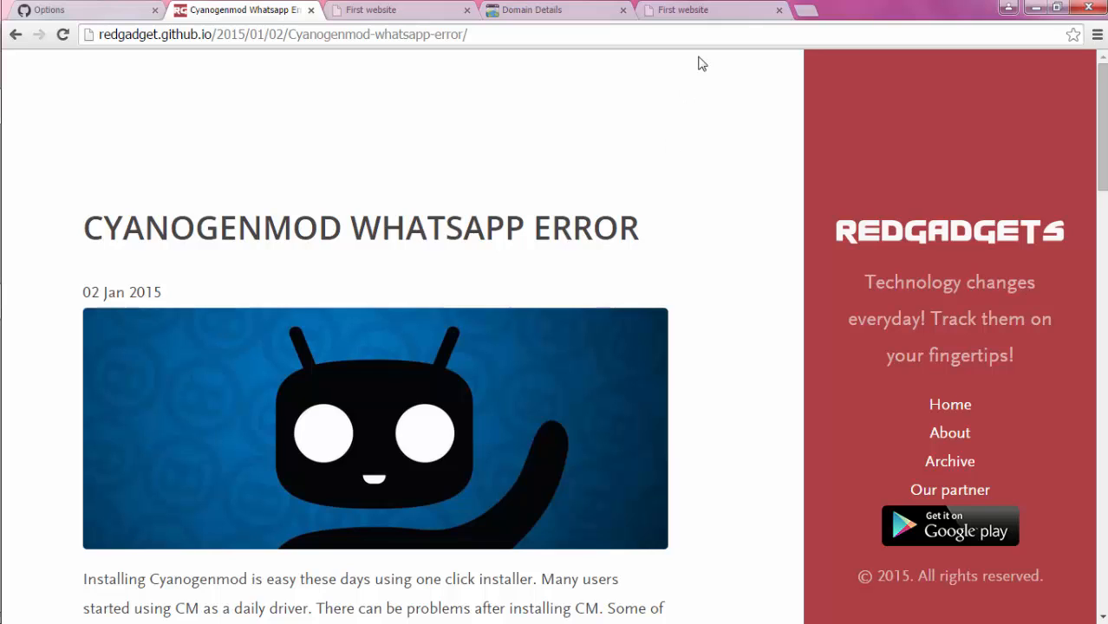
Return to the truejewels.in tab showing the green first GitHub page
{"action": "left_click", "coordinate": [711, 9]}
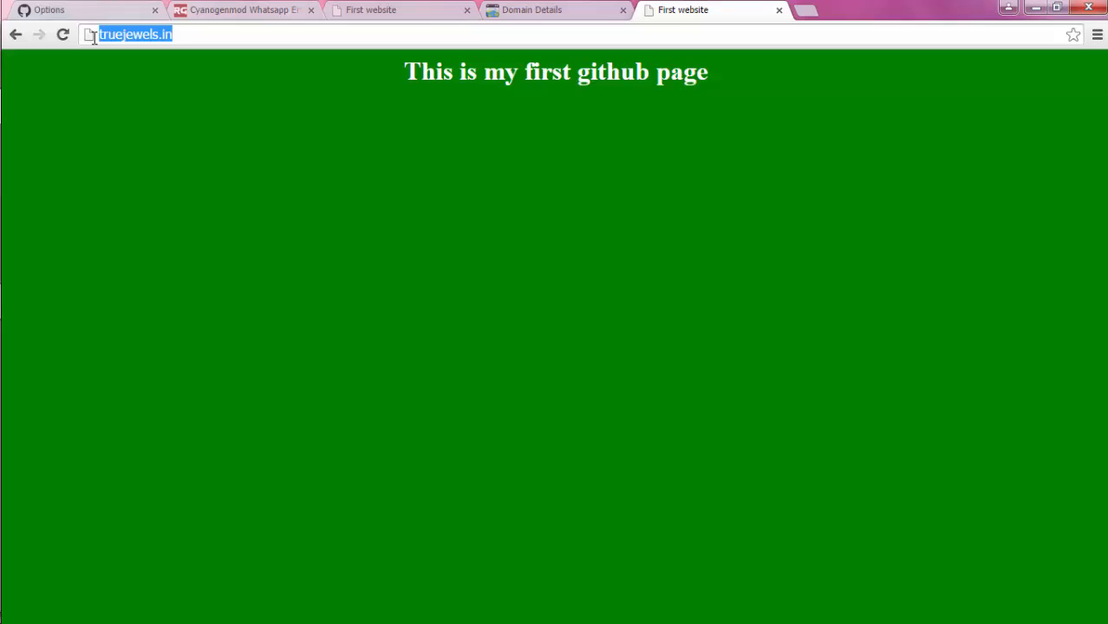
{"action": "mouse_move", "coordinate": [303, 124]}
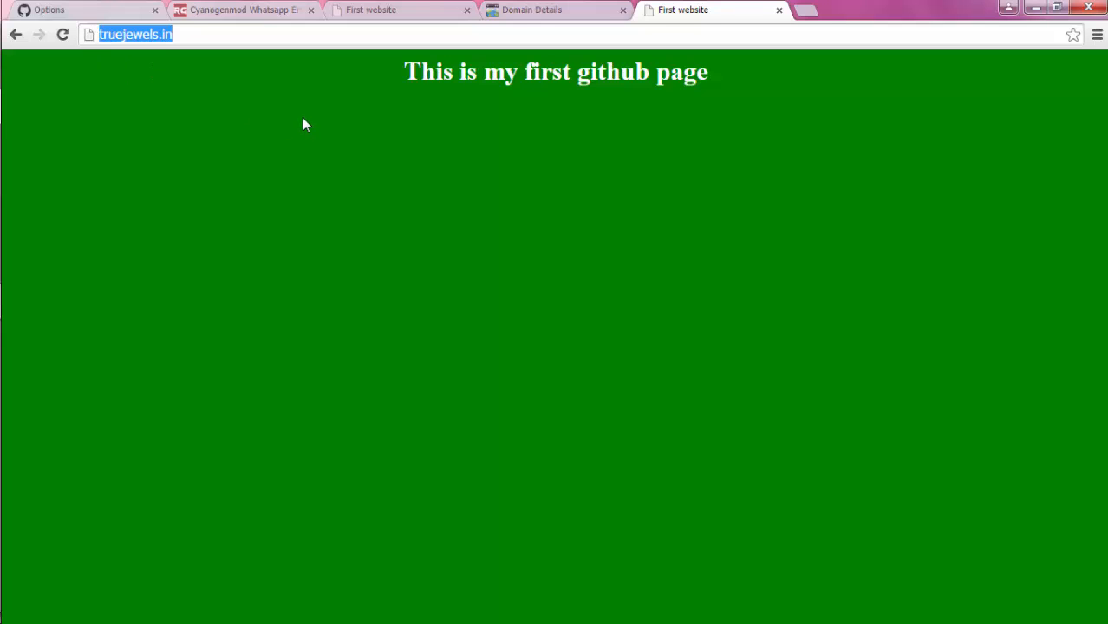
{"action": "mouse_move", "coordinate": [342, 200]}
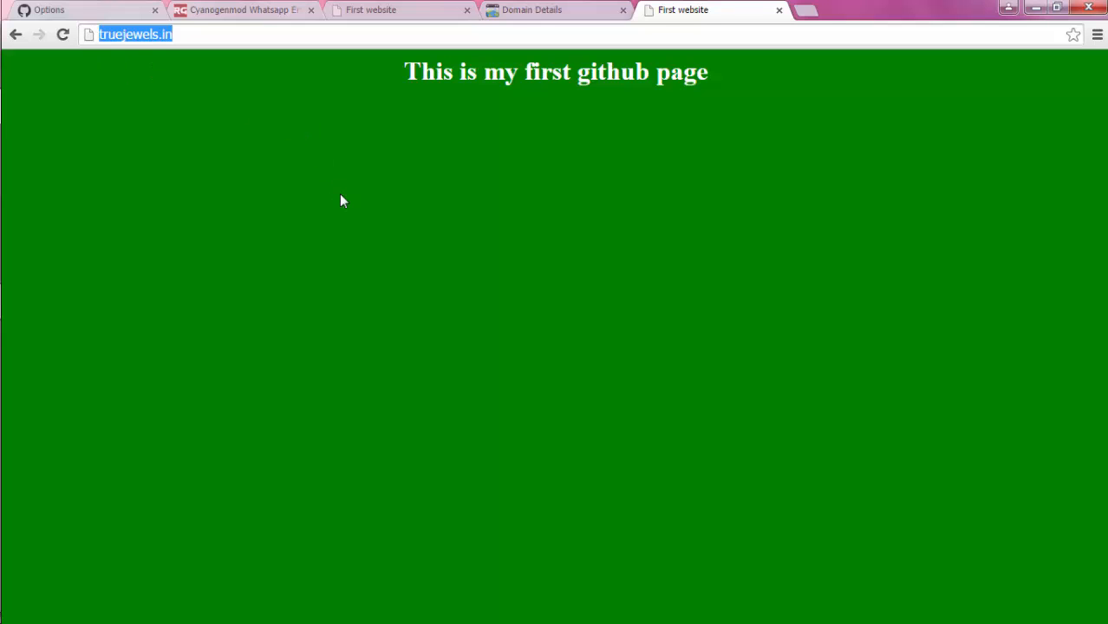